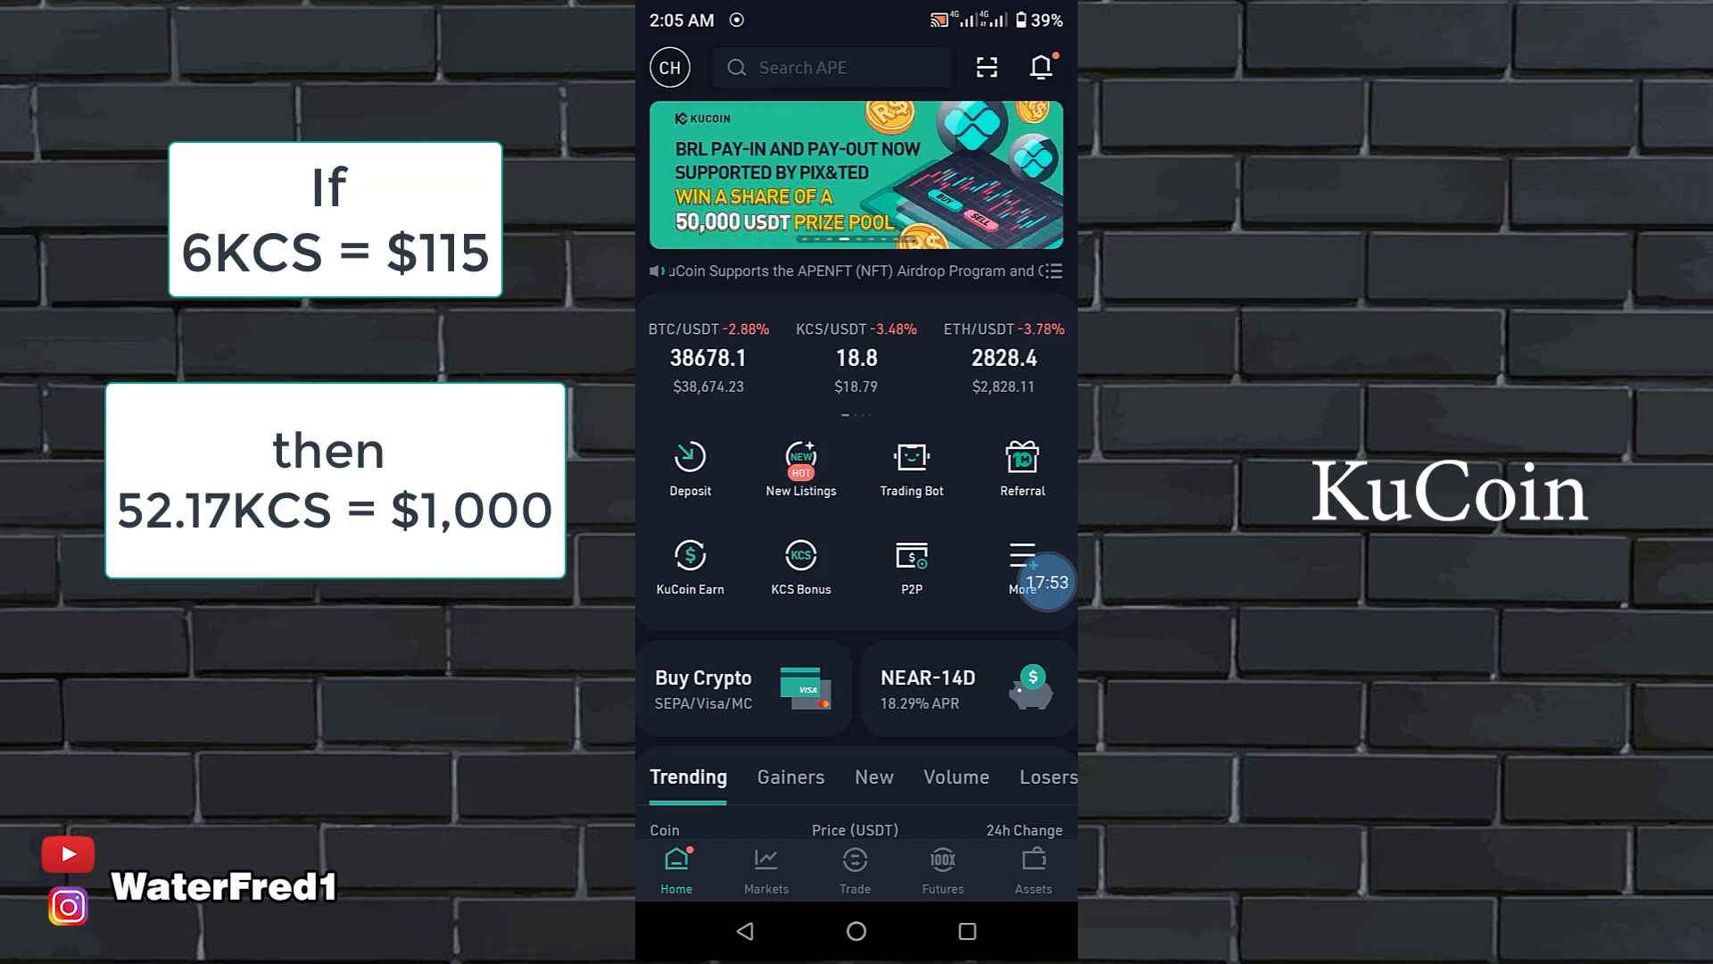
# Review the Security settings page from the profile menu without changing anything, then return to the account menu
pyautogui.click(800, 557)
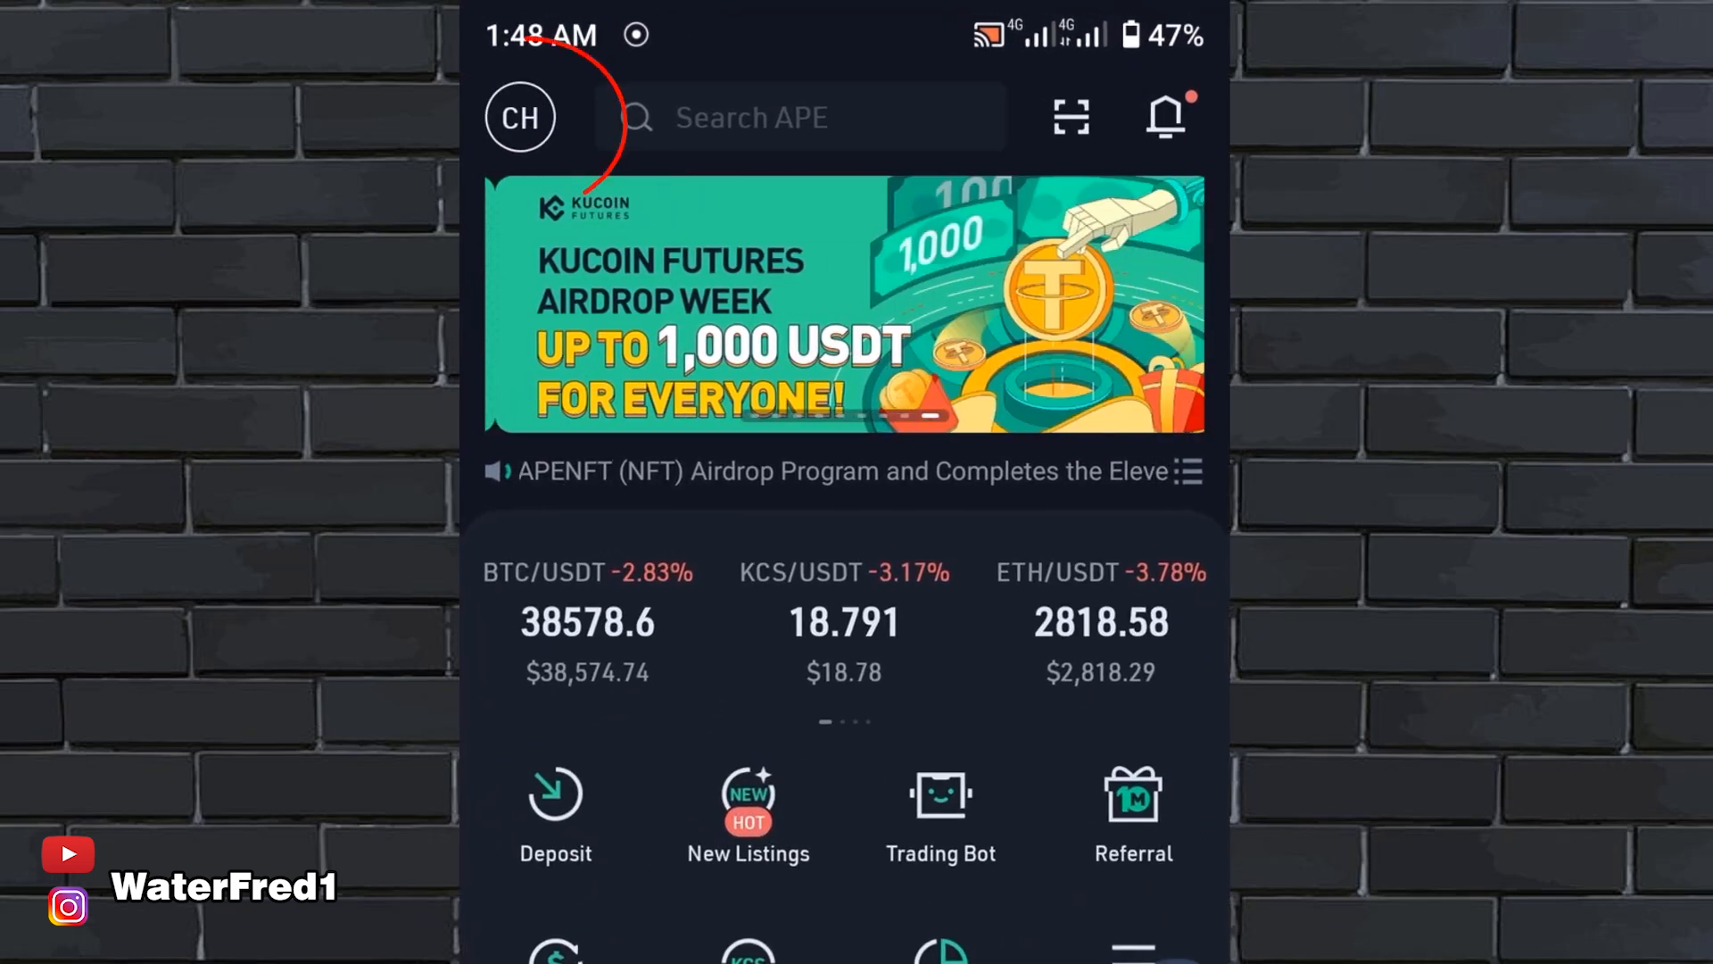
pyautogui.click(520, 118)
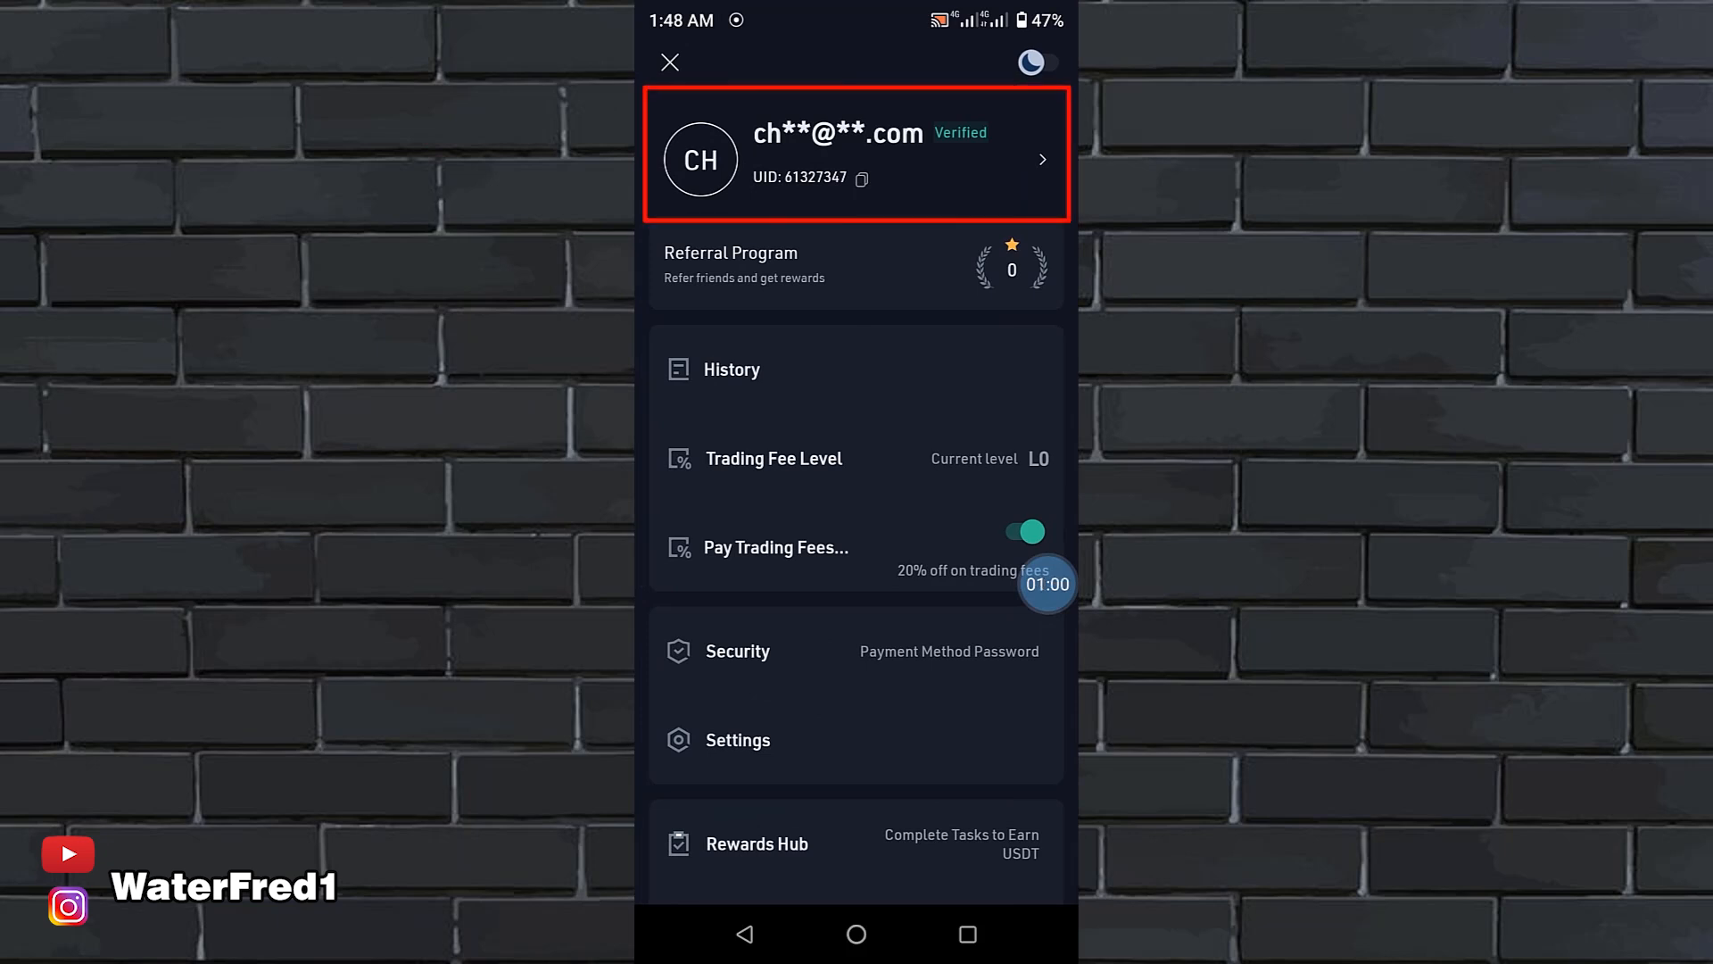
pyautogui.click(855, 157)
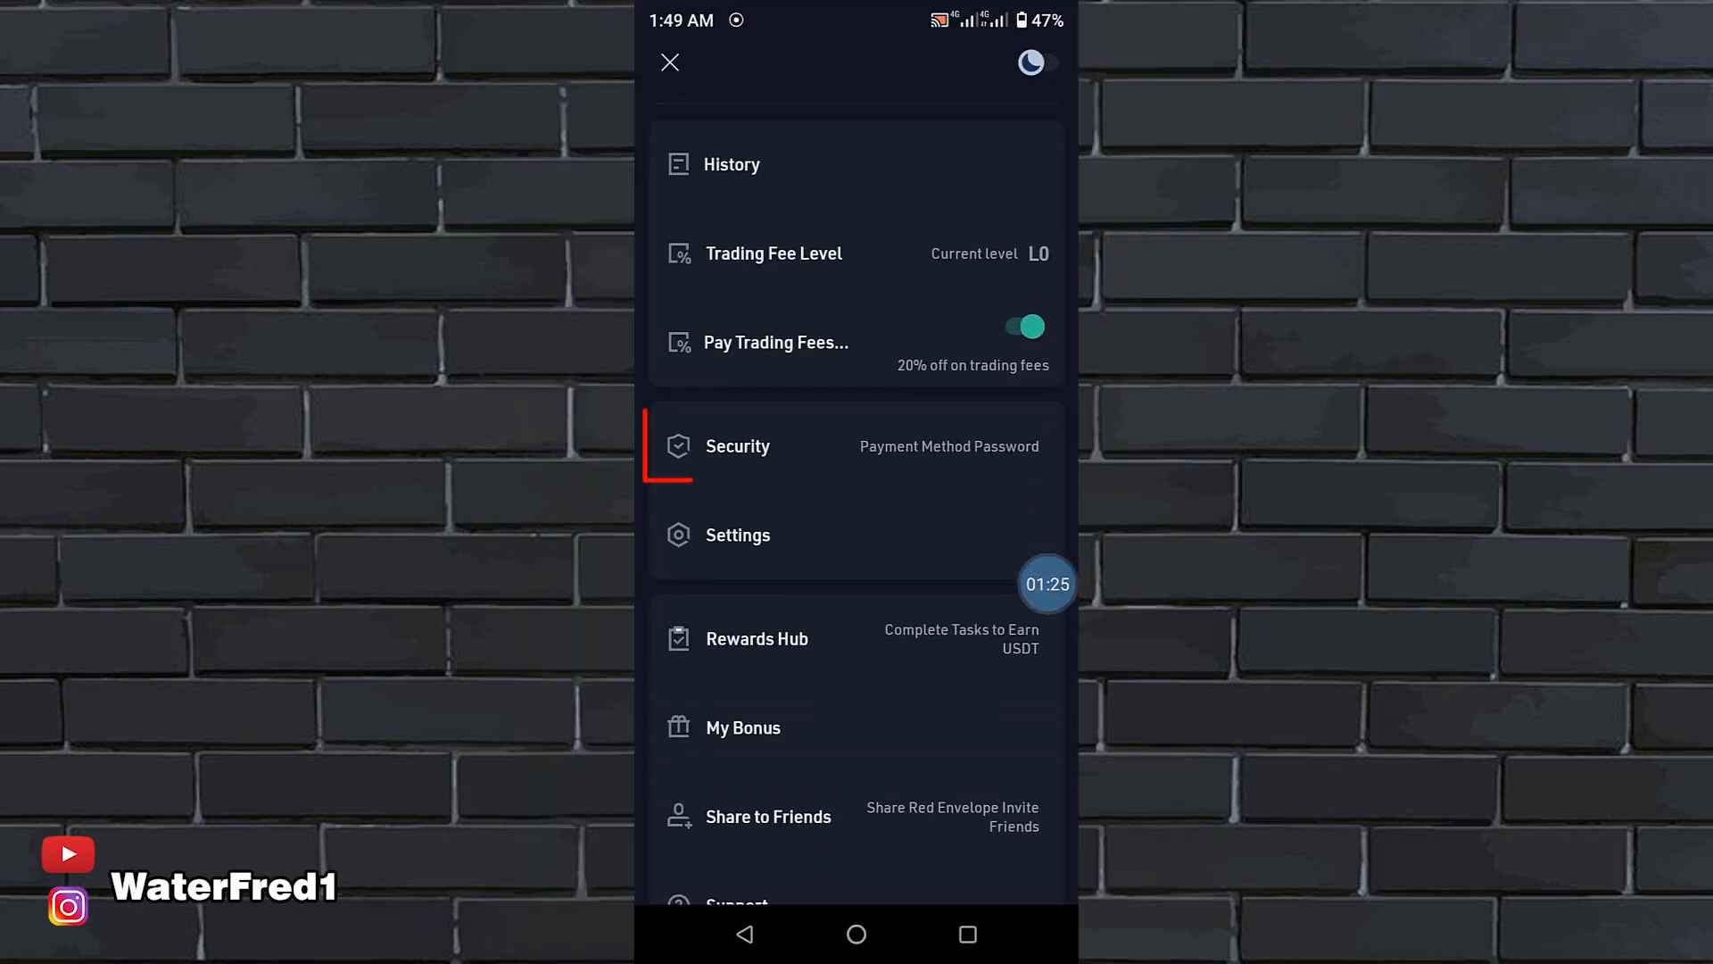
pyautogui.click(739, 446)
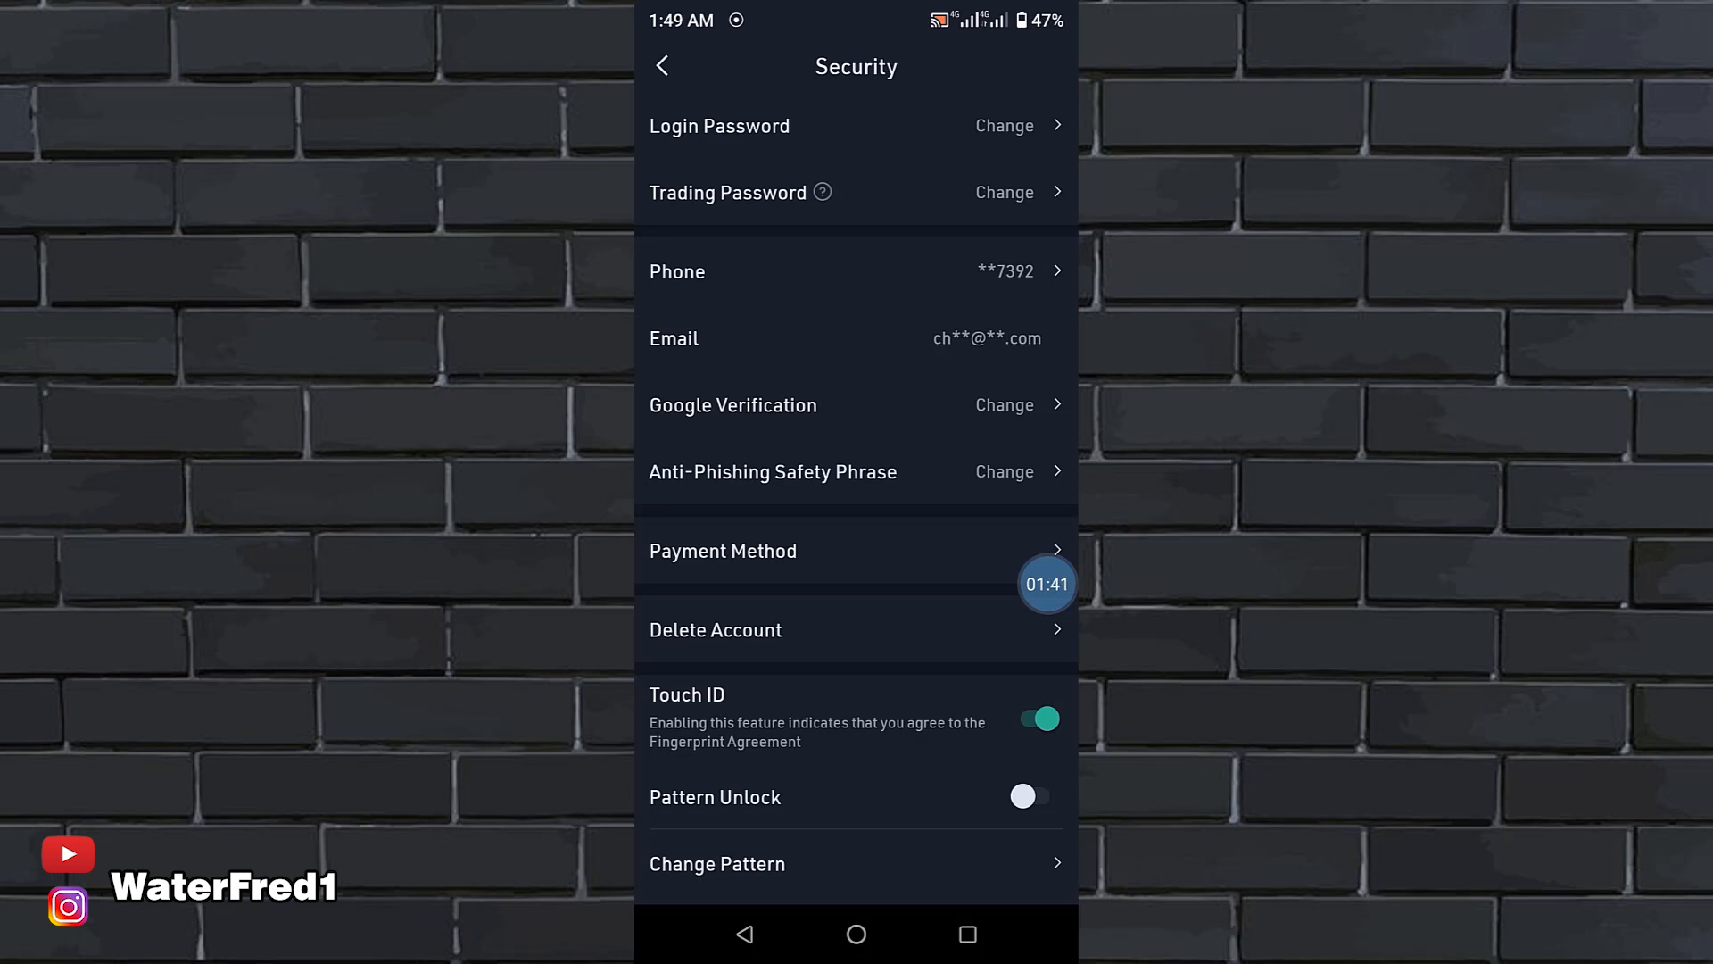
pyautogui.scroll(-3)
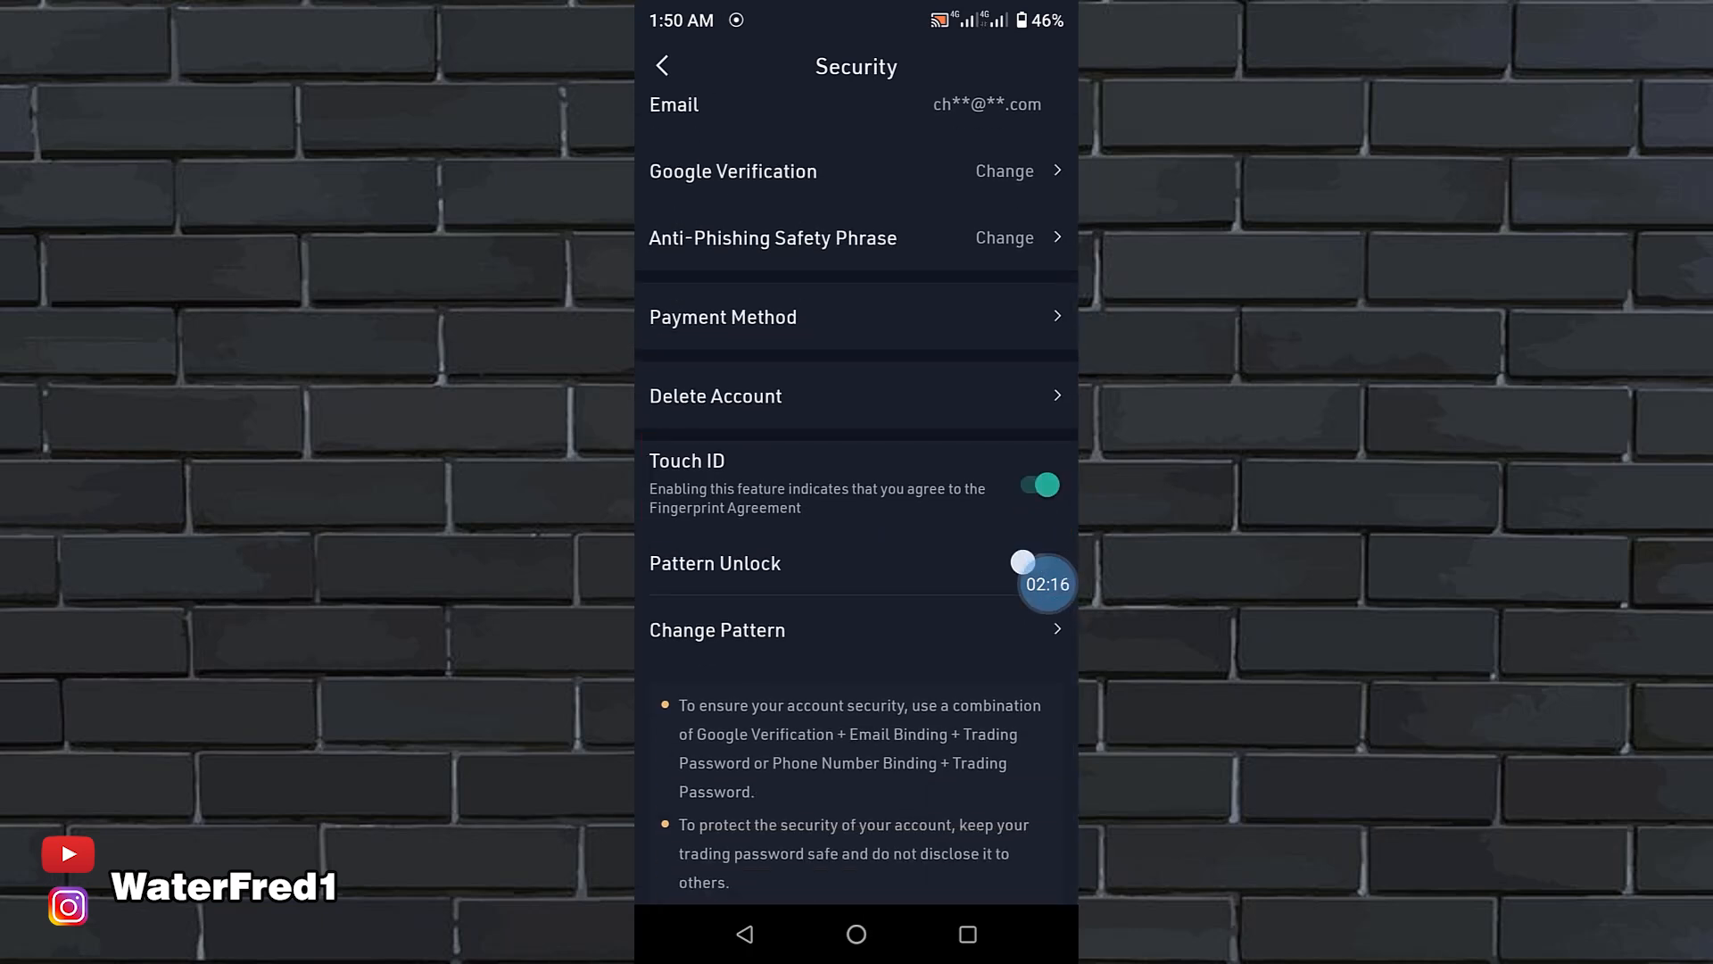
pyautogui.click(663, 65)
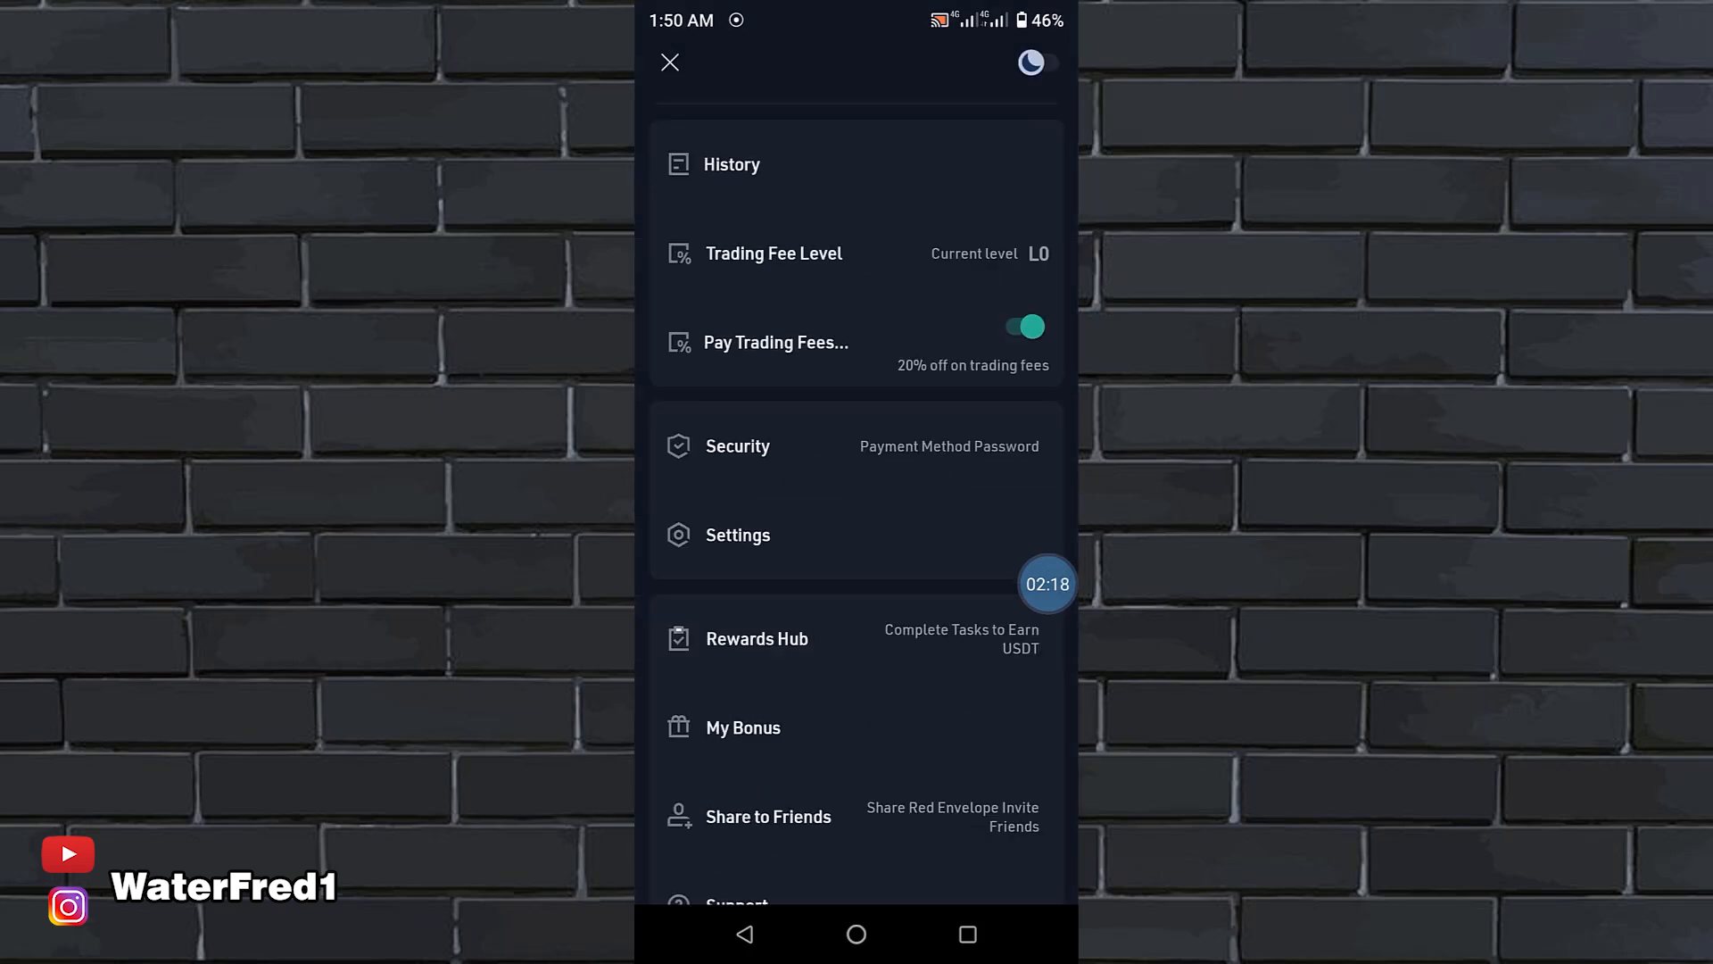
# View the BTC/USDT market chart via coin search and return to the home screen
pyautogui.click(671, 62)
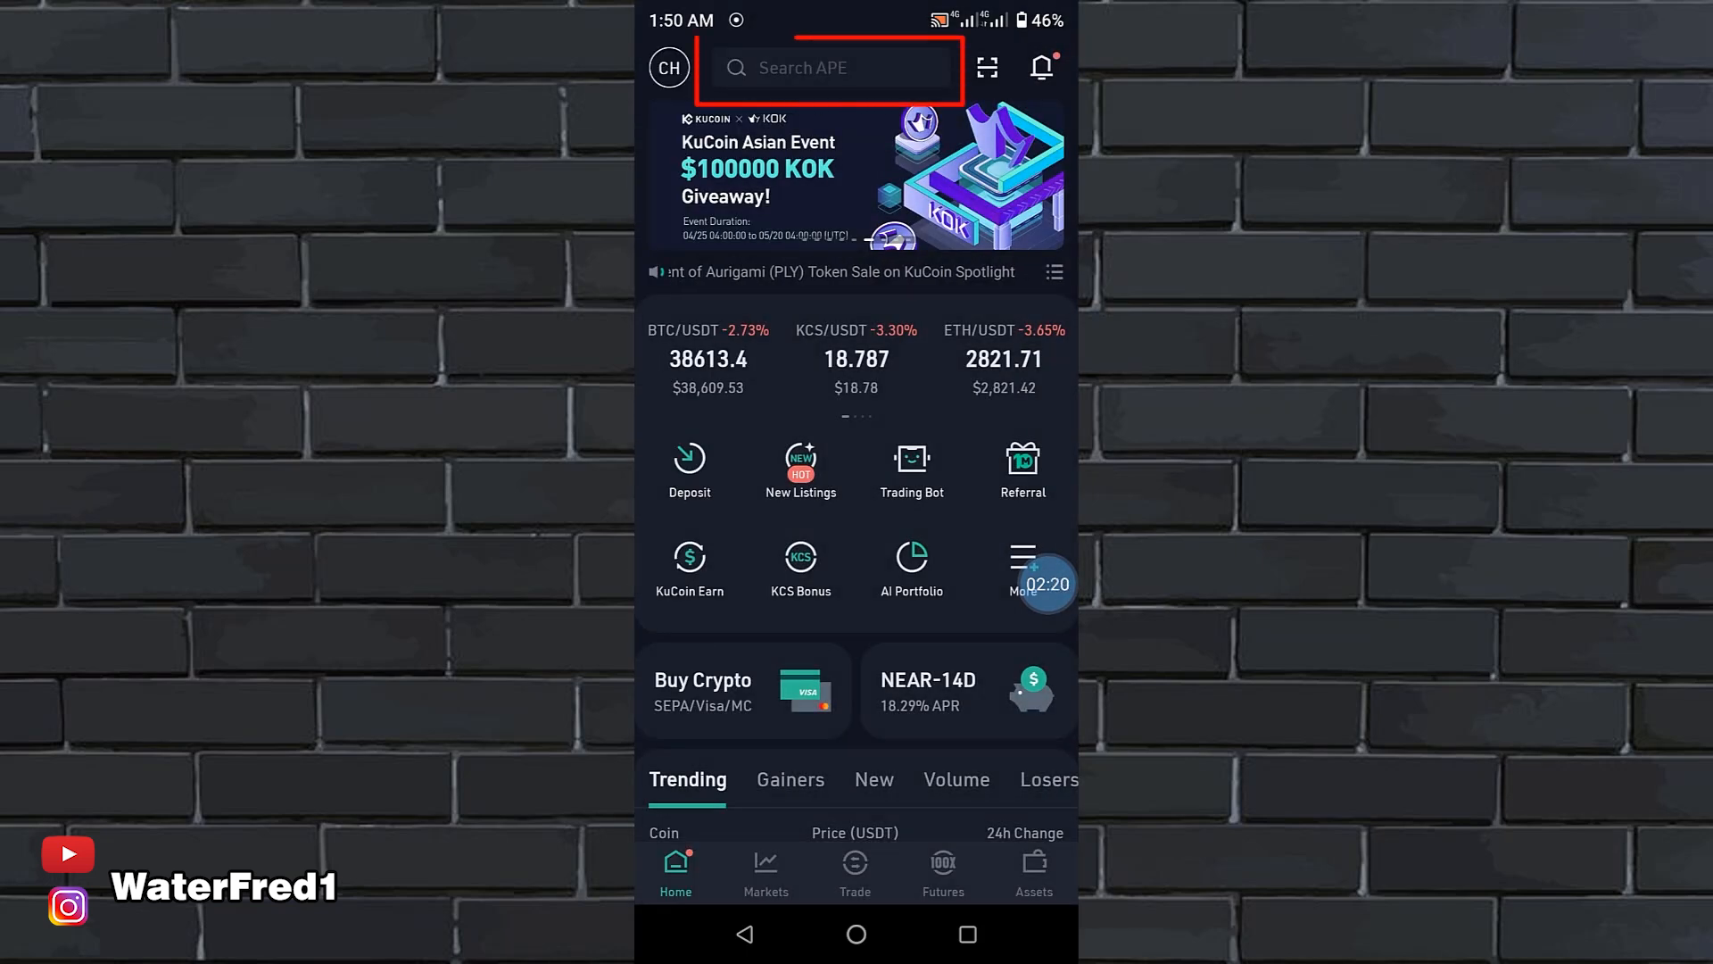
pyautogui.click(833, 68)
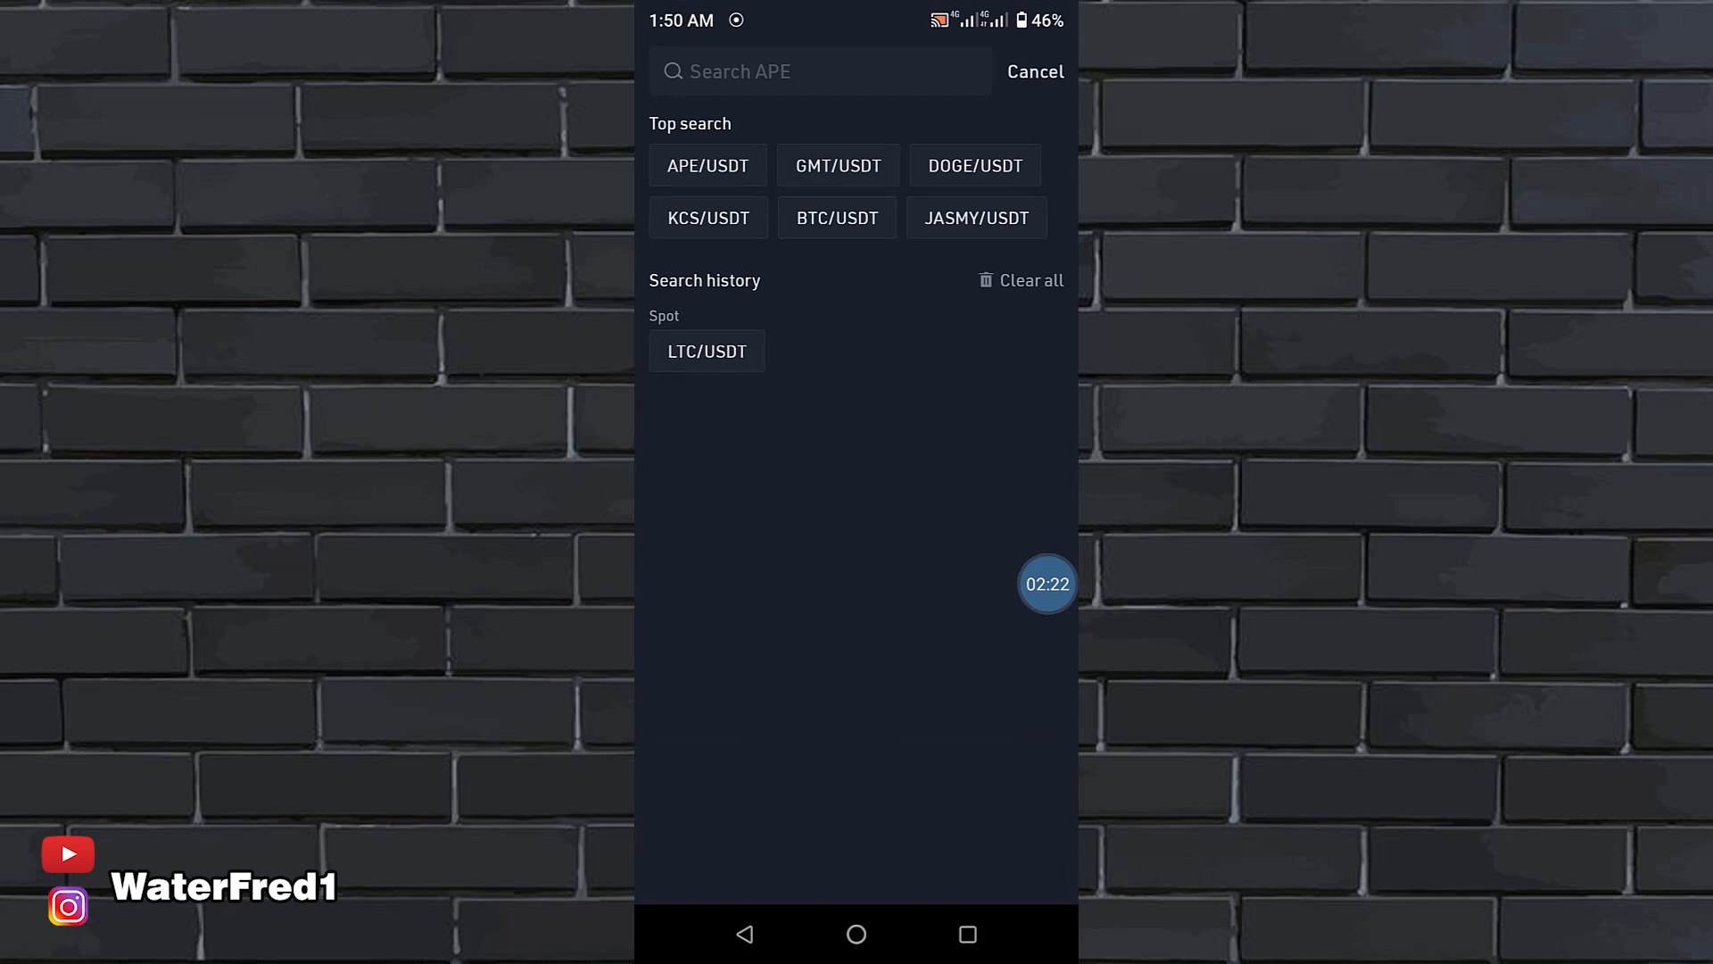
pyautogui.click(837, 216)
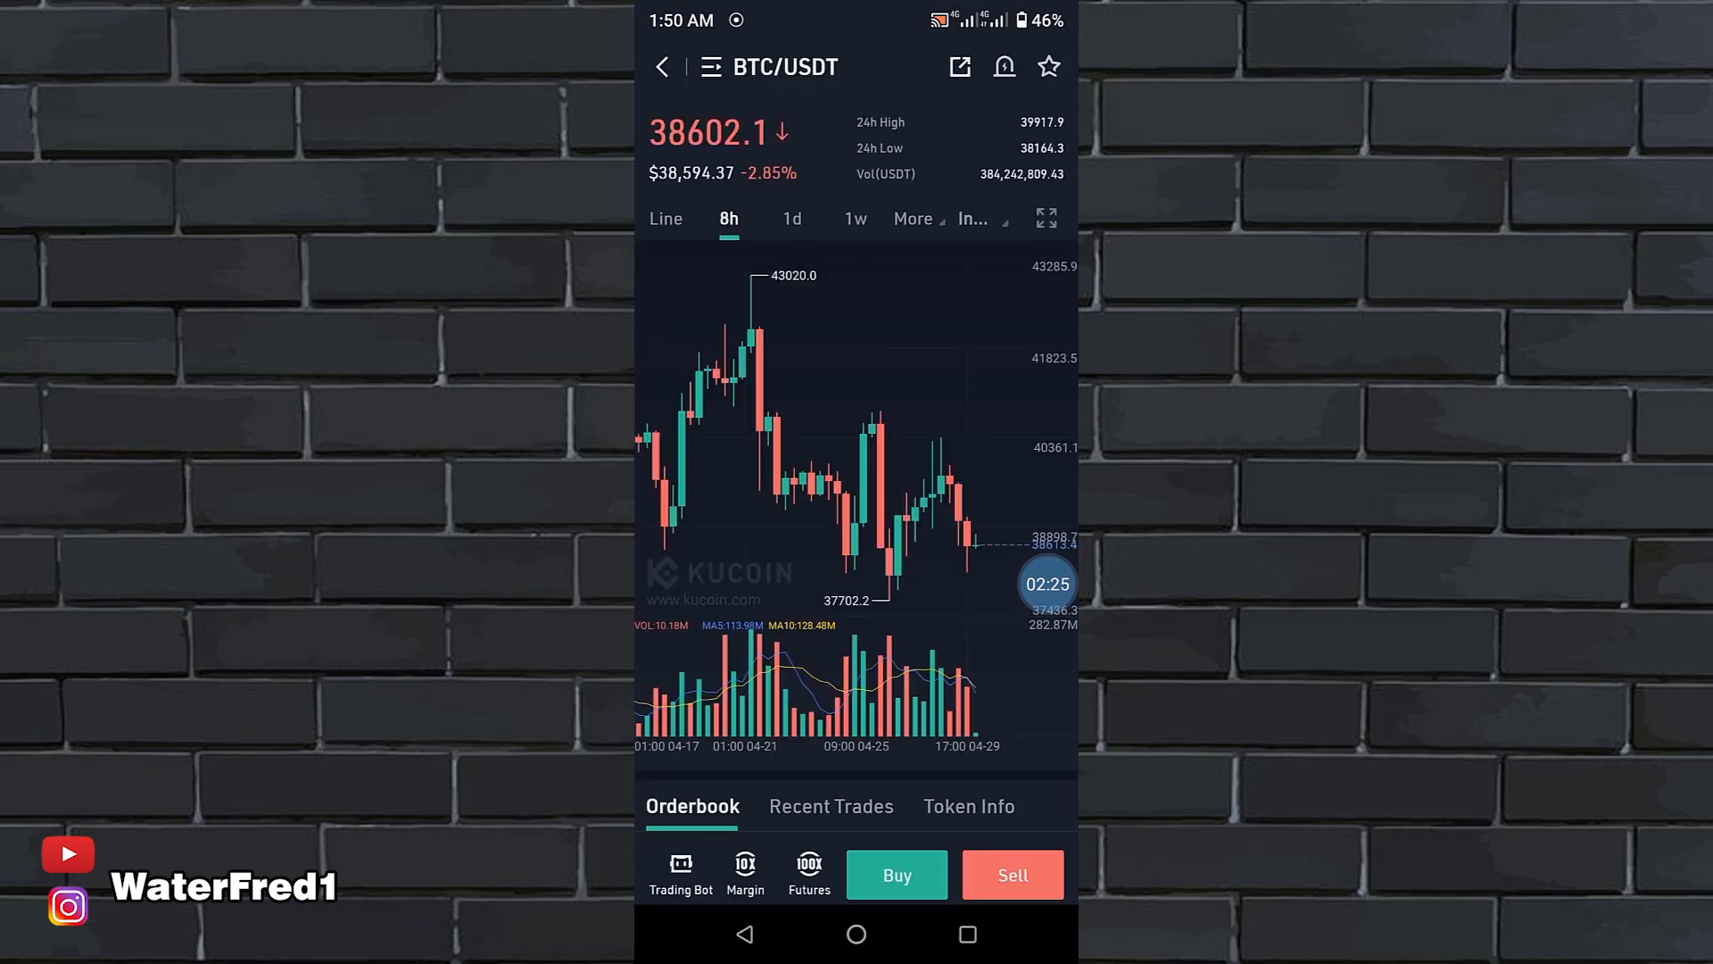
pyautogui.click(662, 66)
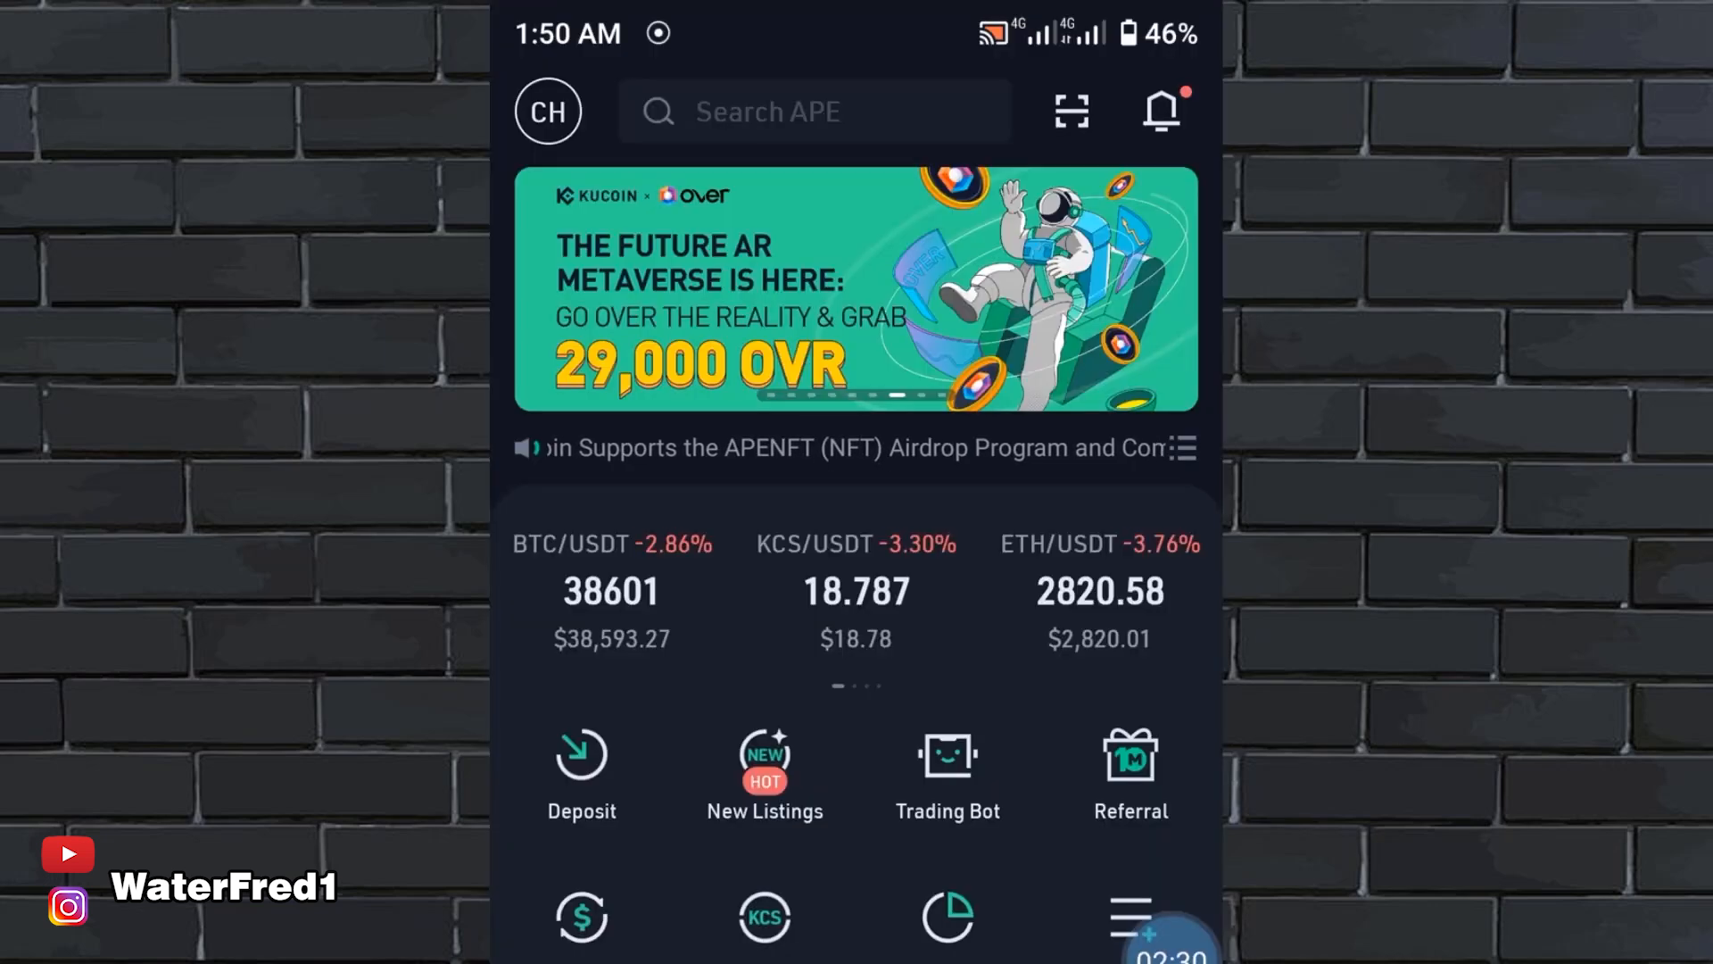
# Check the barcode scanner and the KCS/USDT chart, returning home after each
pyautogui.click(1069, 110)
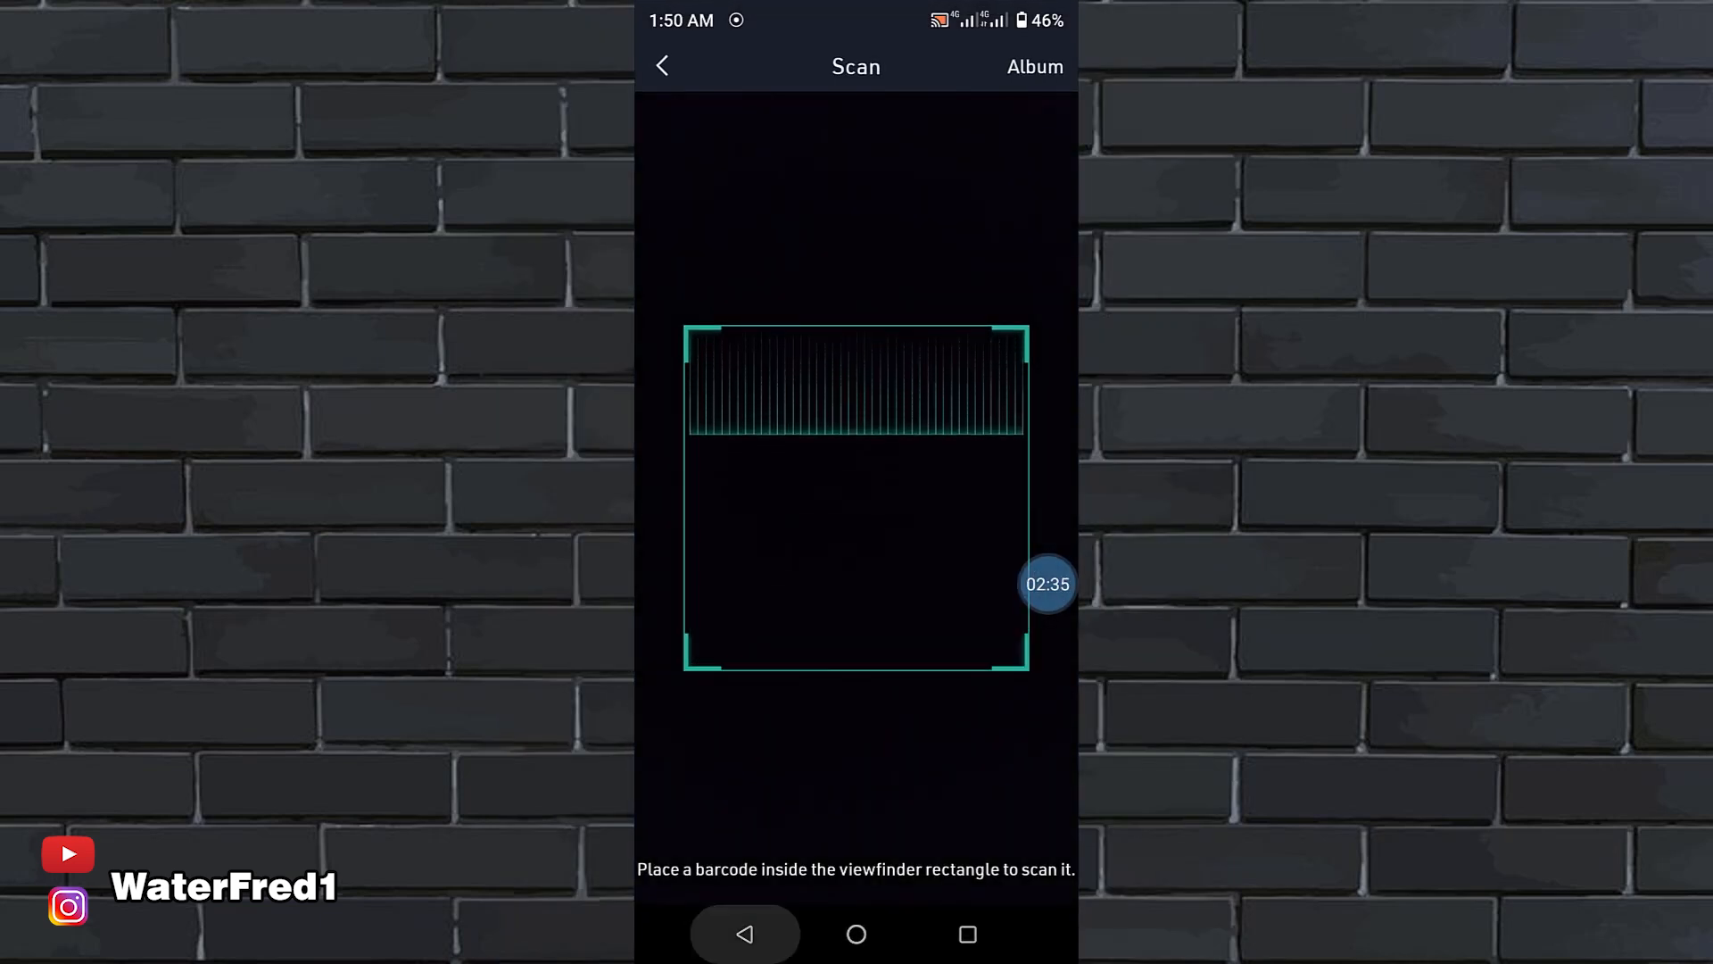
pyautogui.click(661, 67)
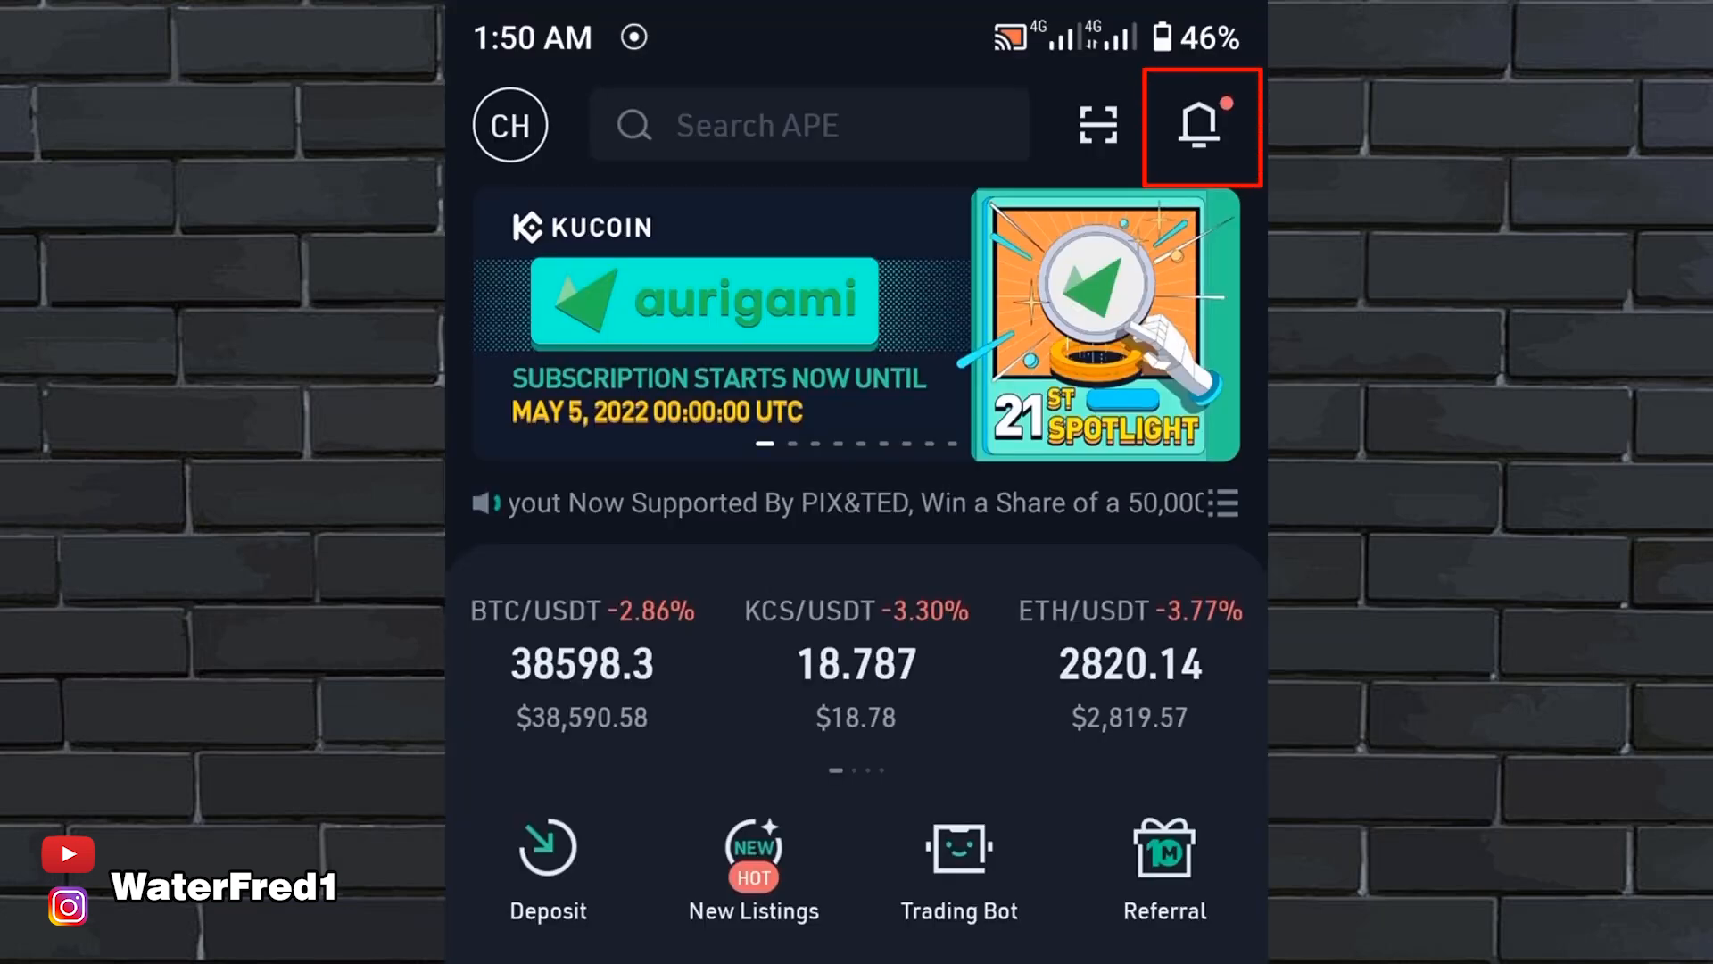
pyautogui.scroll(-3)
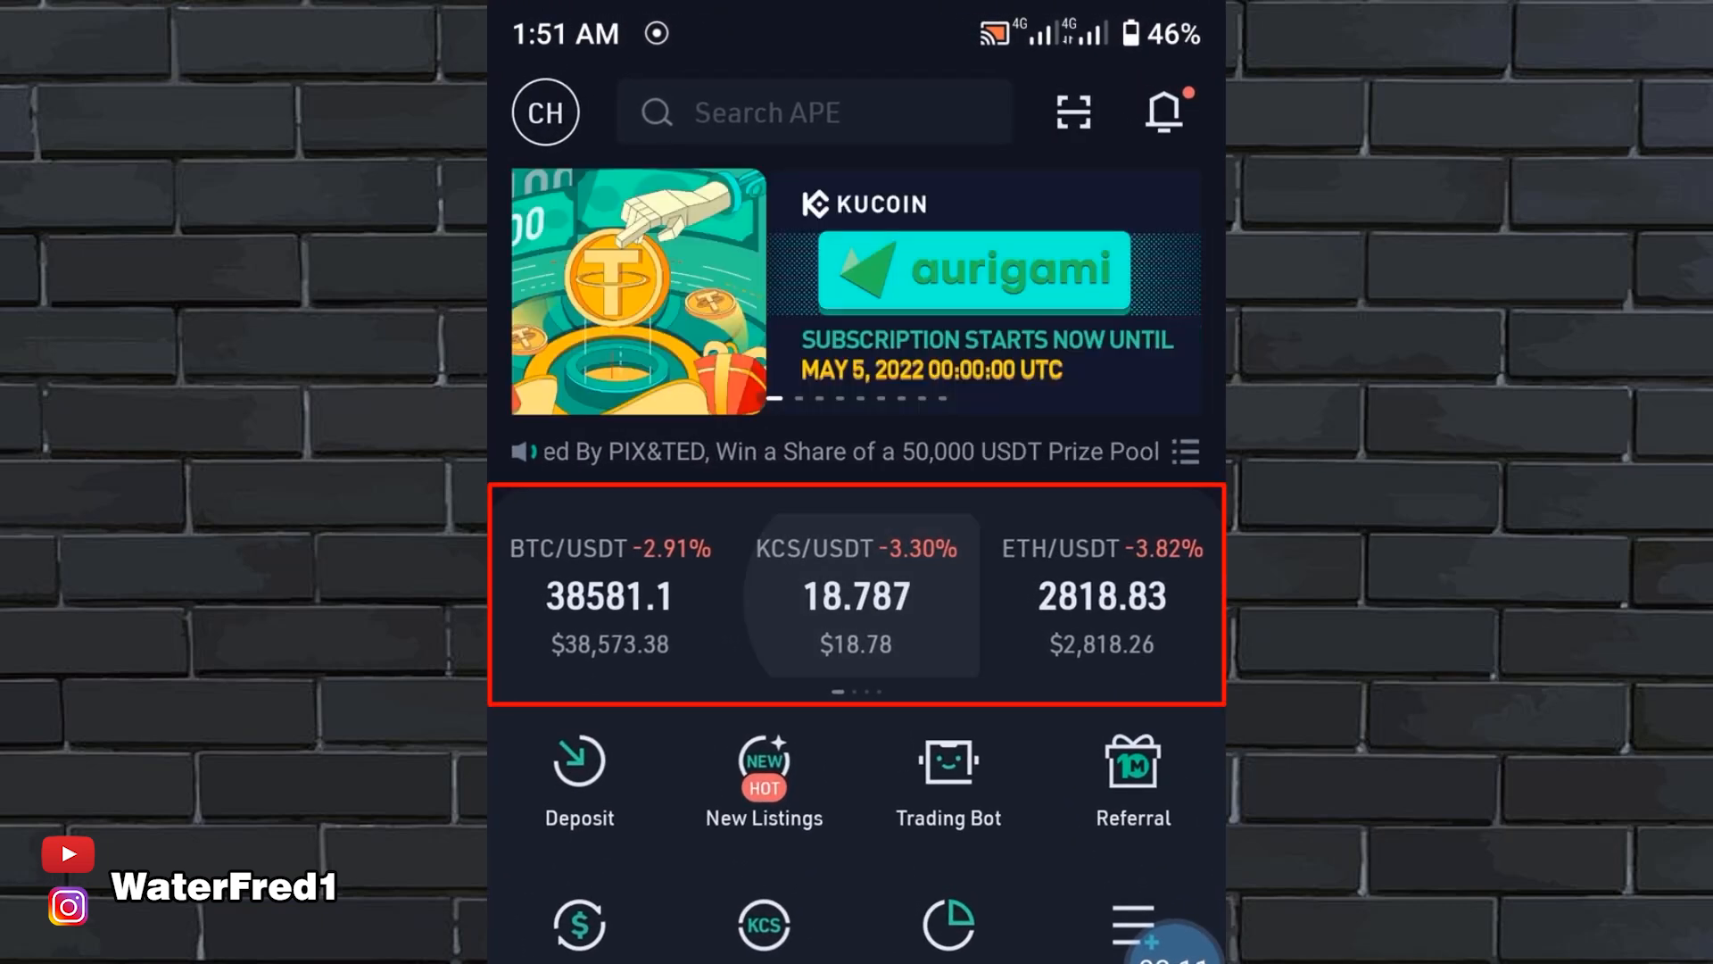
pyautogui.click(856, 595)
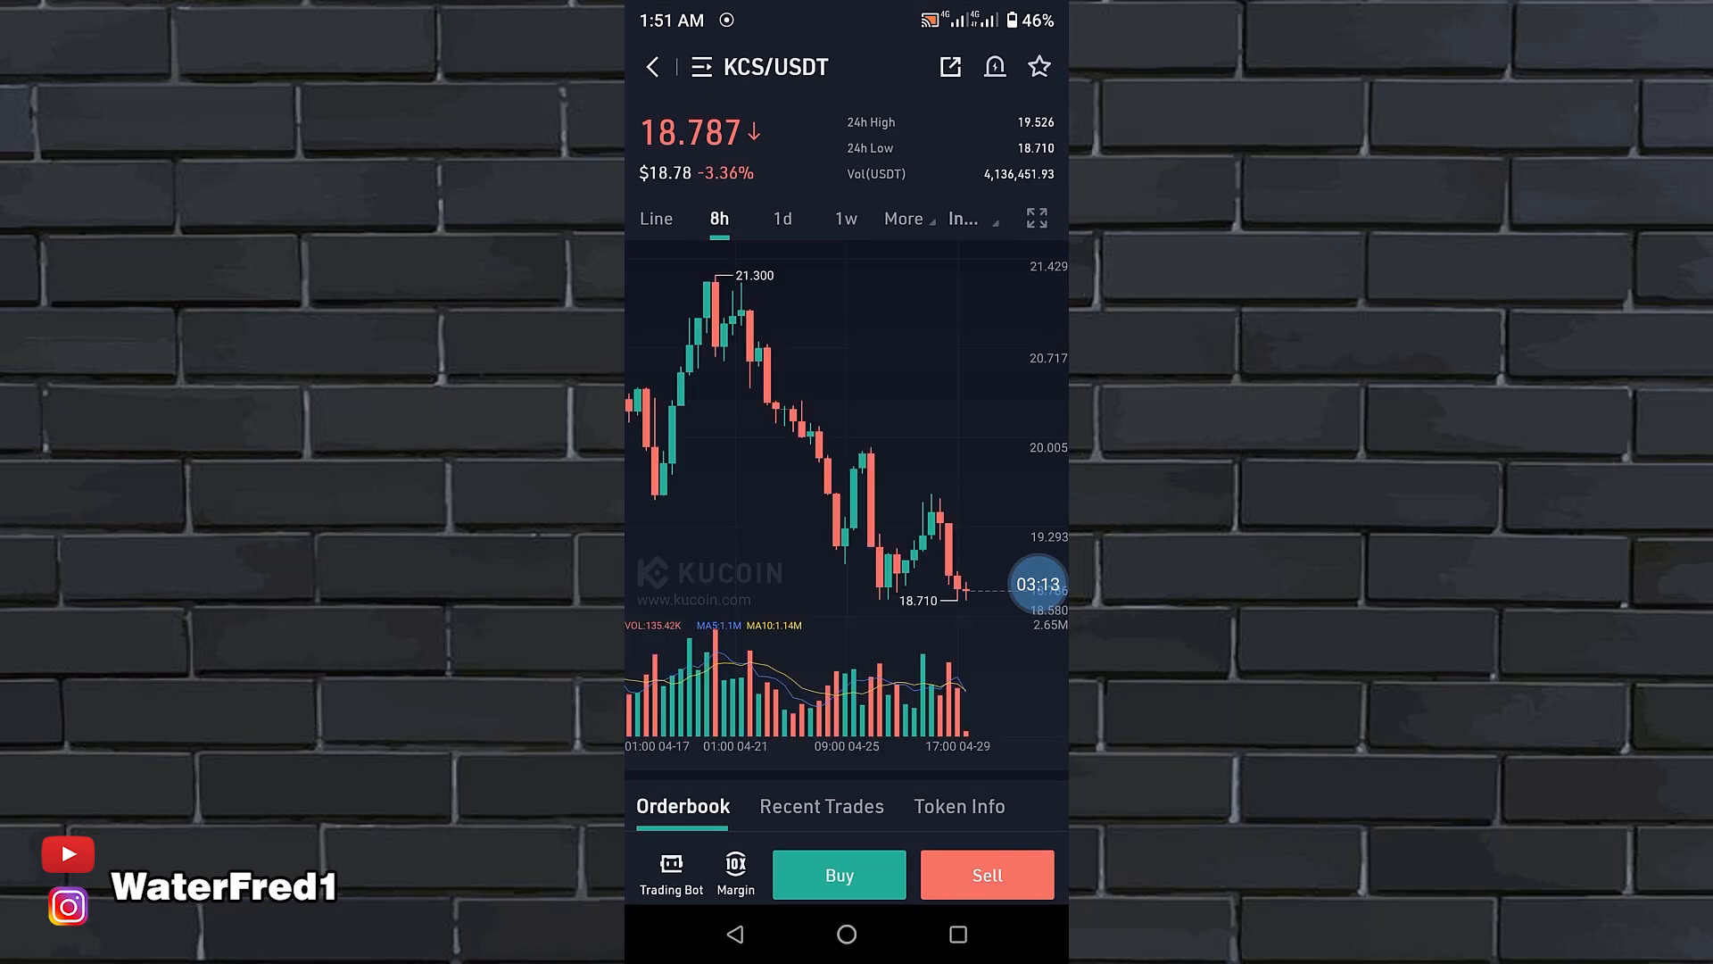
pyautogui.click(652, 67)
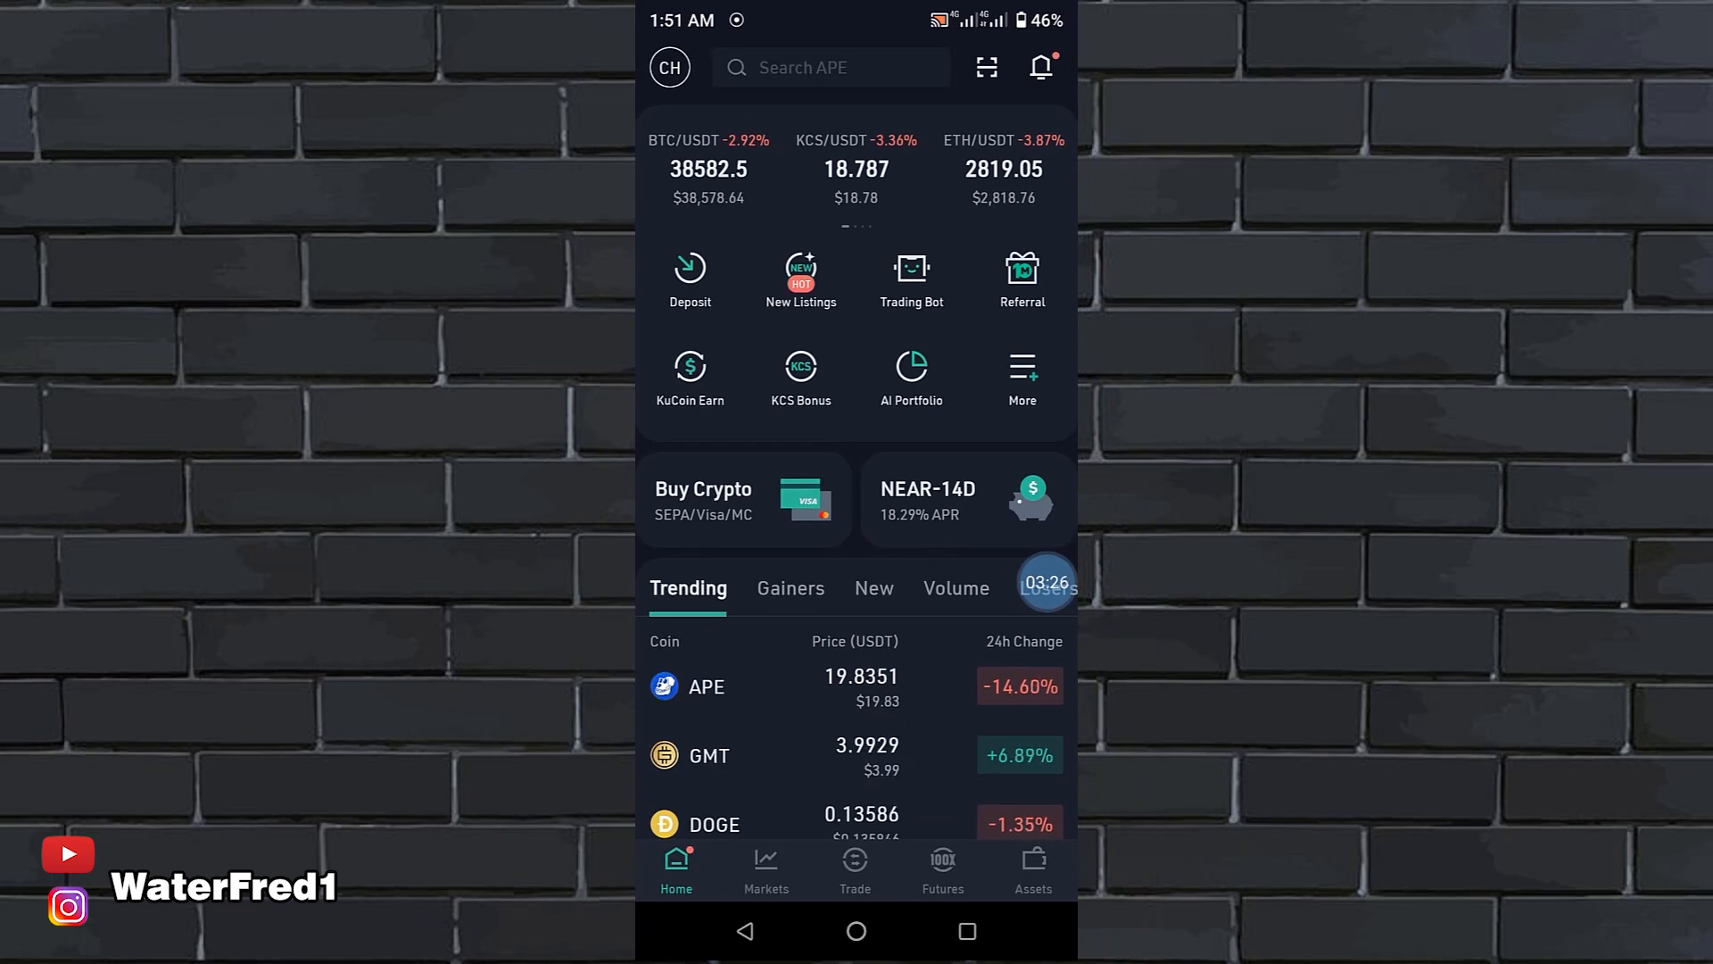
# Edit the home shortcuts to add P2P in place of AI Portfolio and save the change
pyautogui.click(1021, 376)
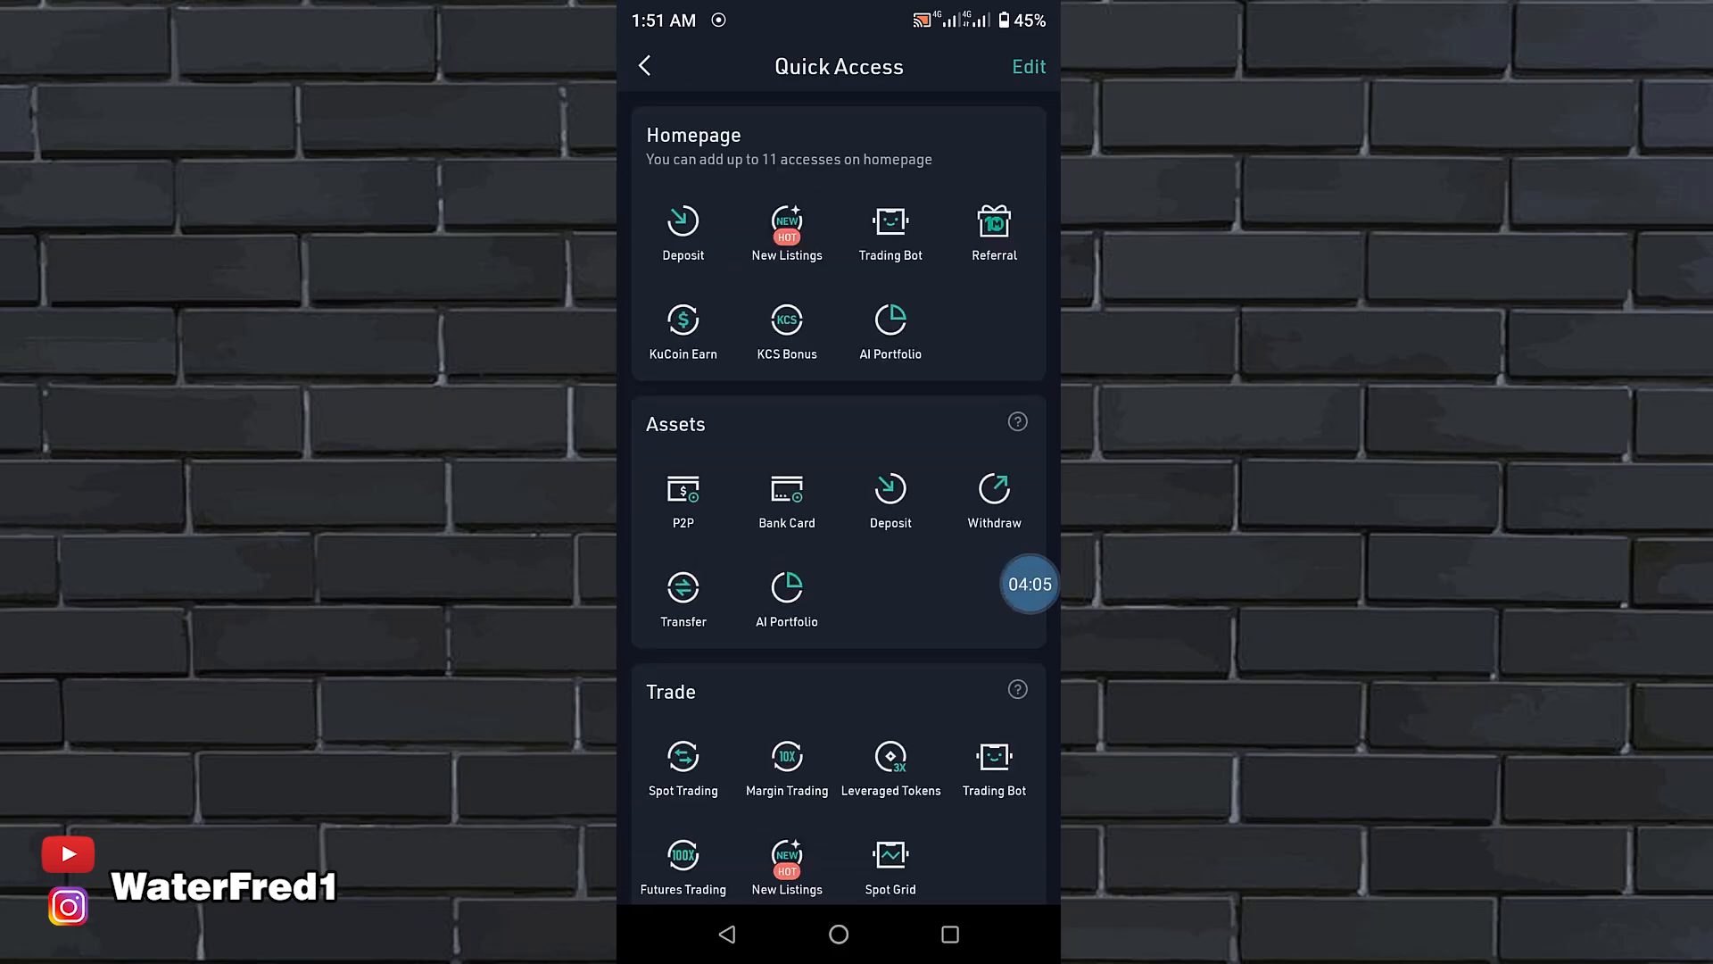
pyautogui.click(1026, 67)
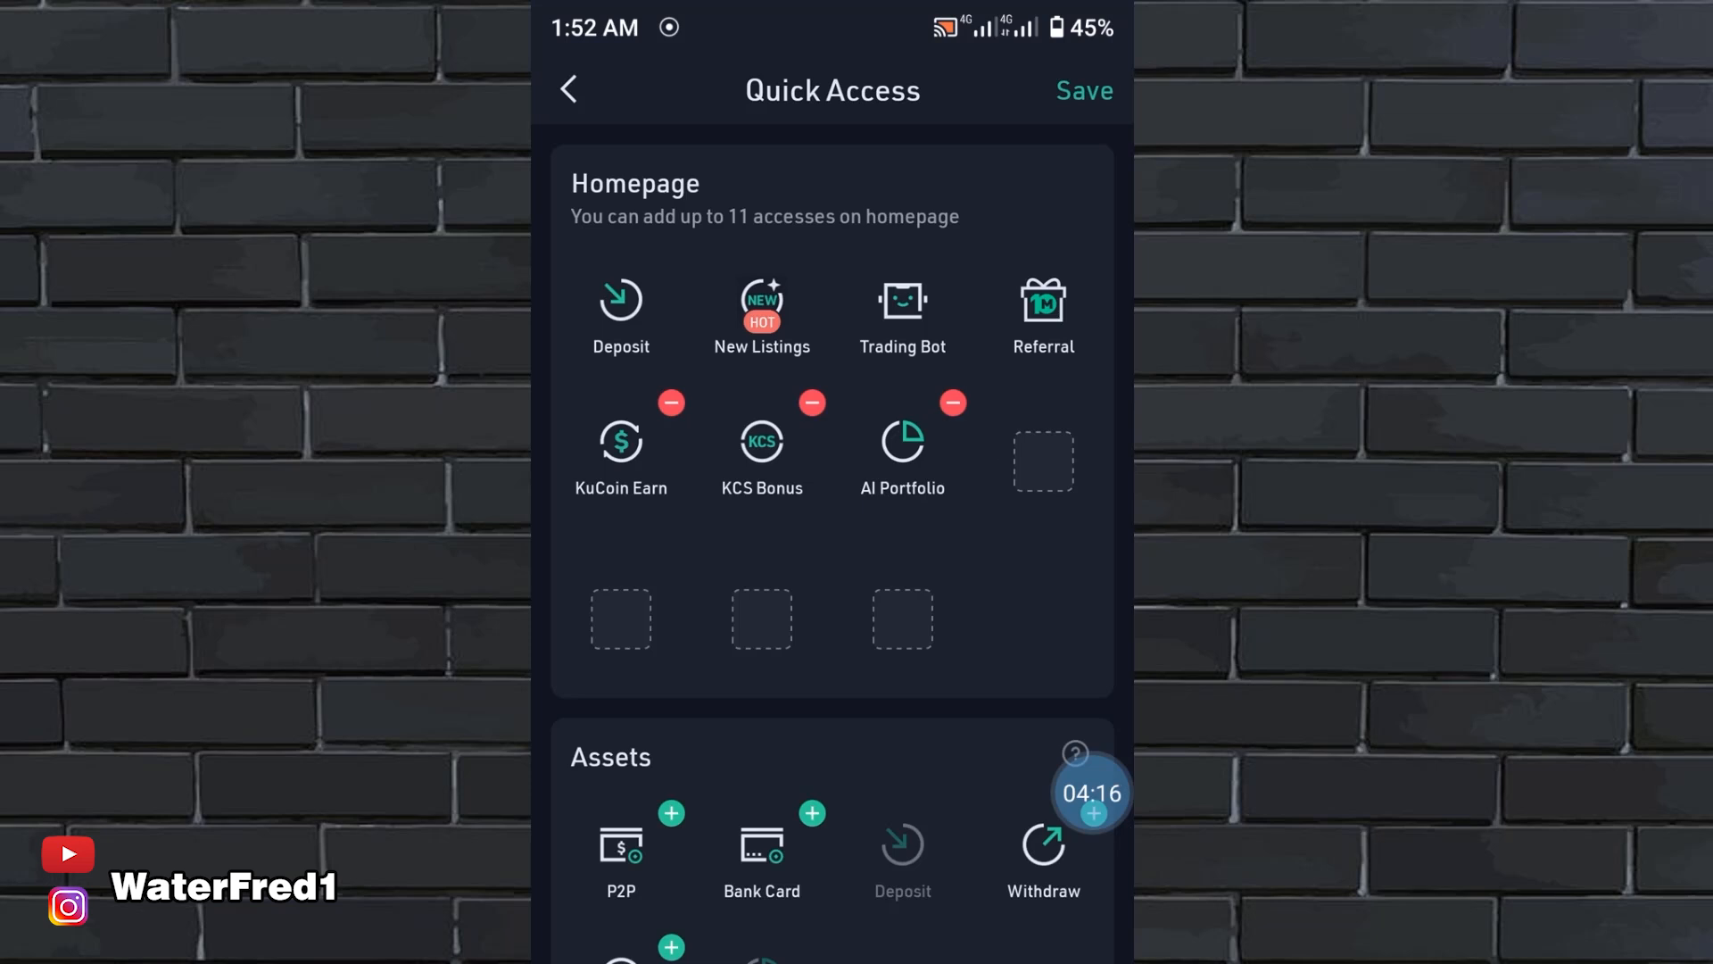
pyautogui.click(949, 402)
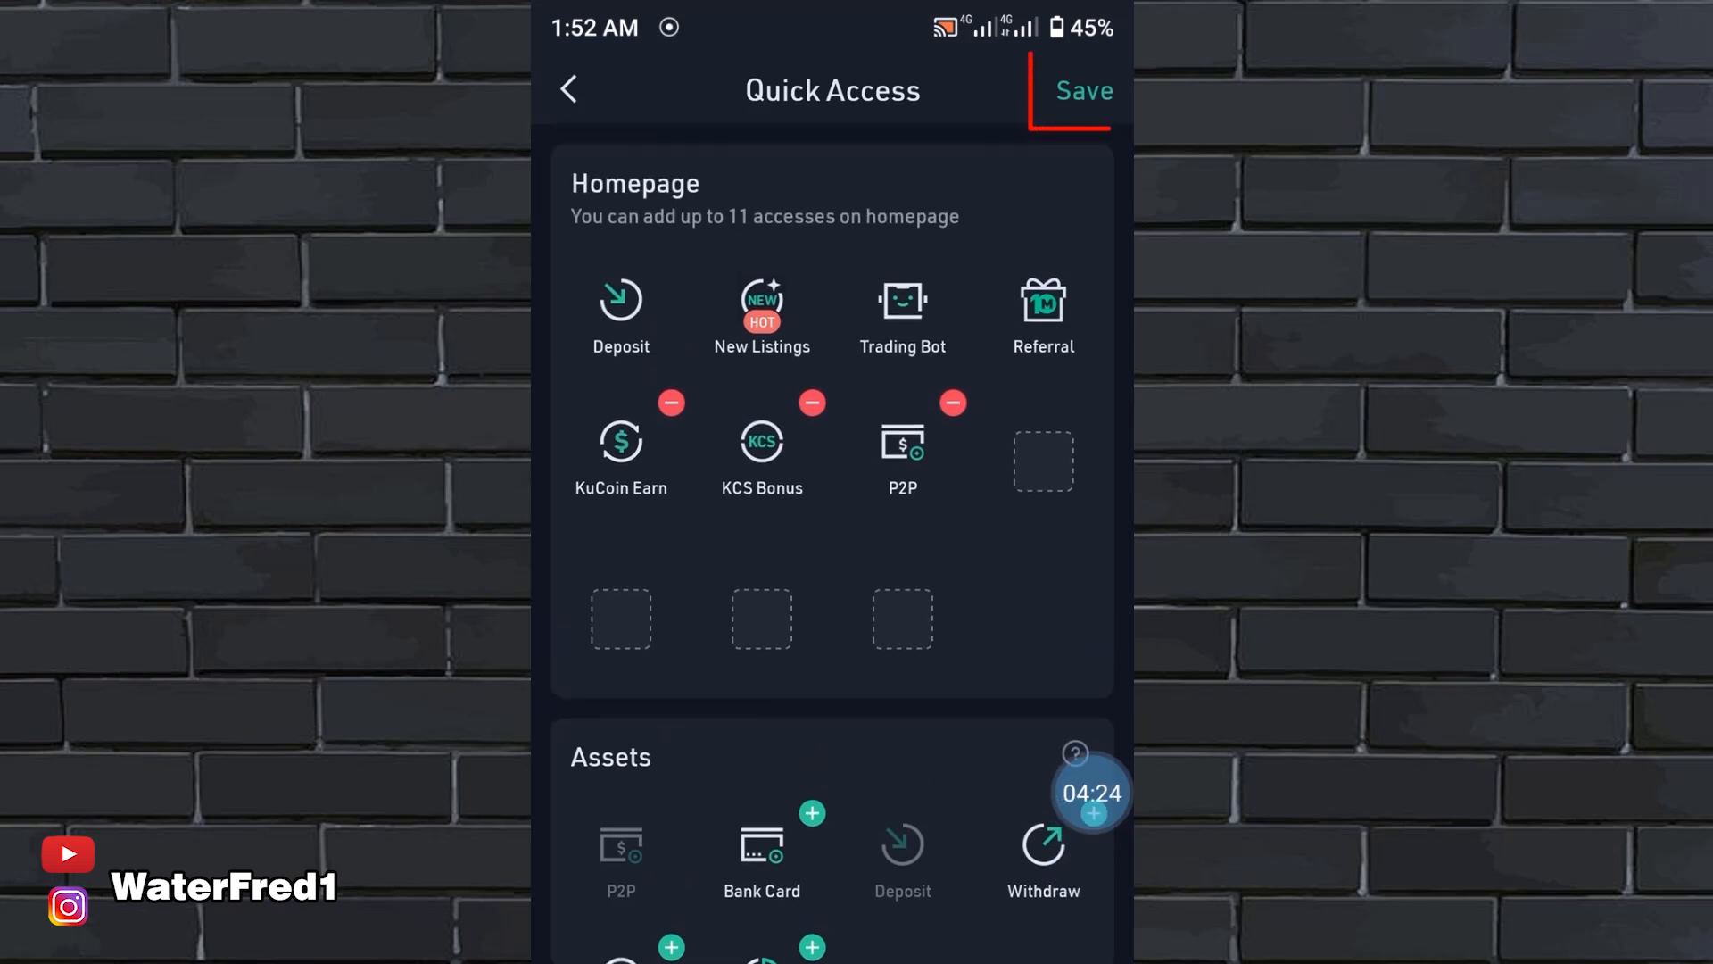
pyautogui.click(1082, 91)
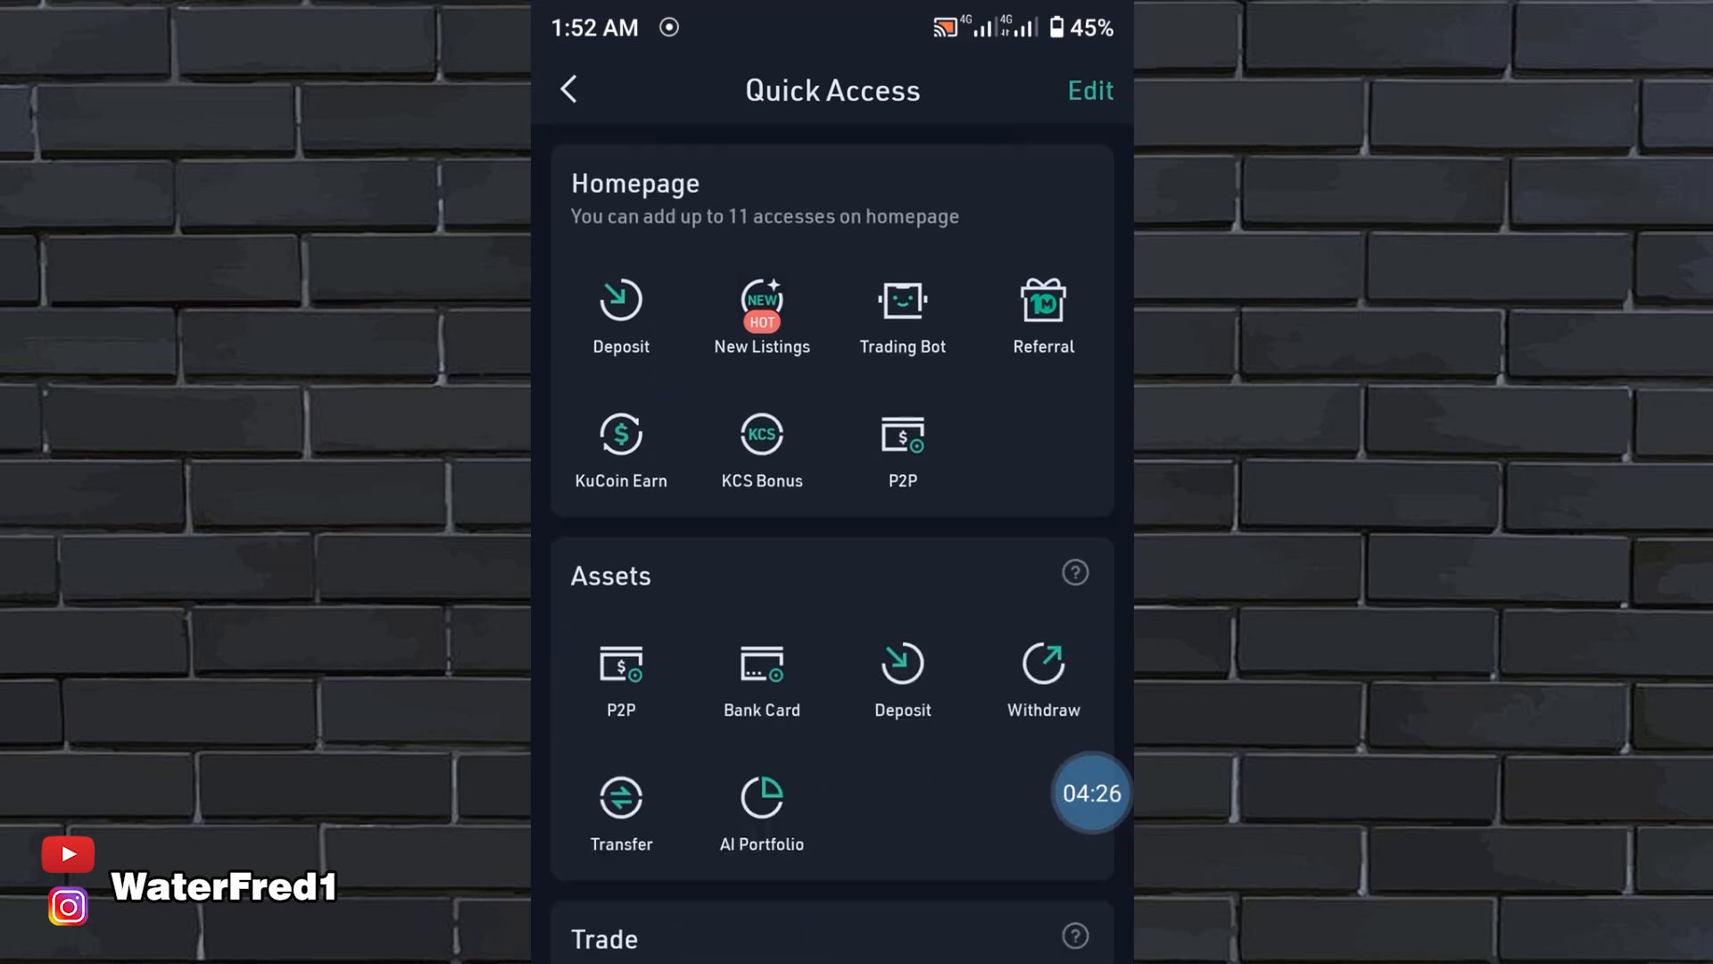
pyautogui.scroll(-3)
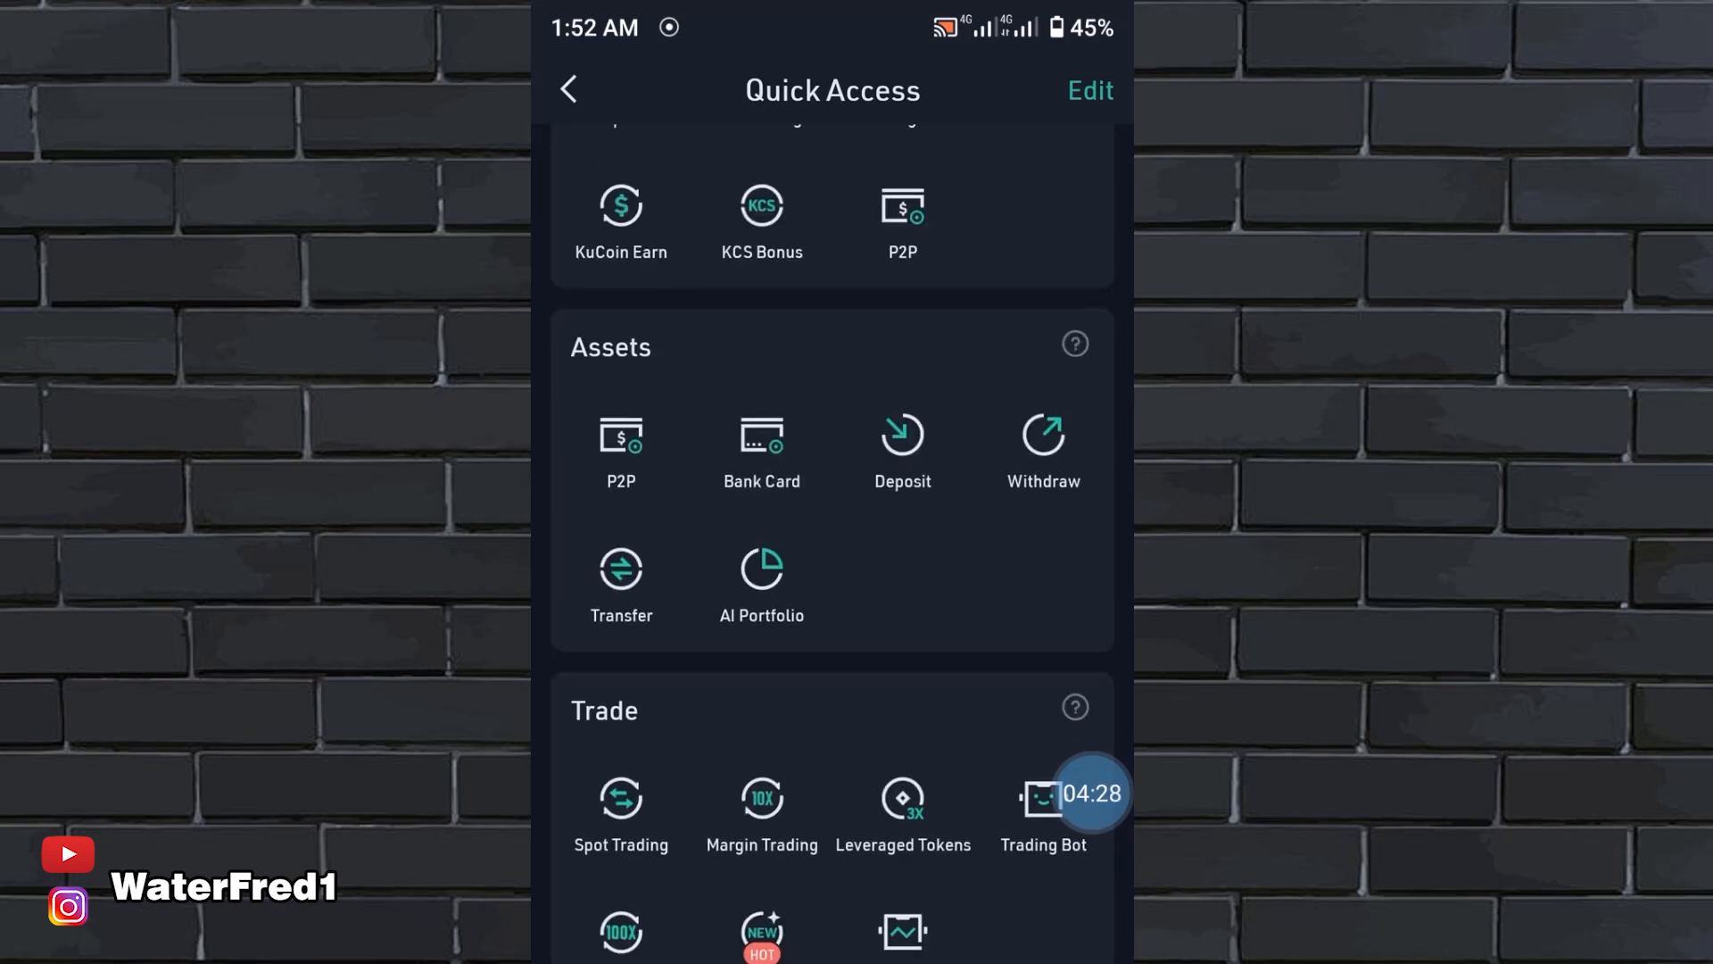
pyautogui.click(567, 89)
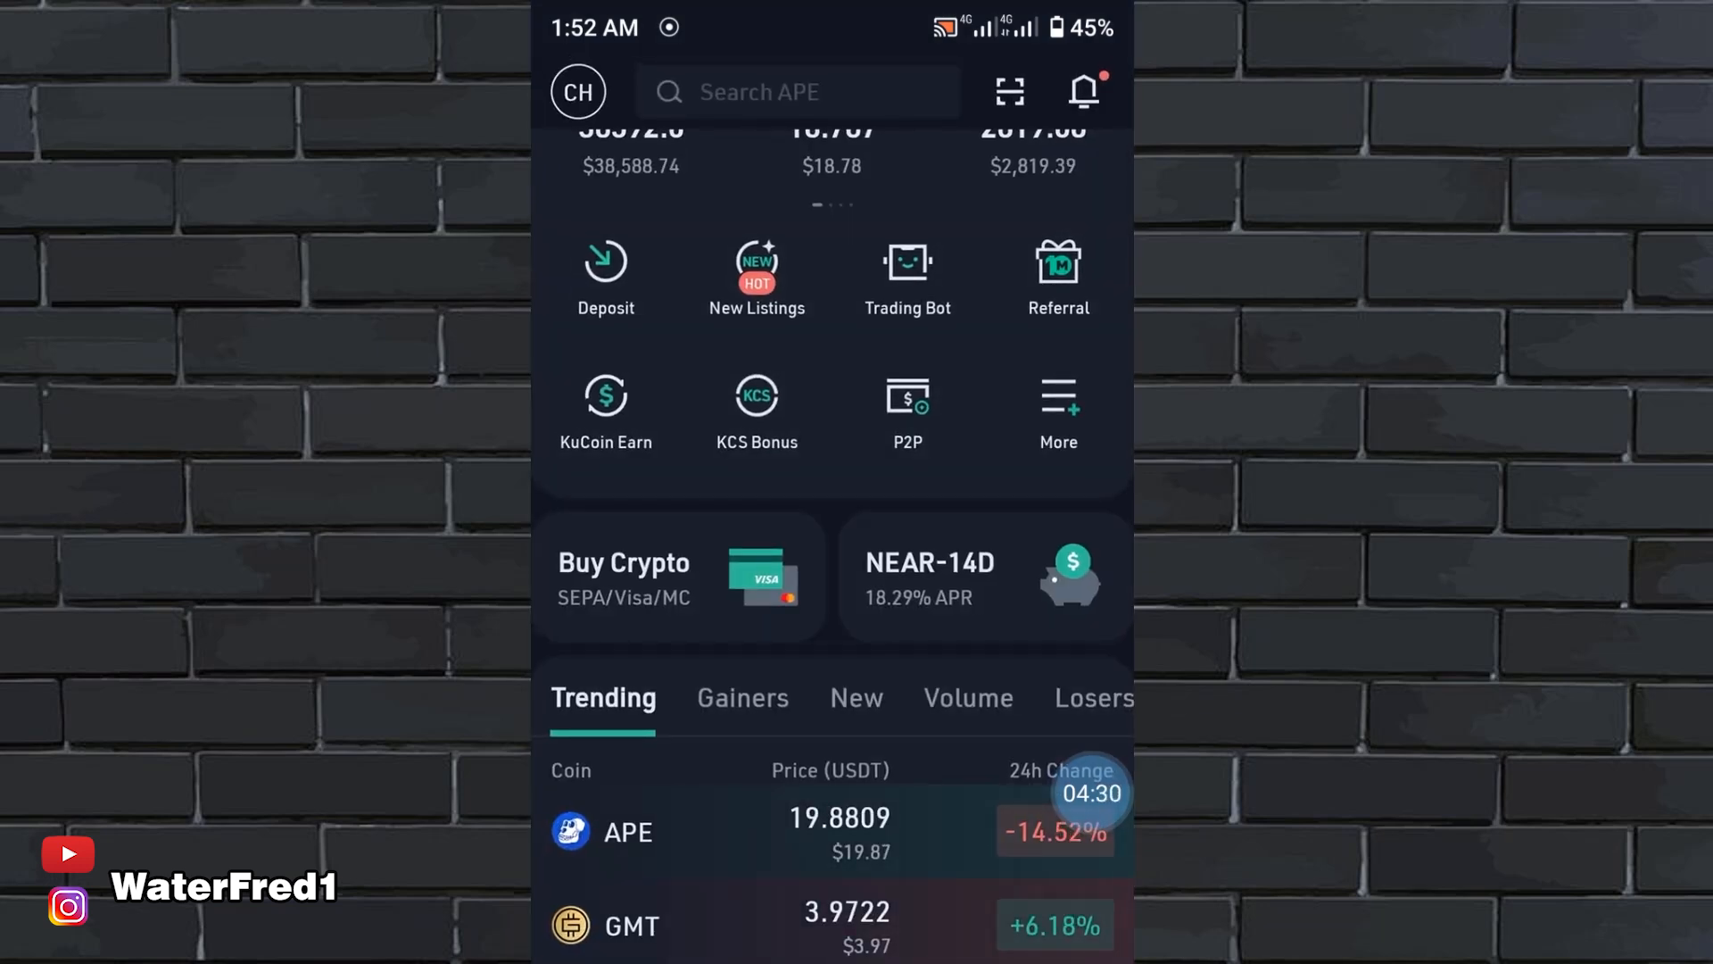
pyautogui.scroll(-3)
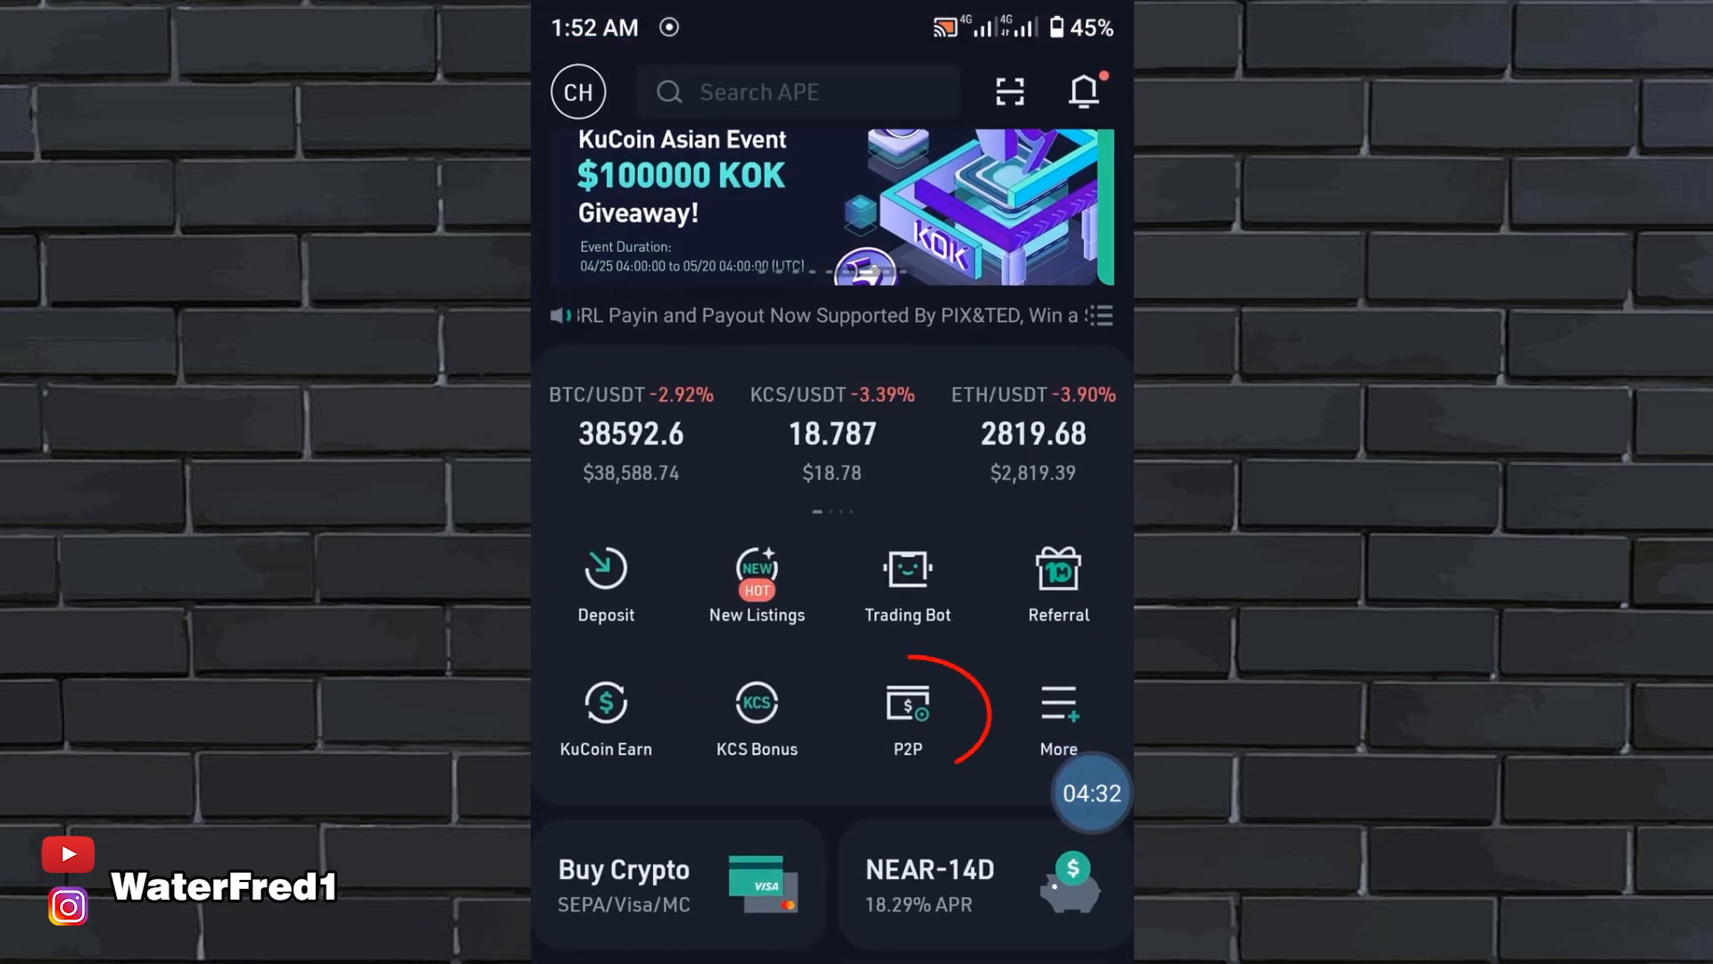
pyautogui.scroll(-3)
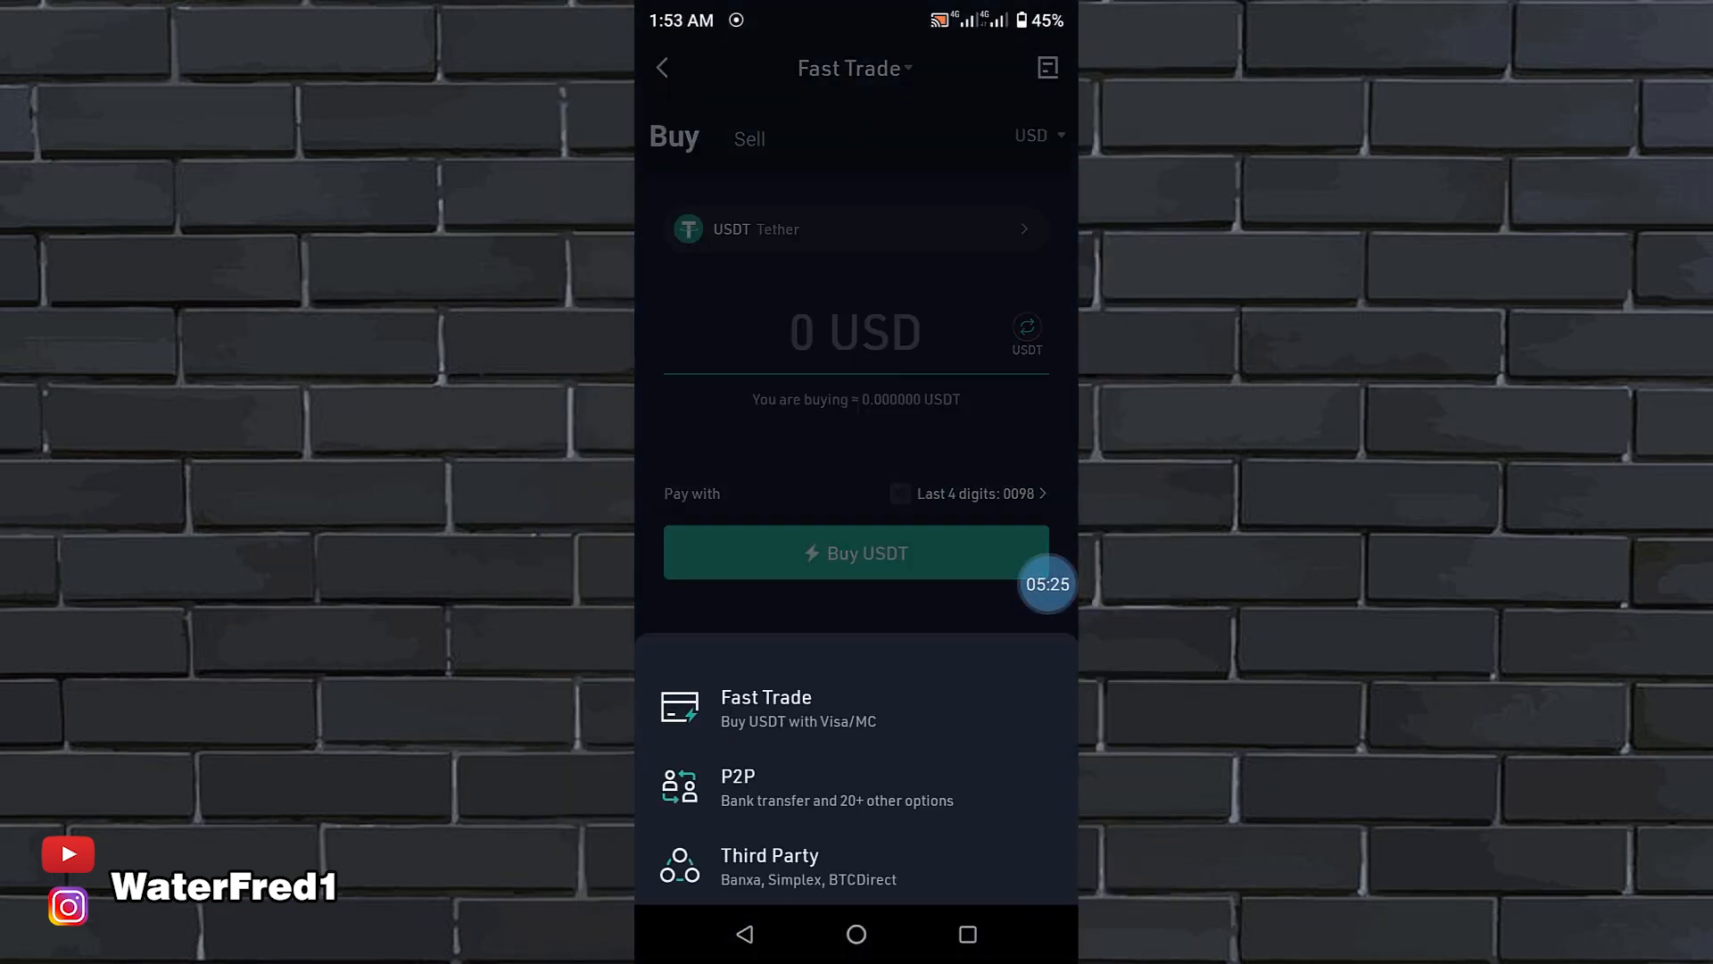
# Browse P2P USDT buy offers in NGN instead of Fast Trade, then return home
pyautogui.click(736, 785)
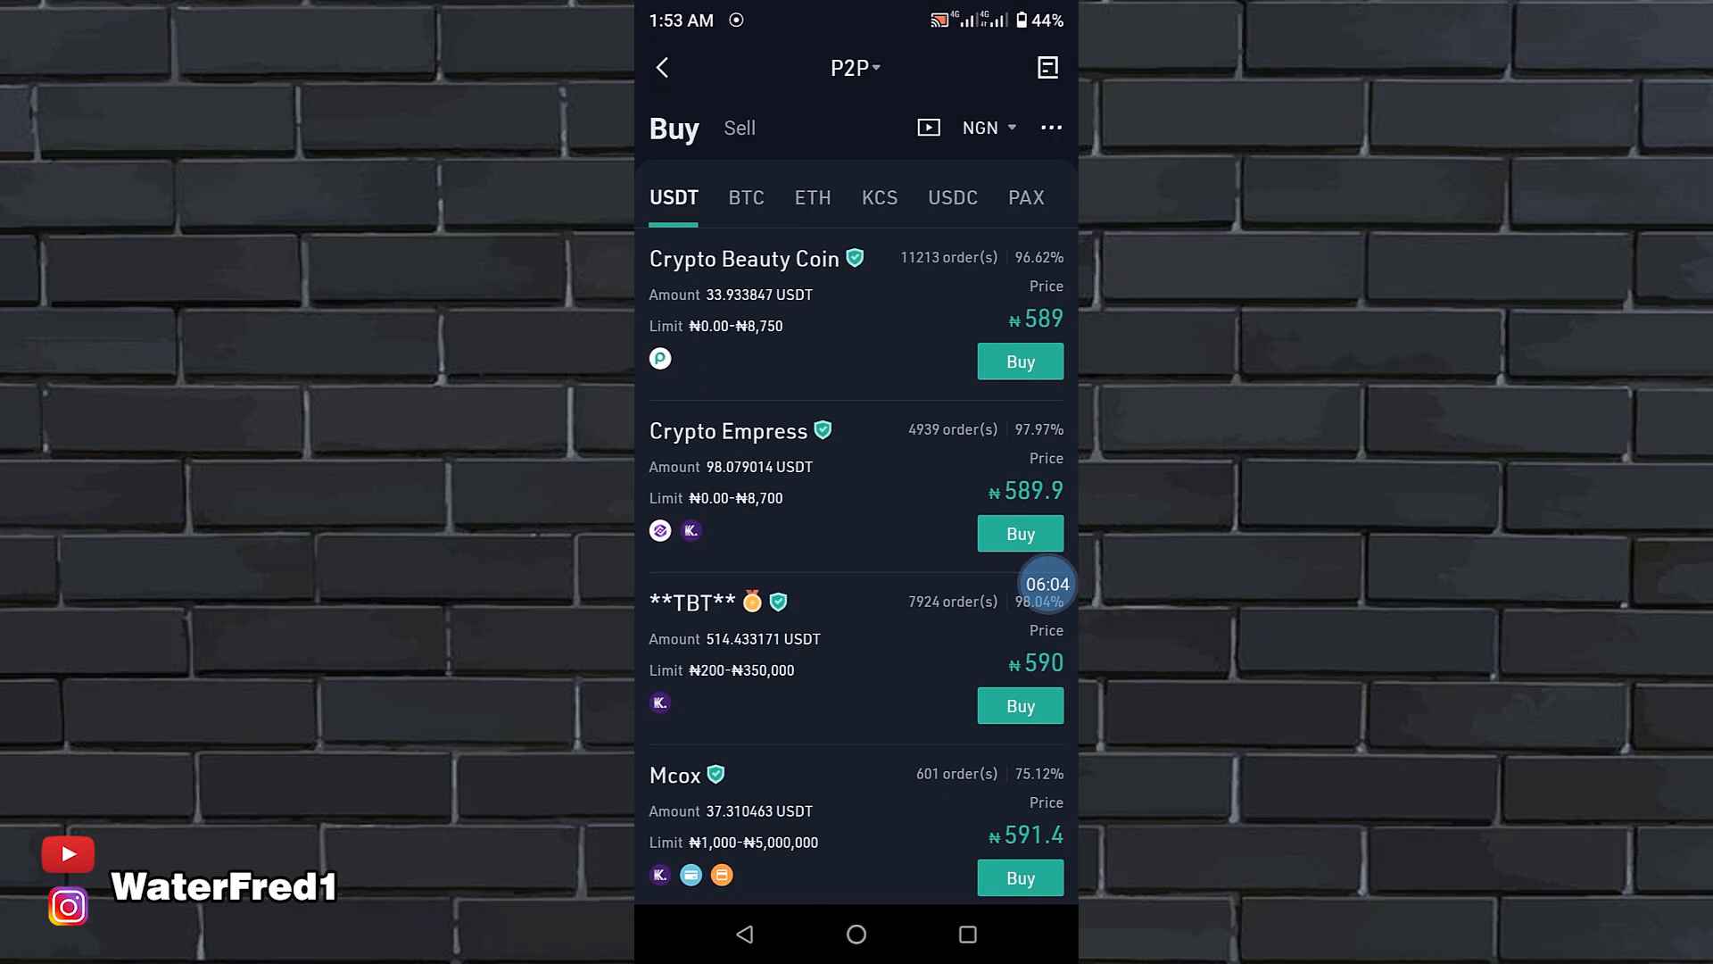
pyautogui.click(739, 128)
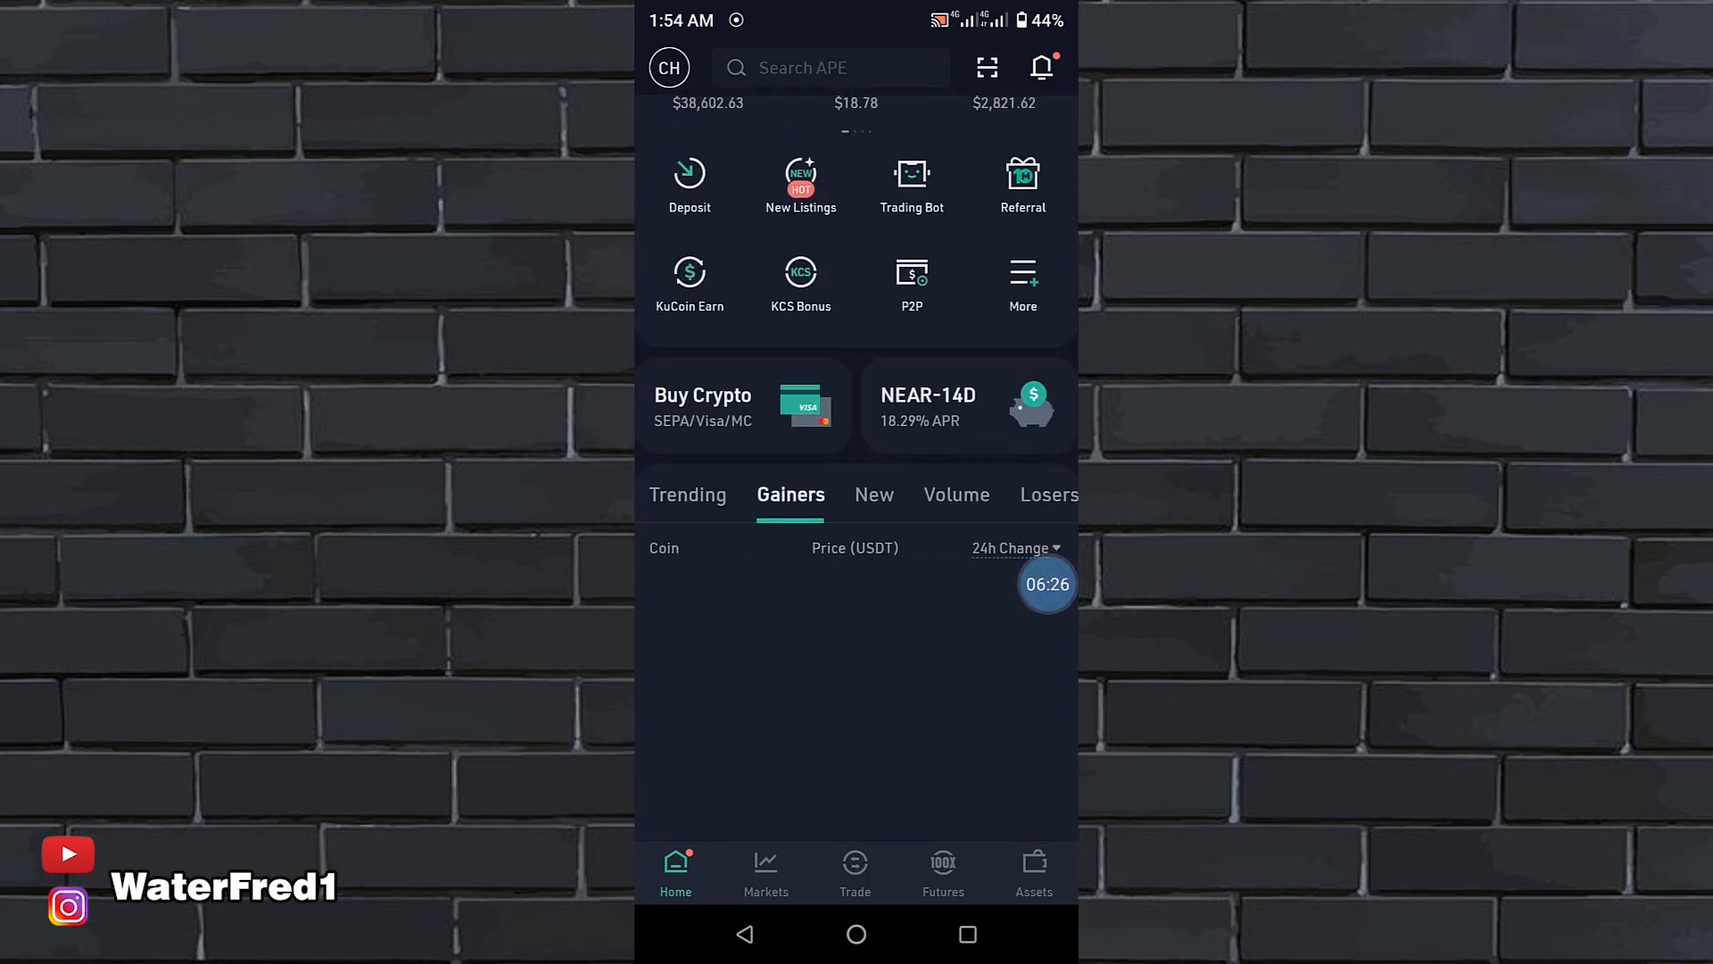
# Star KCS/USDT from the Markets search and unstar BTC/USDT, leaving LTC/USDT and KCS/USDT as favourites
pyautogui.click(688, 494)
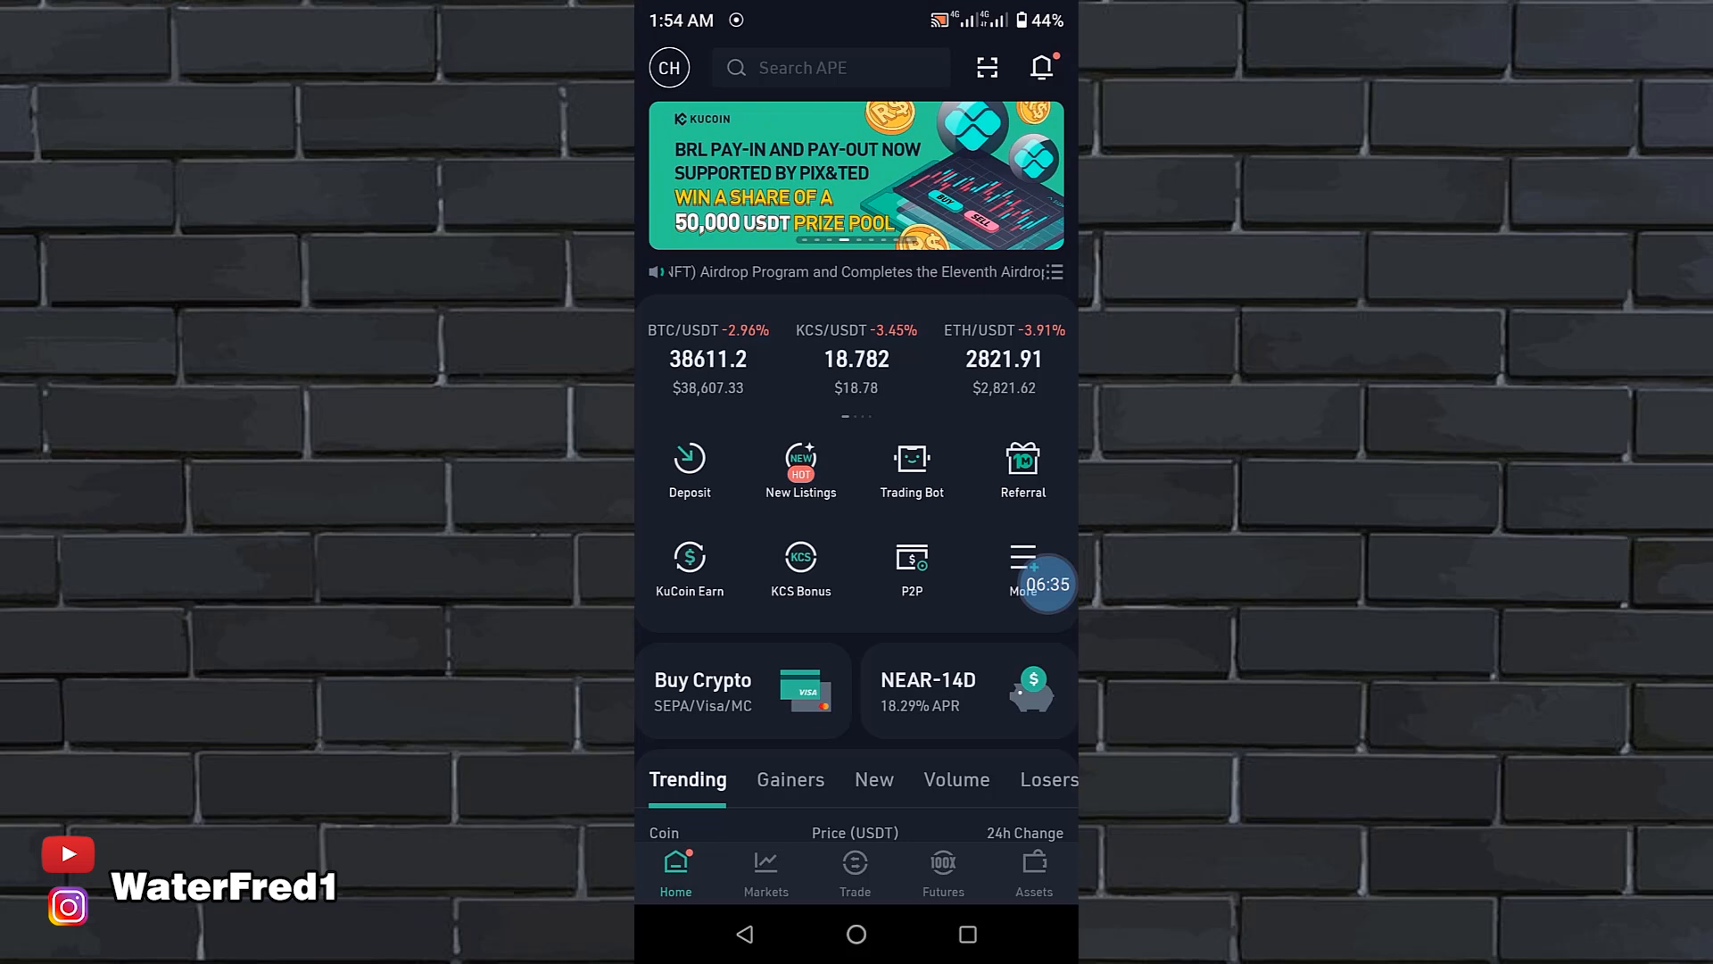
pyautogui.click(764, 871)
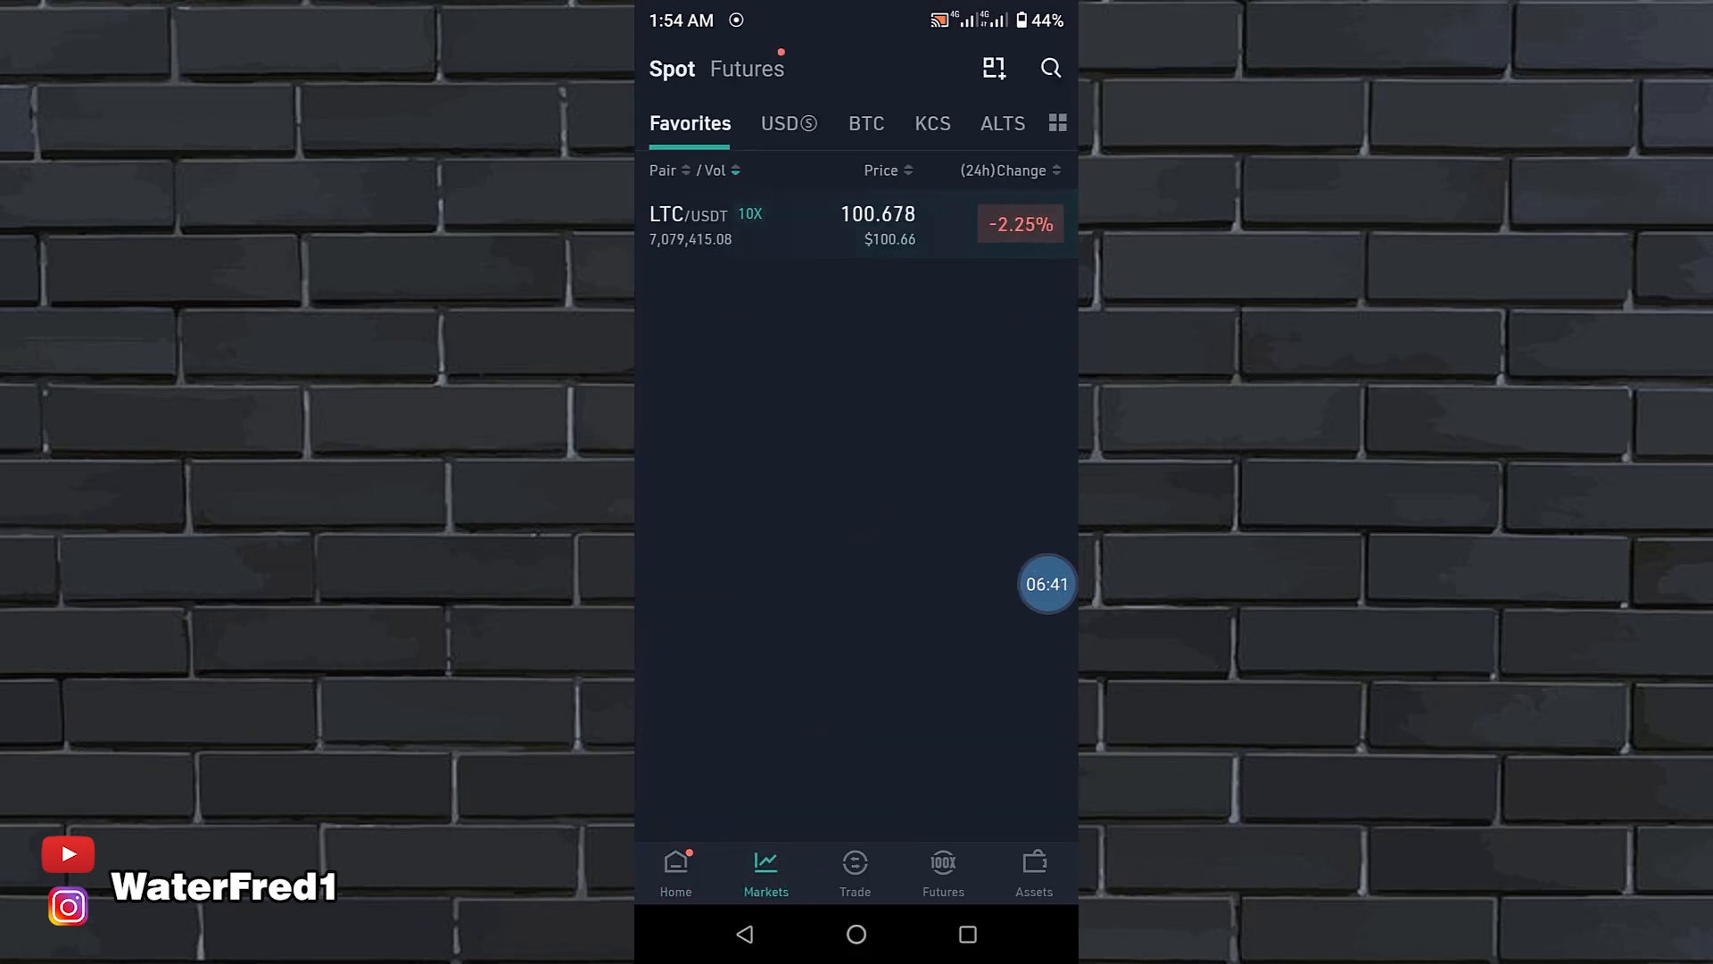
pyautogui.click(1047, 67)
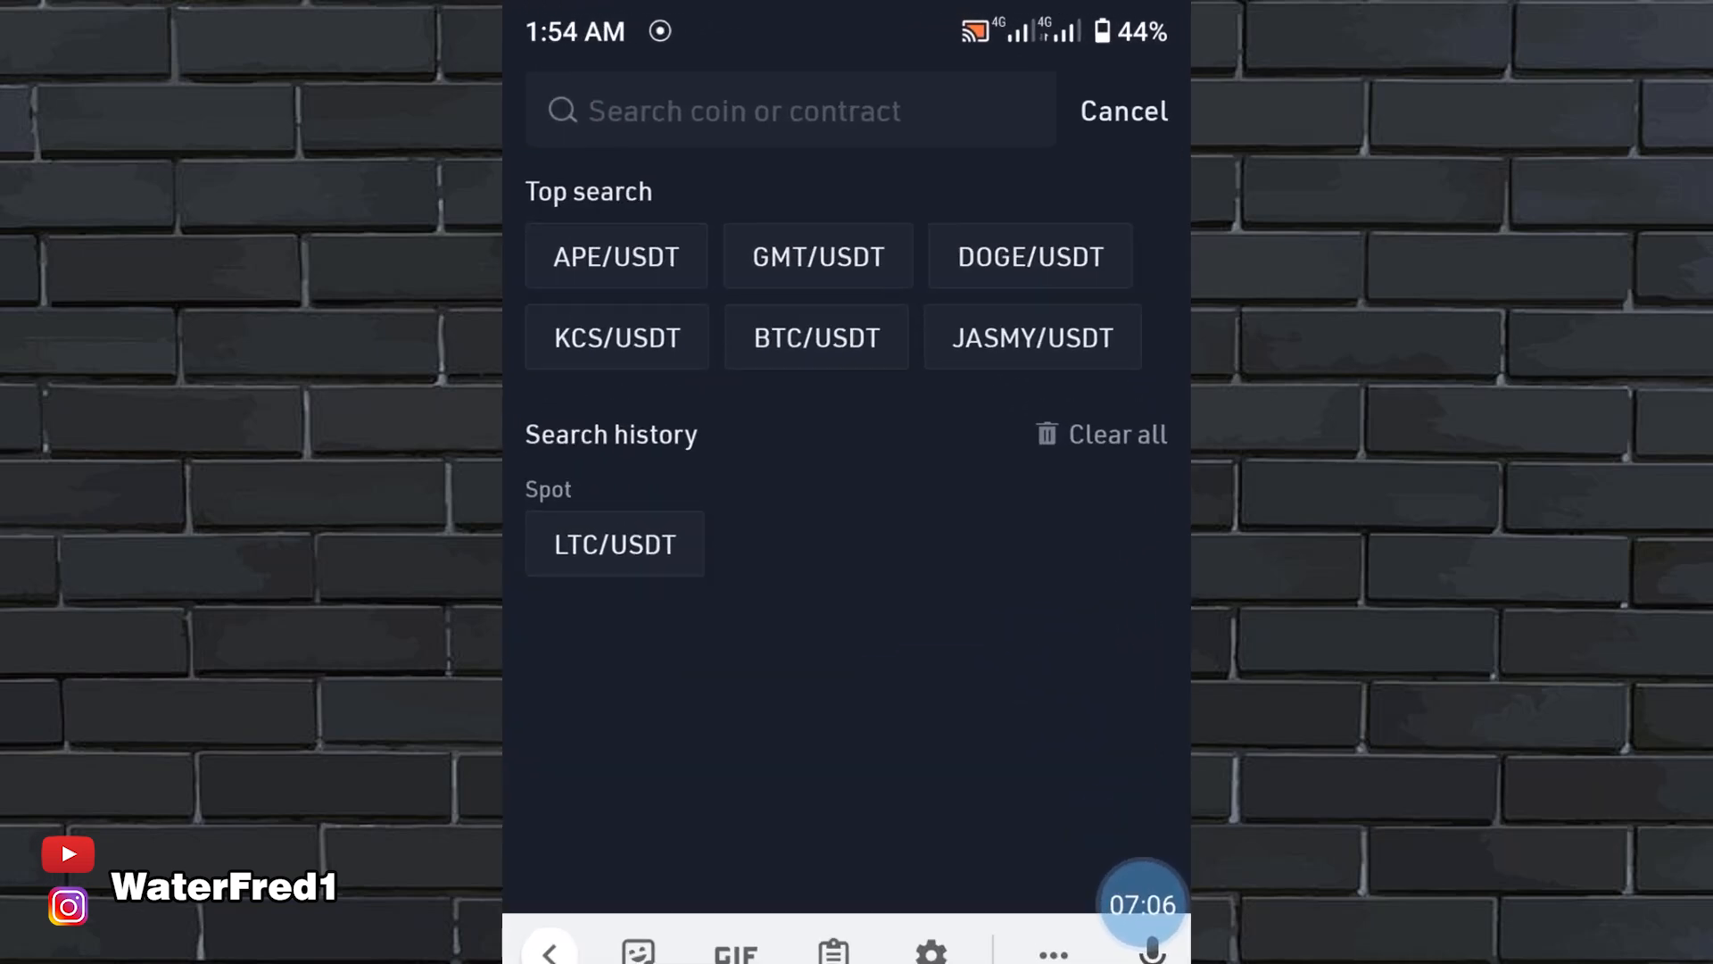
pyautogui.write('Kc')
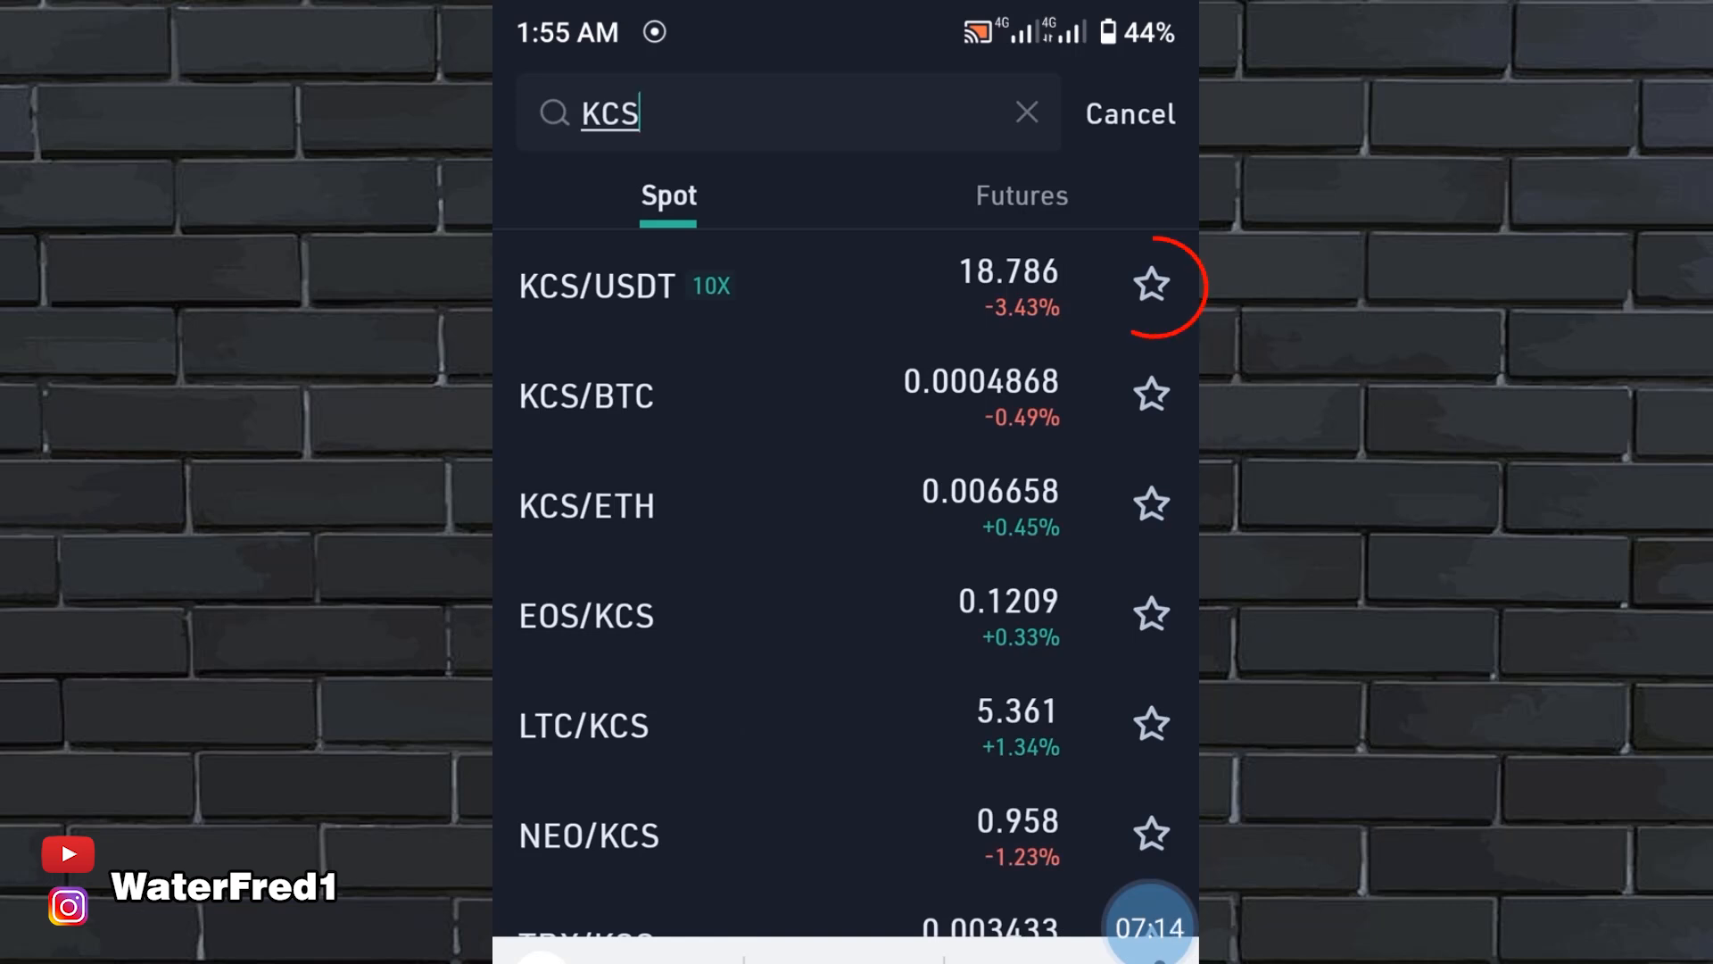
pyautogui.click(1150, 286)
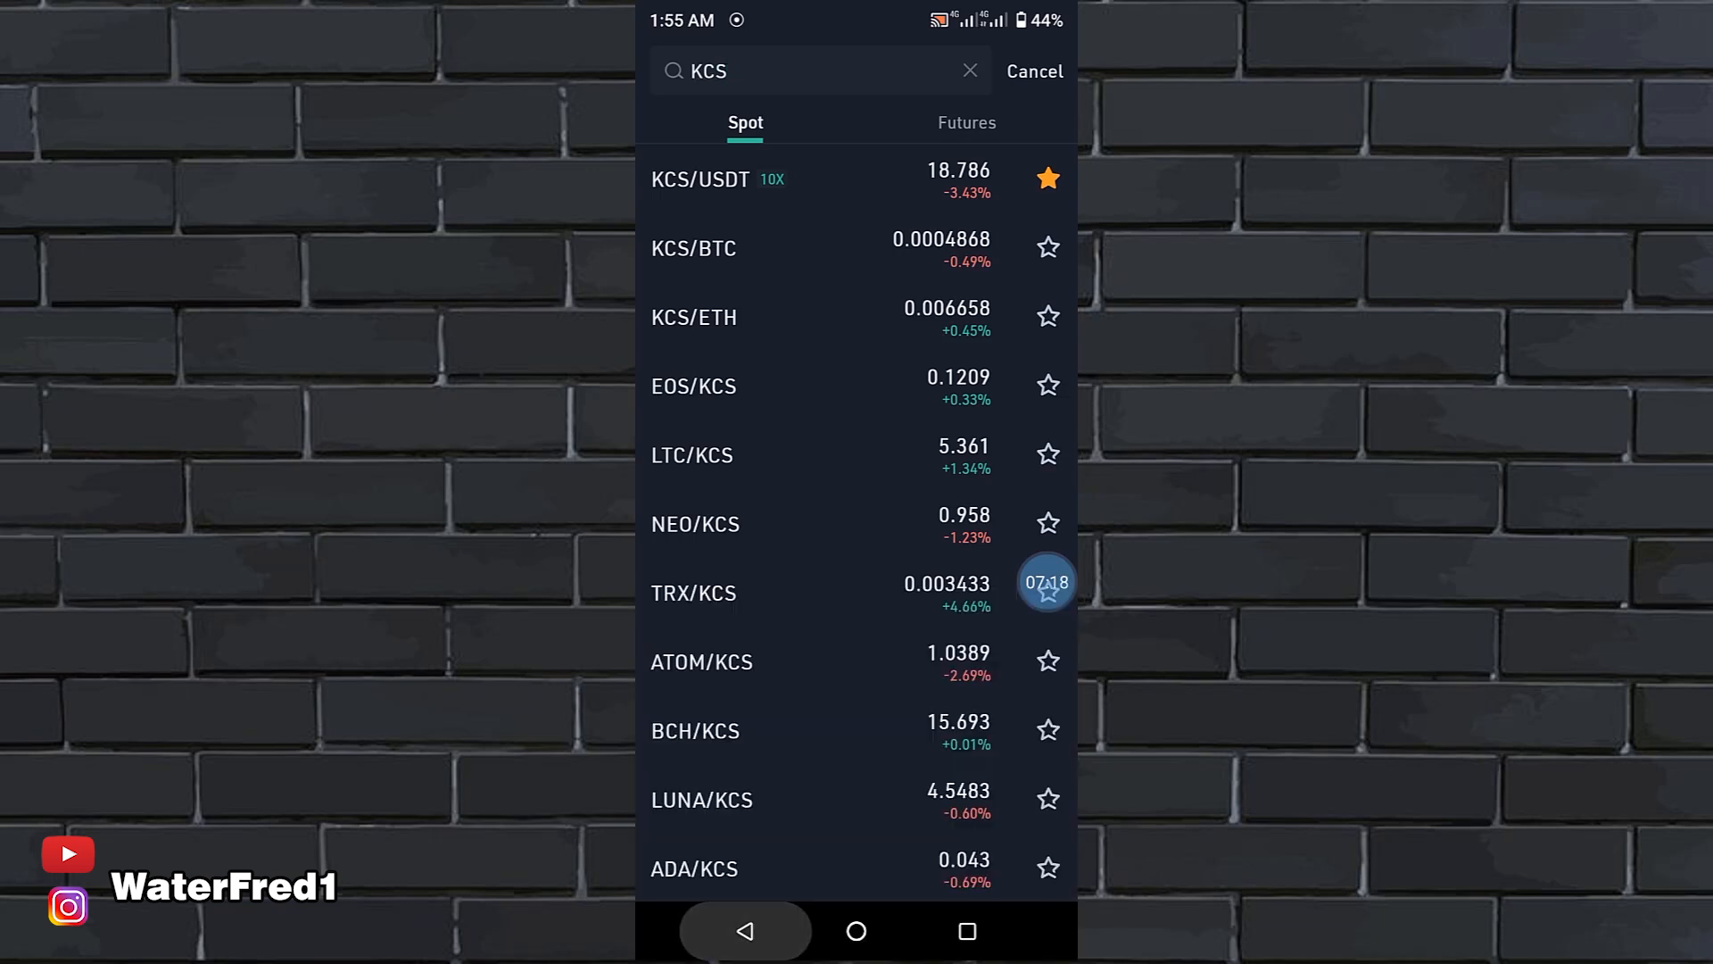
pyautogui.click(1032, 72)
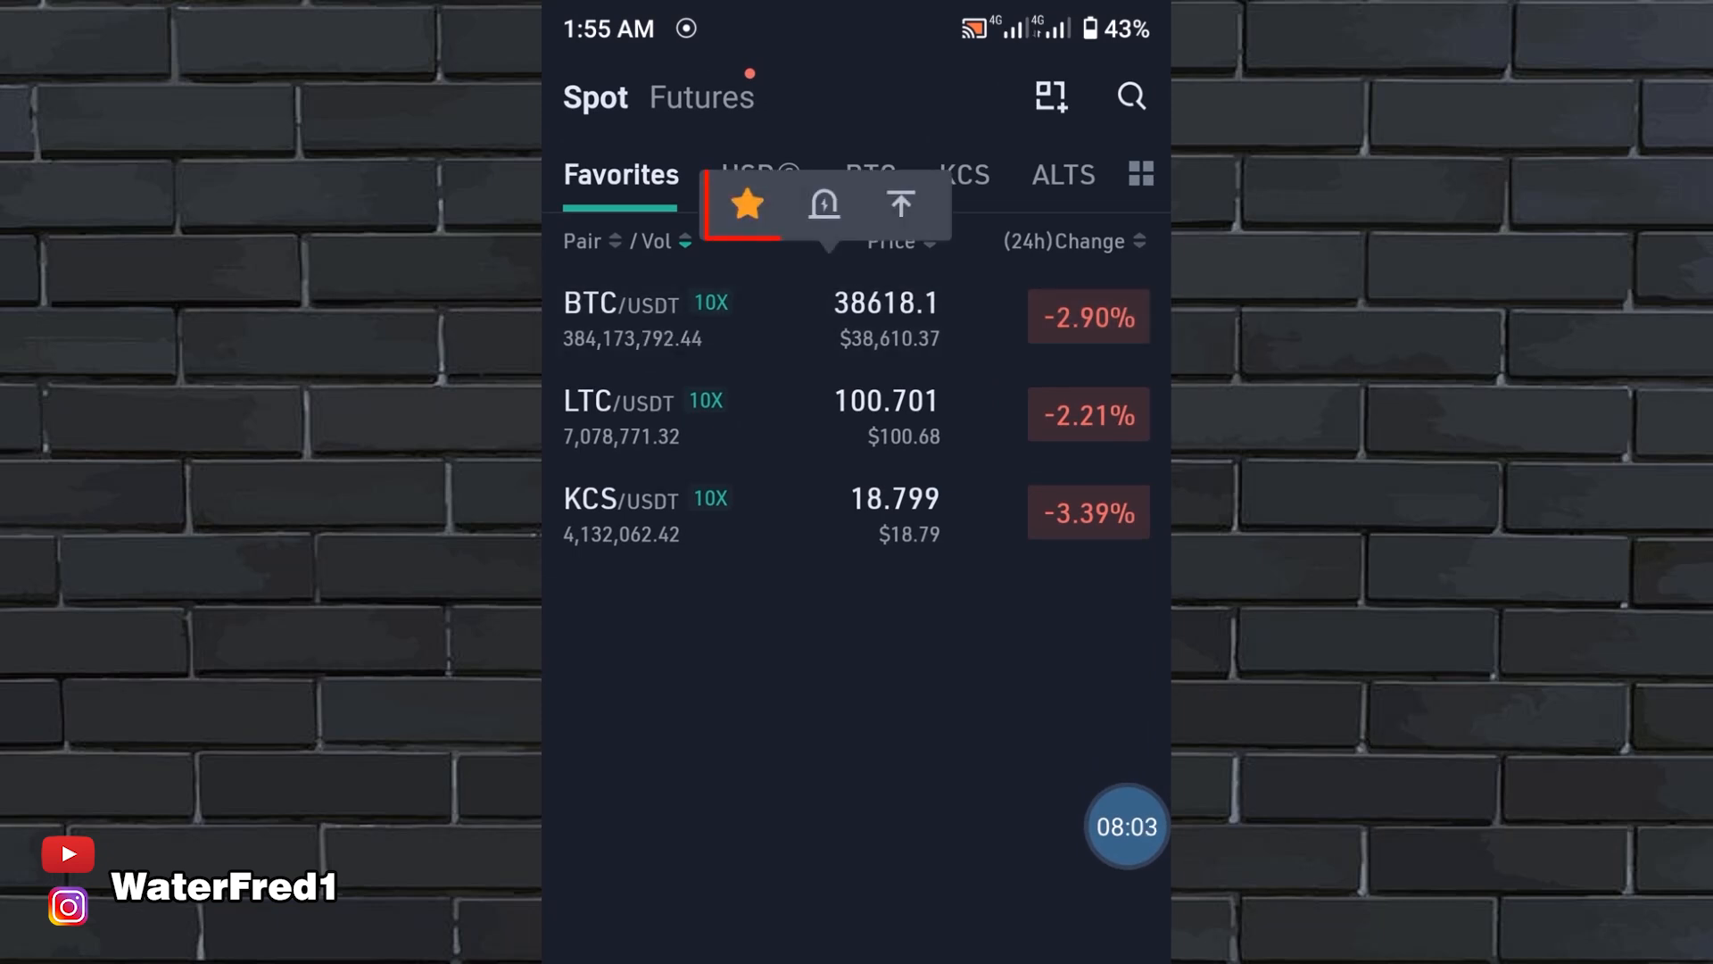
pyautogui.click(746, 205)
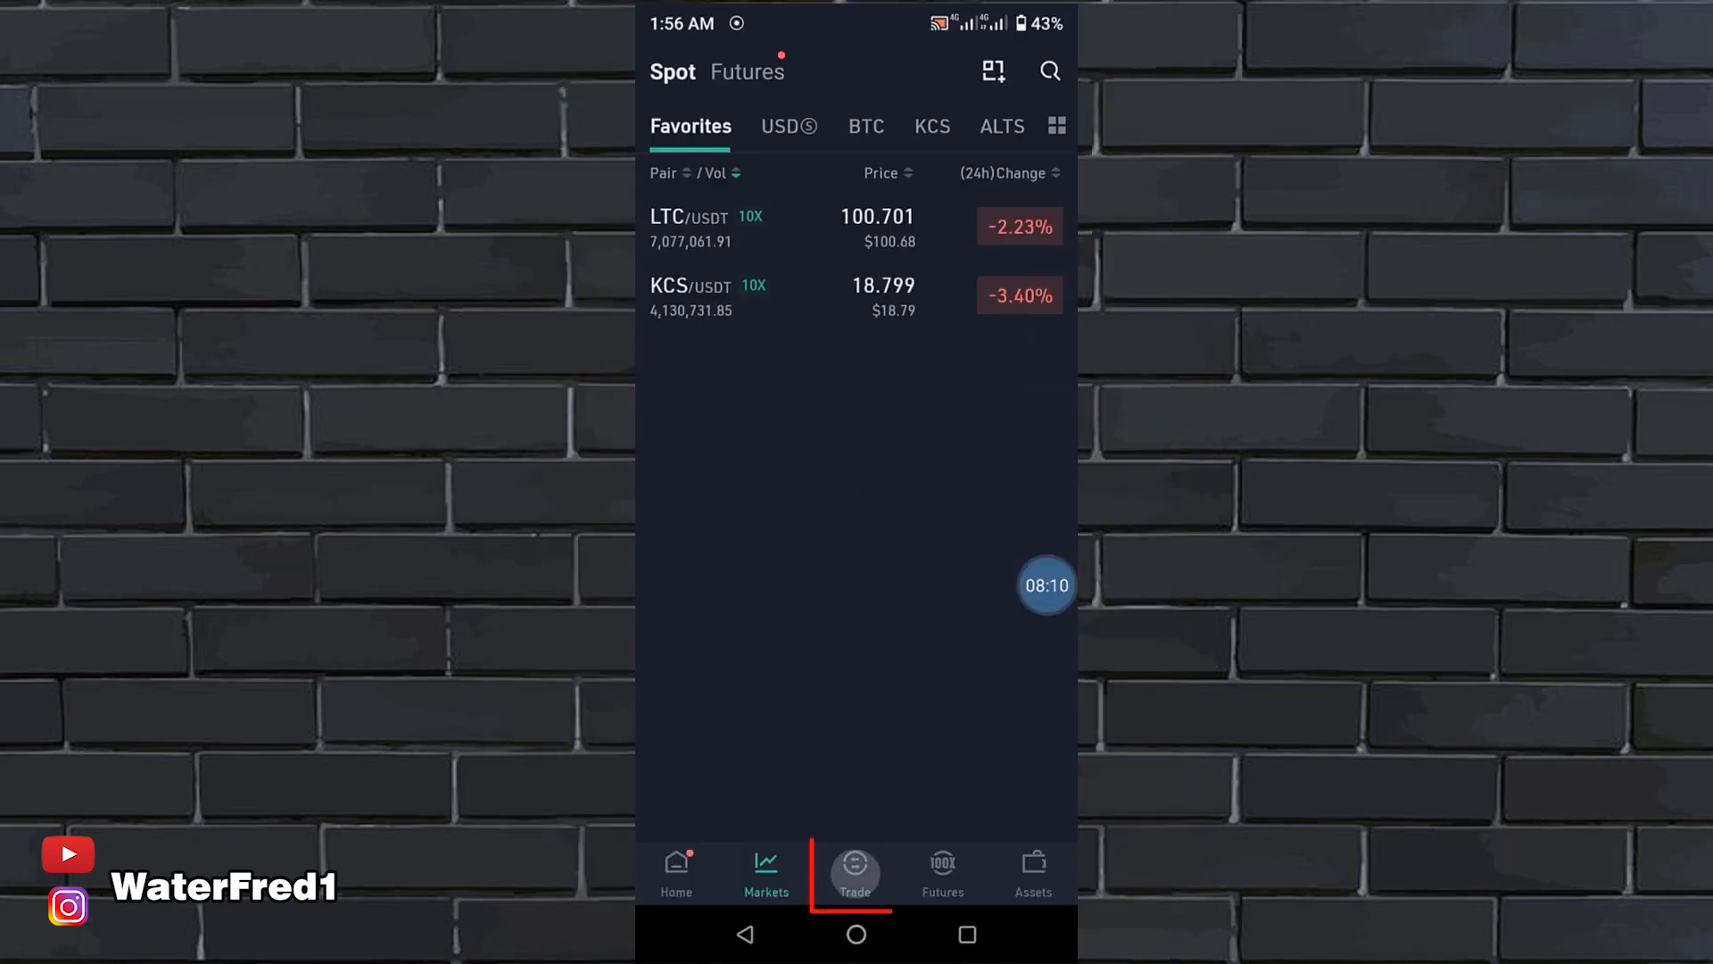
# Switch spot trading to the KCS/USDT pair and begin a limit sell with 6.16599011 KCS available
pyautogui.click(855, 872)
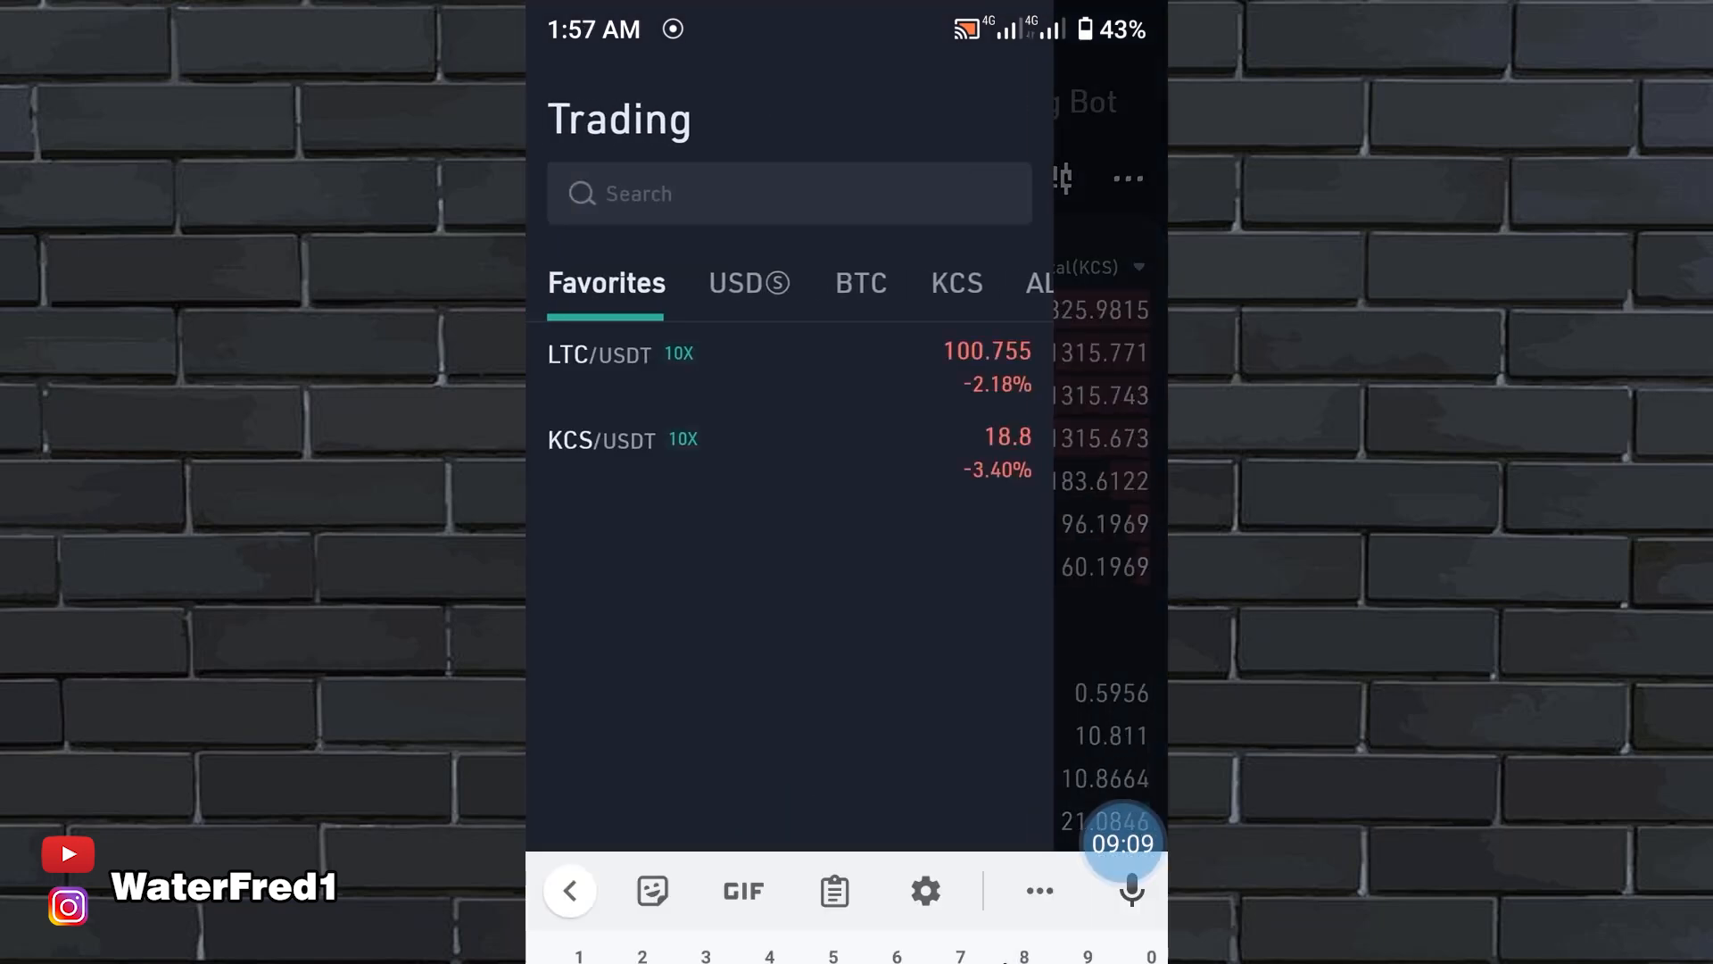
pyautogui.write('B')
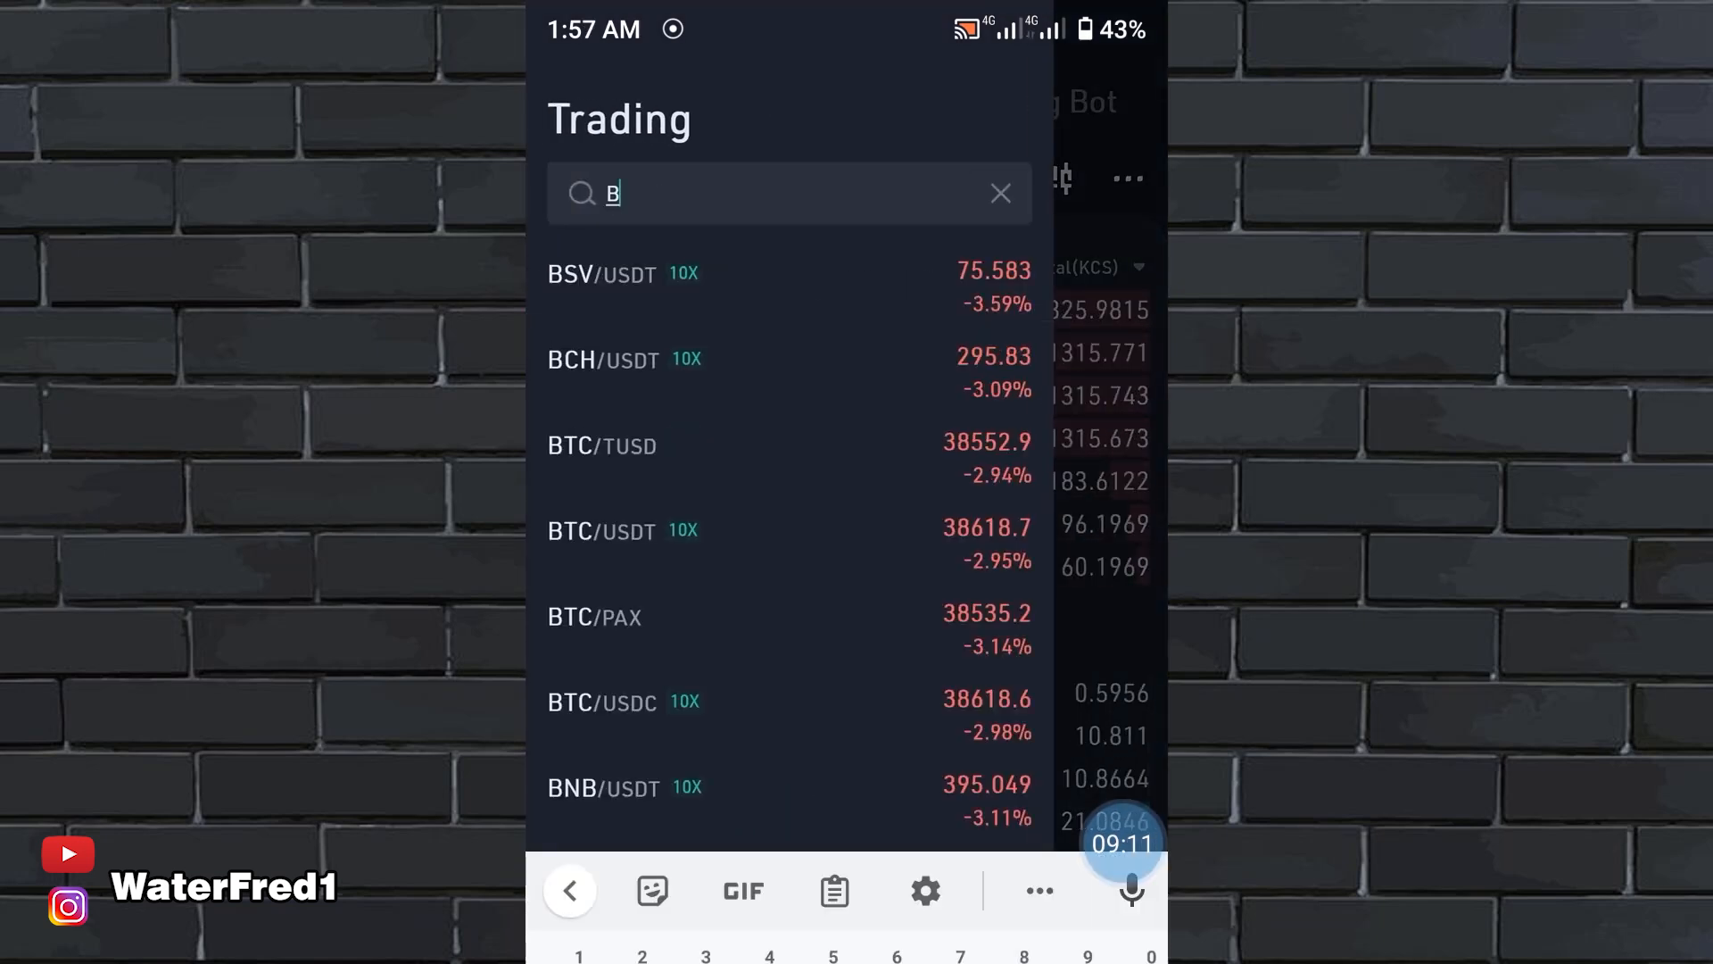
pyautogui.write('TC')
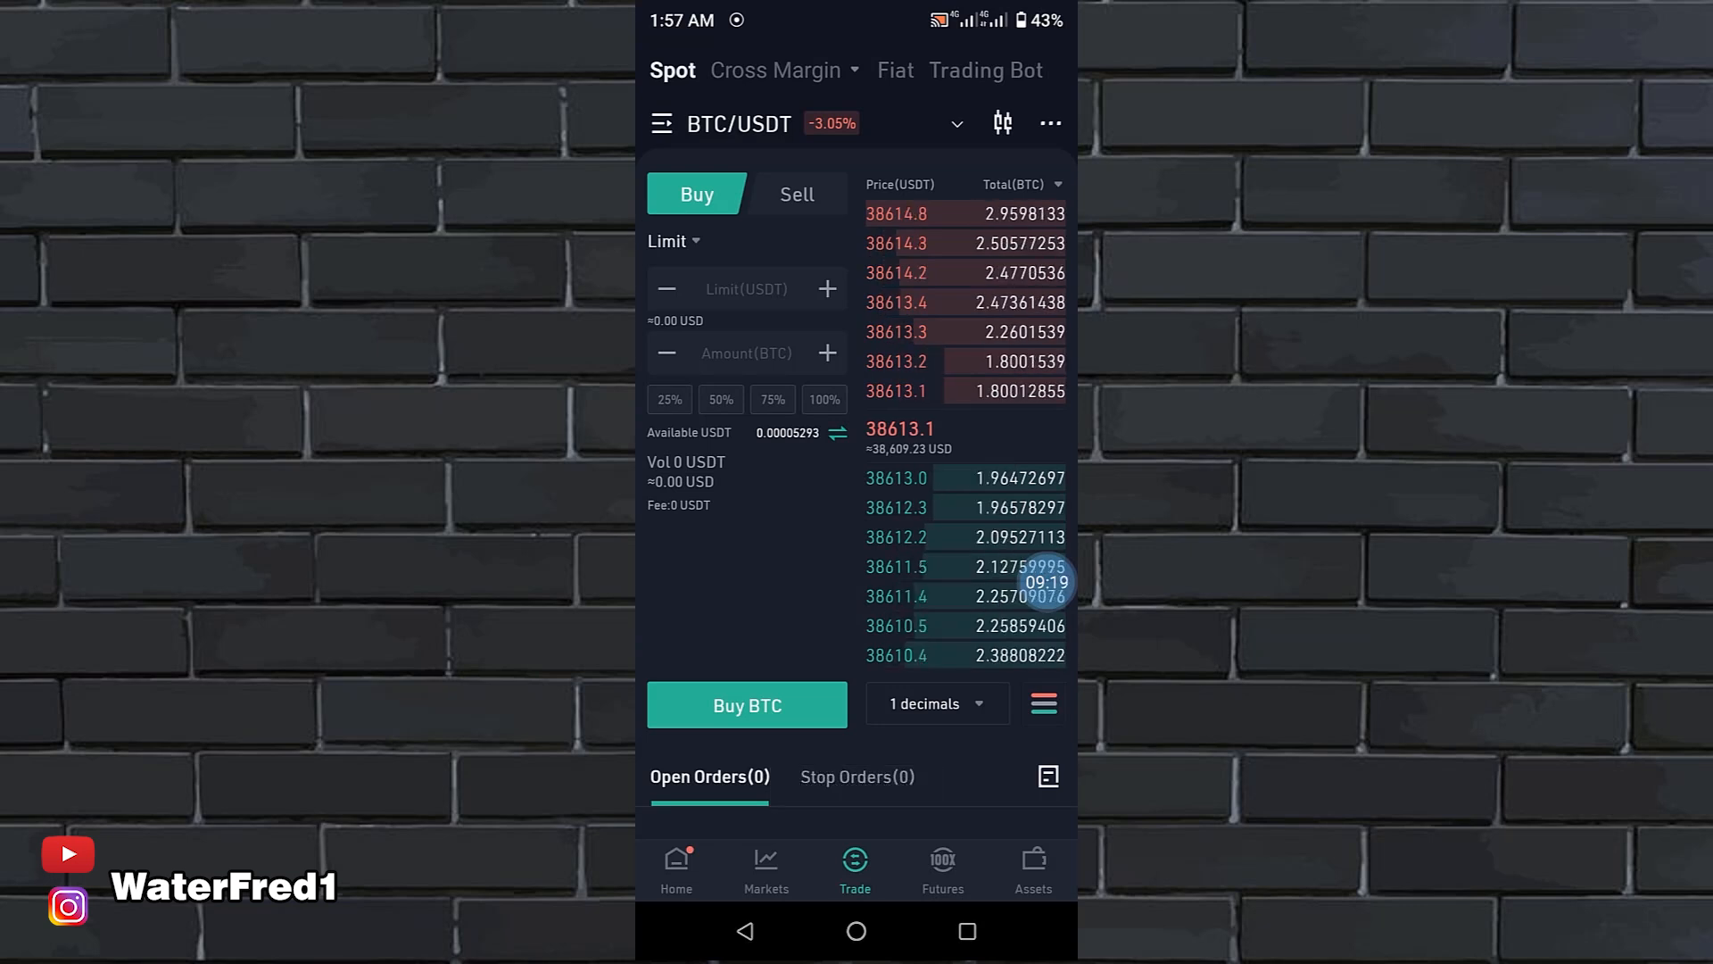
pyautogui.click(797, 194)
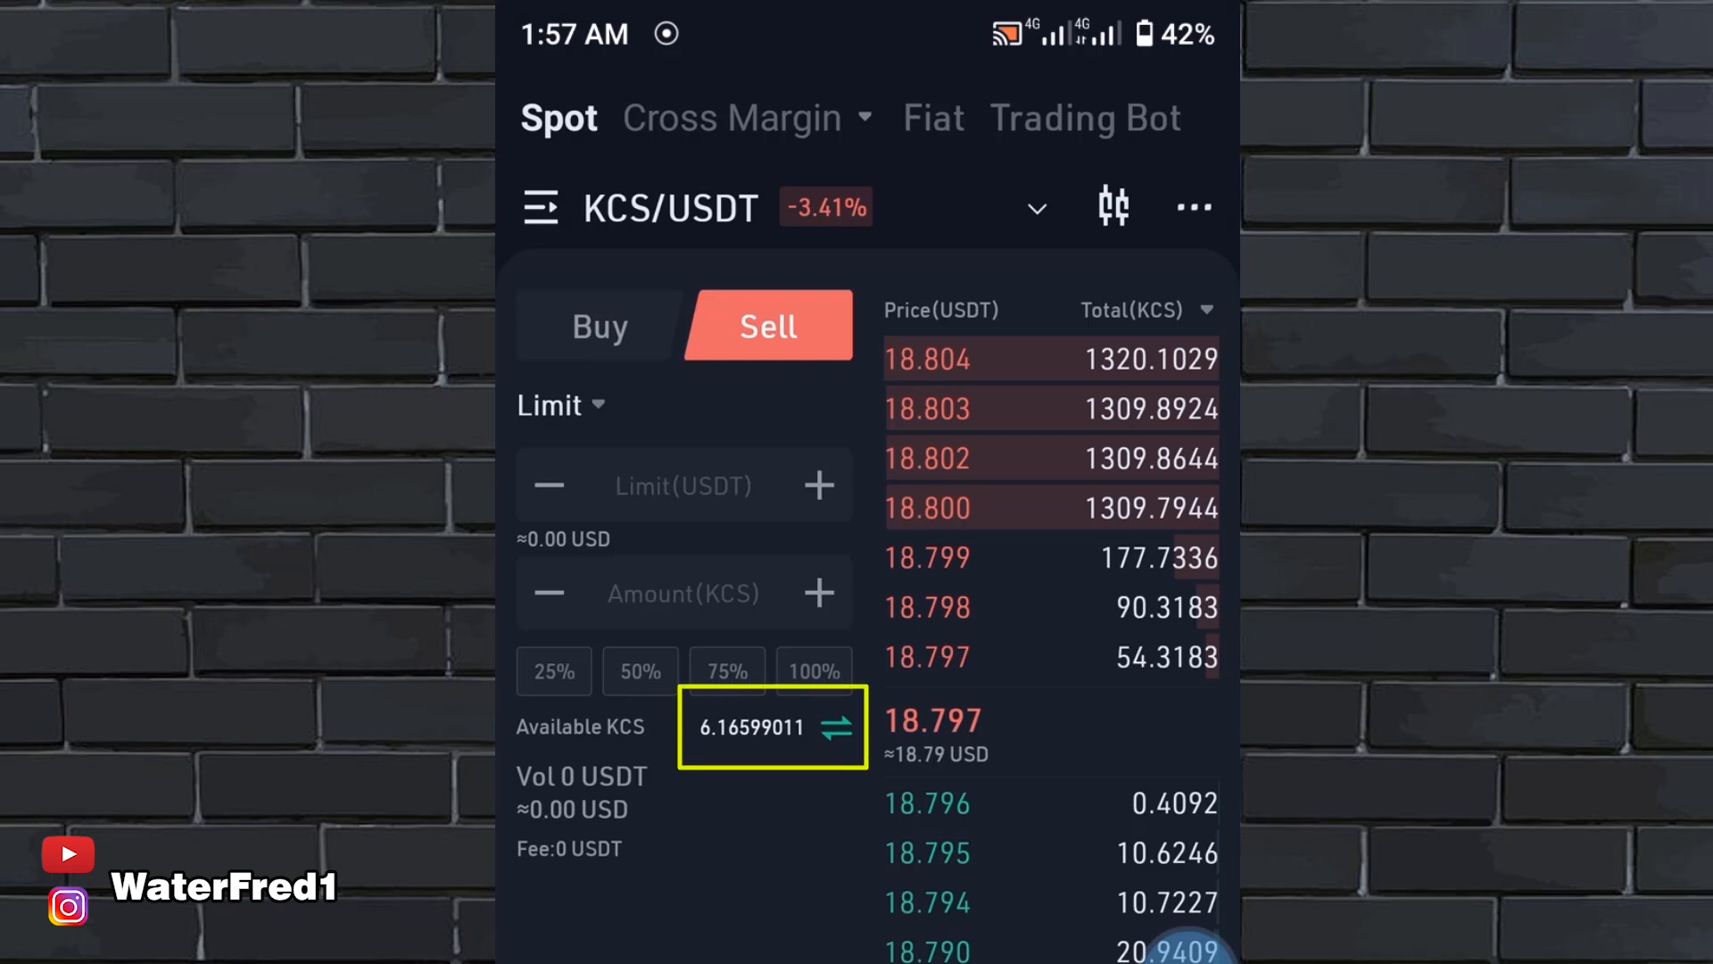
pyautogui.click(683, 485)
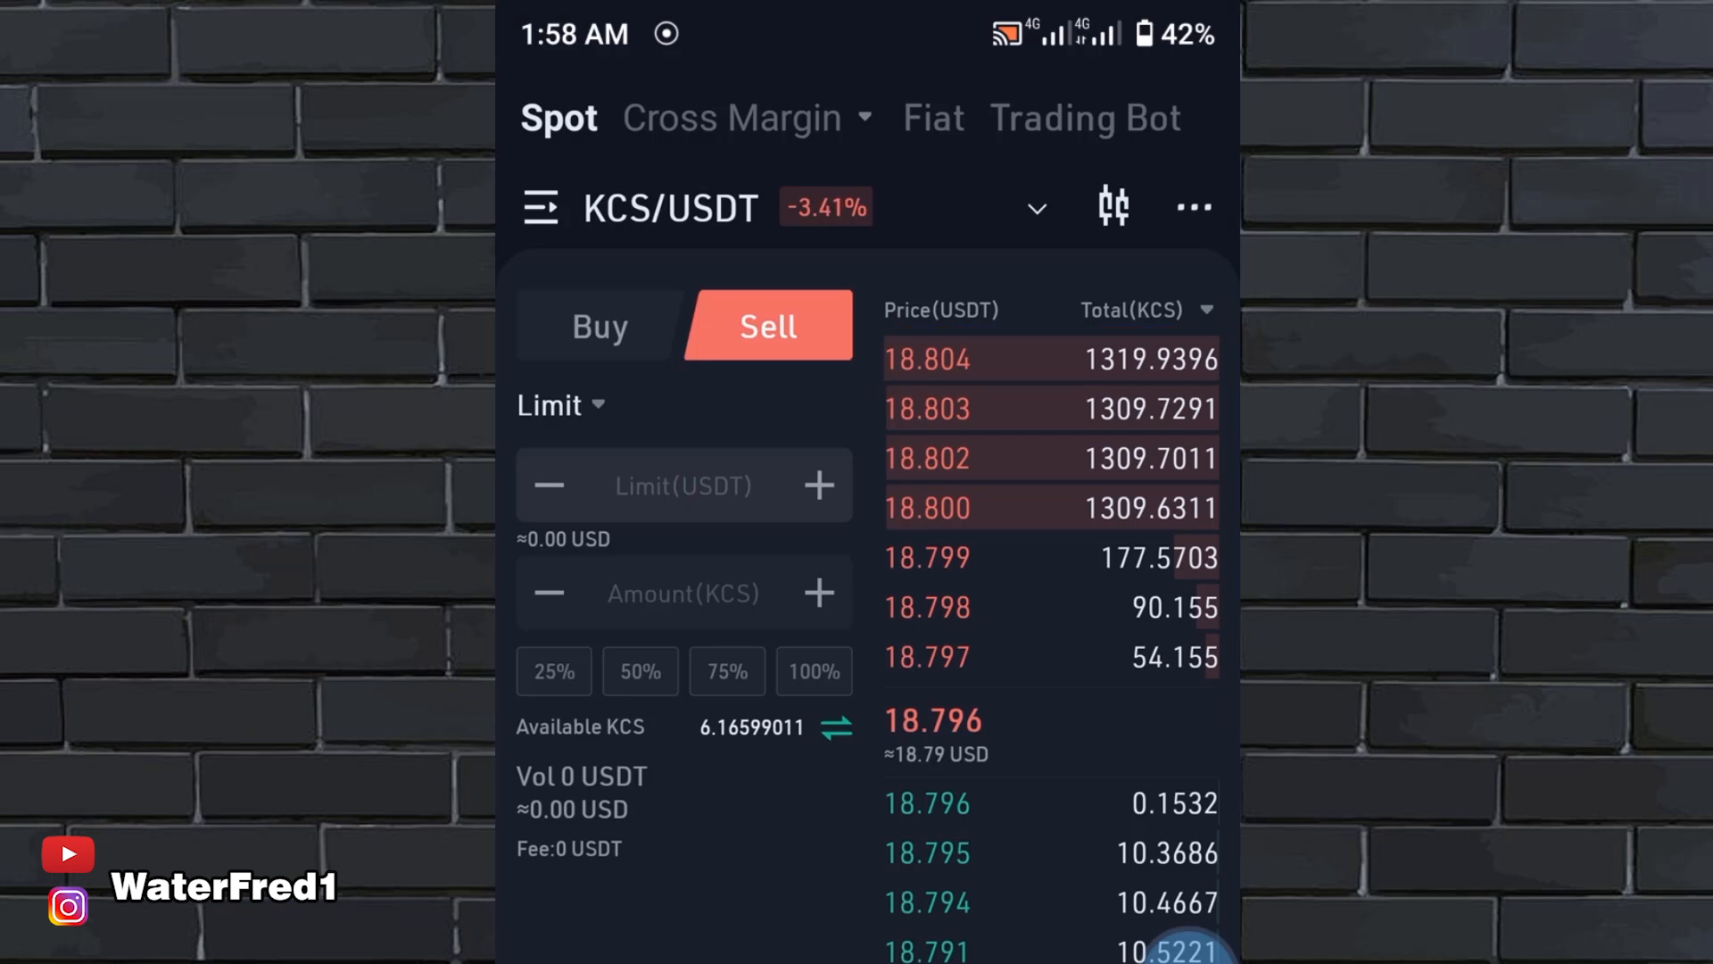
# Draft a limit sell of 100% KCS at 18.95, then switch the form to the Buy side
pyautogui.write('18.9')
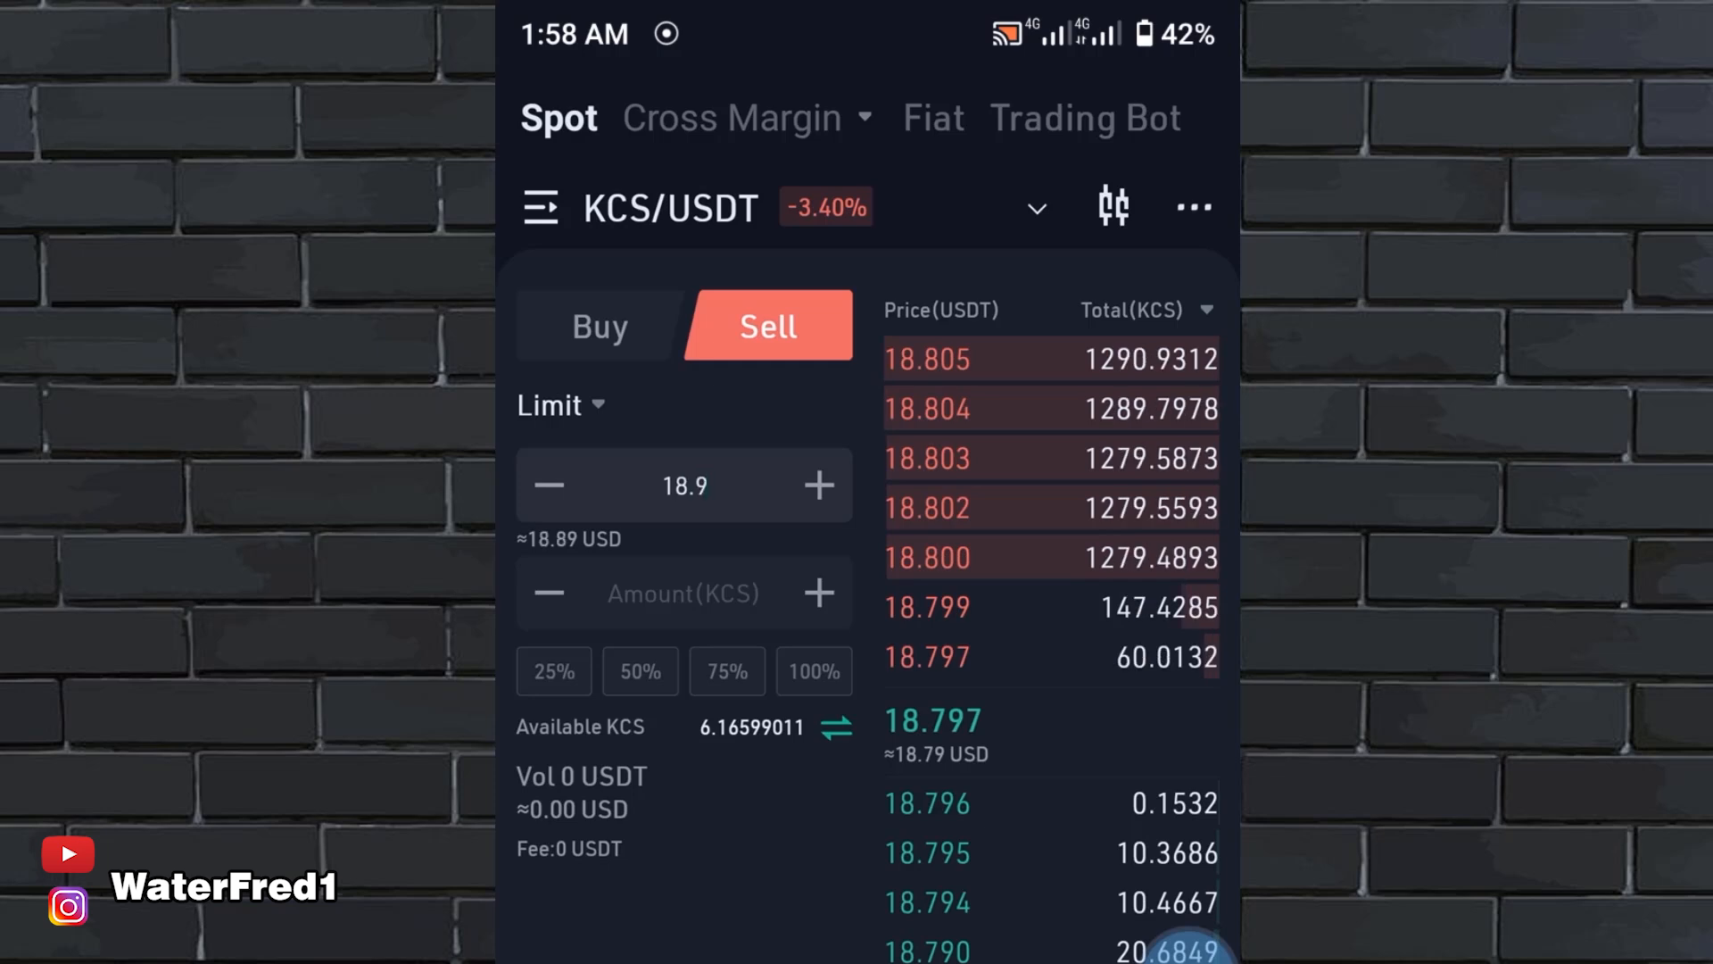
pyautogui.write('18.95')
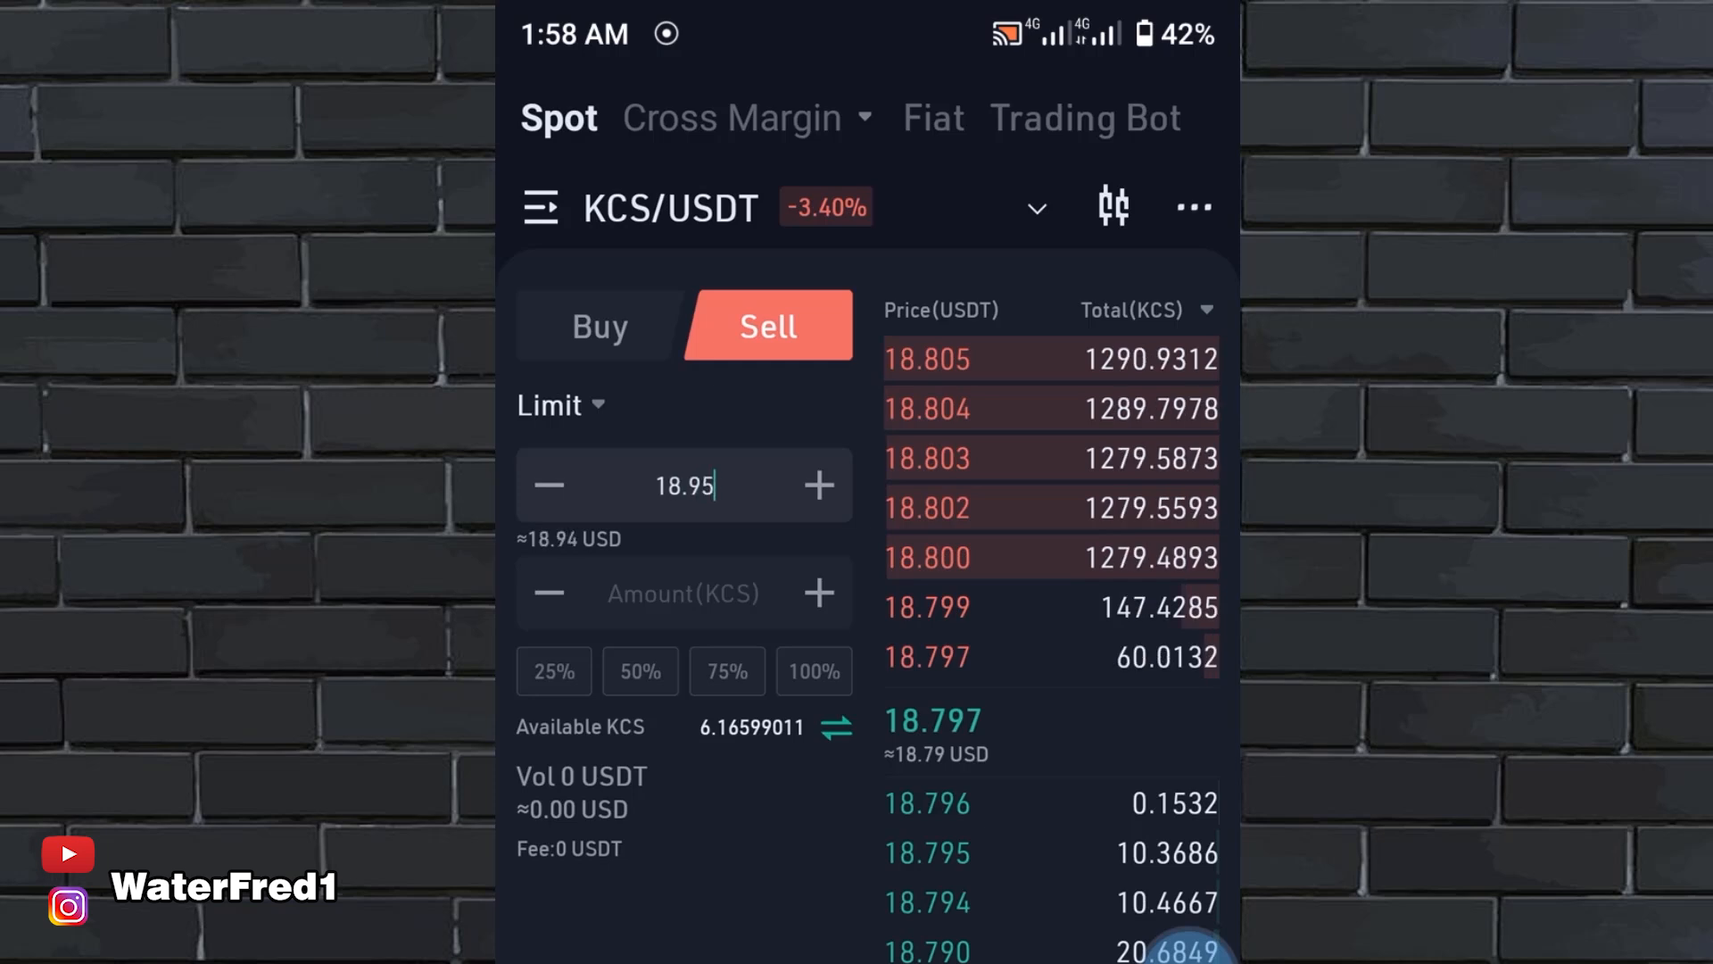
pyautogui.click(813, 671)
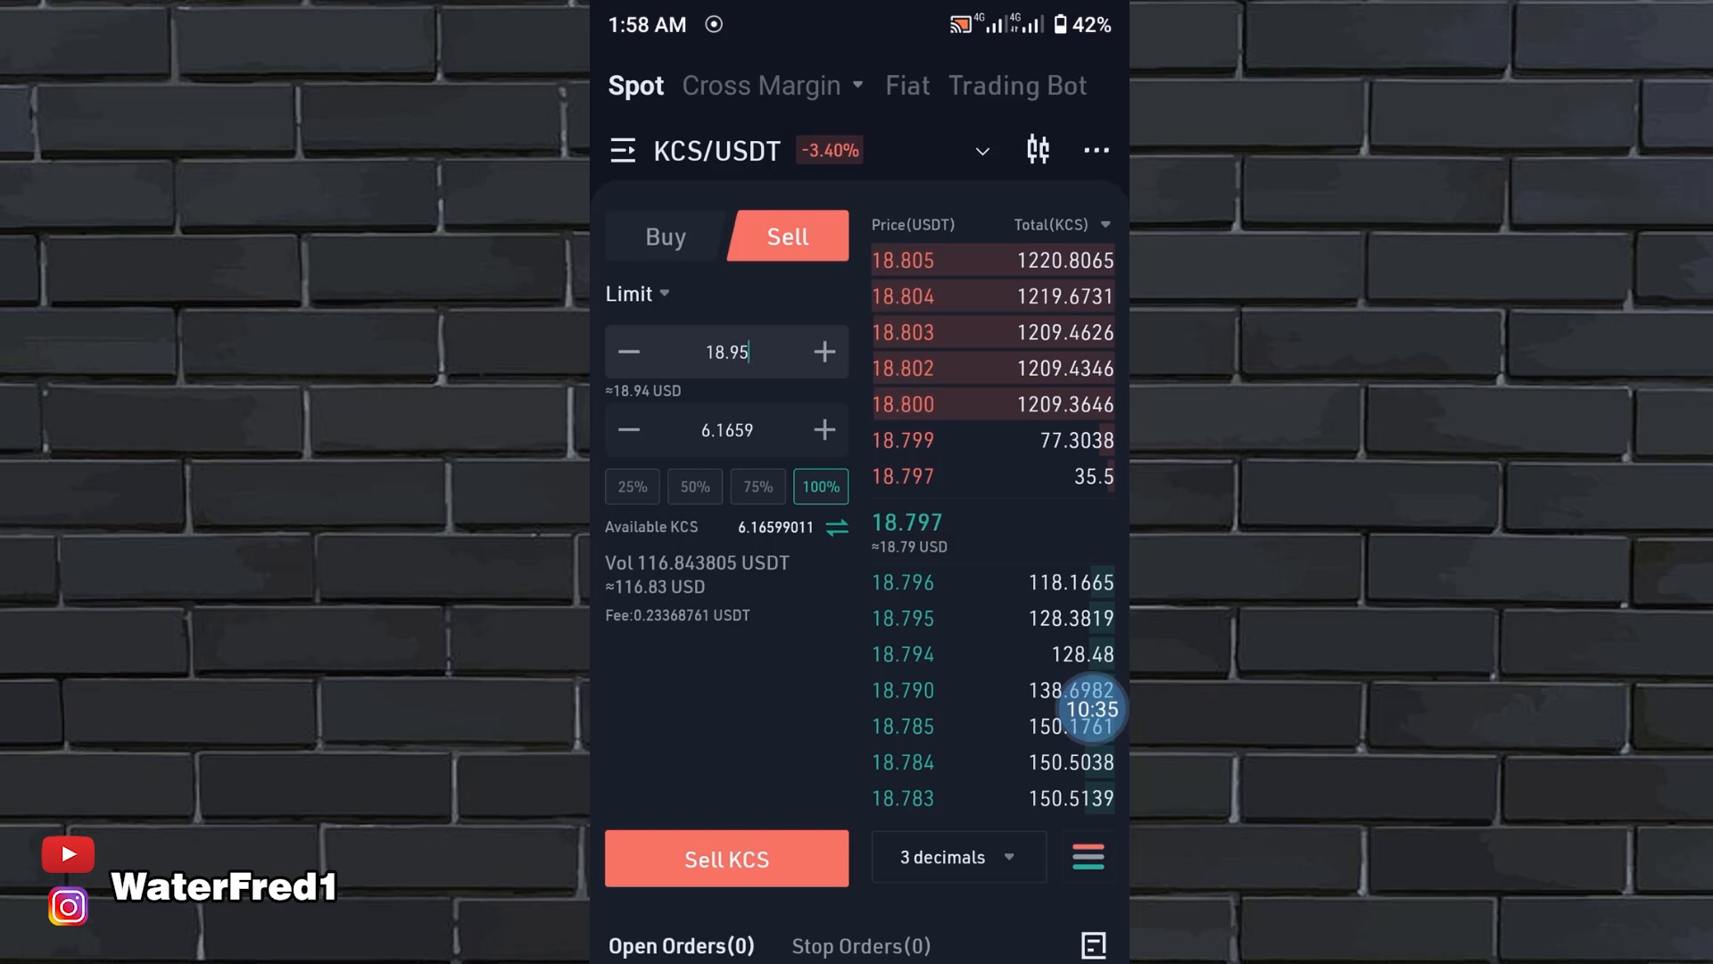
pyautogui.click(664, 236)
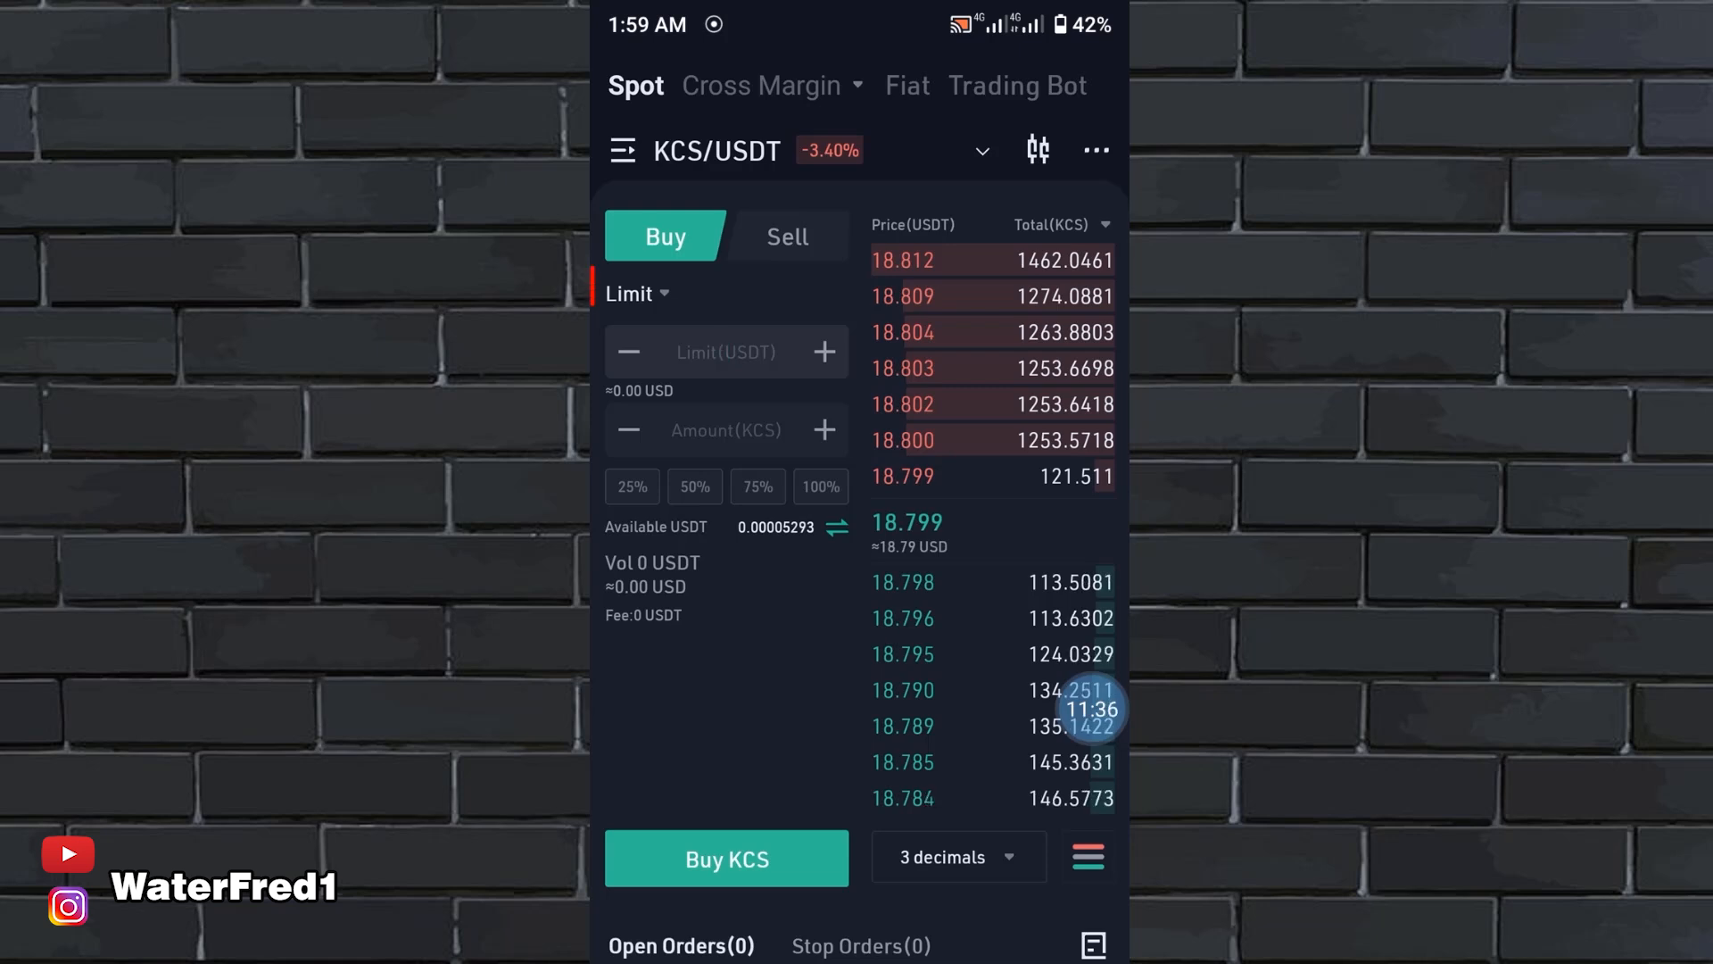
# Change the order type to Market, briefly draft a full-balance sell, and end on market buying
pyautogui.click(636, 293)
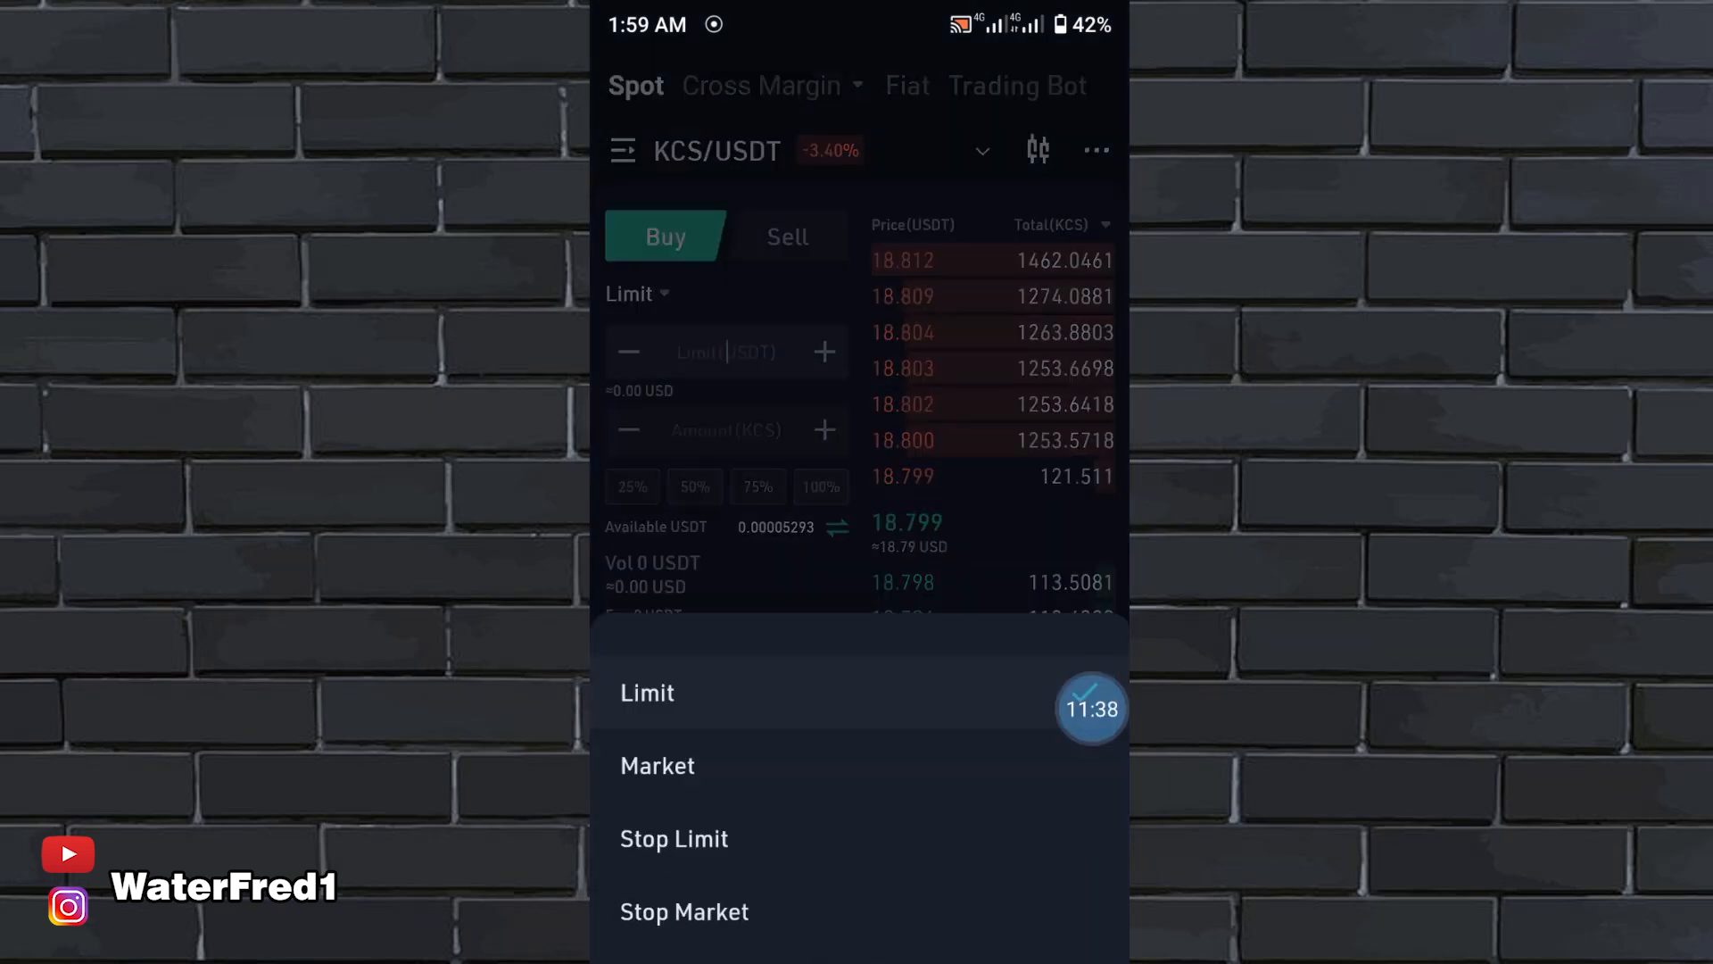
pyautogui.click(656, 765)
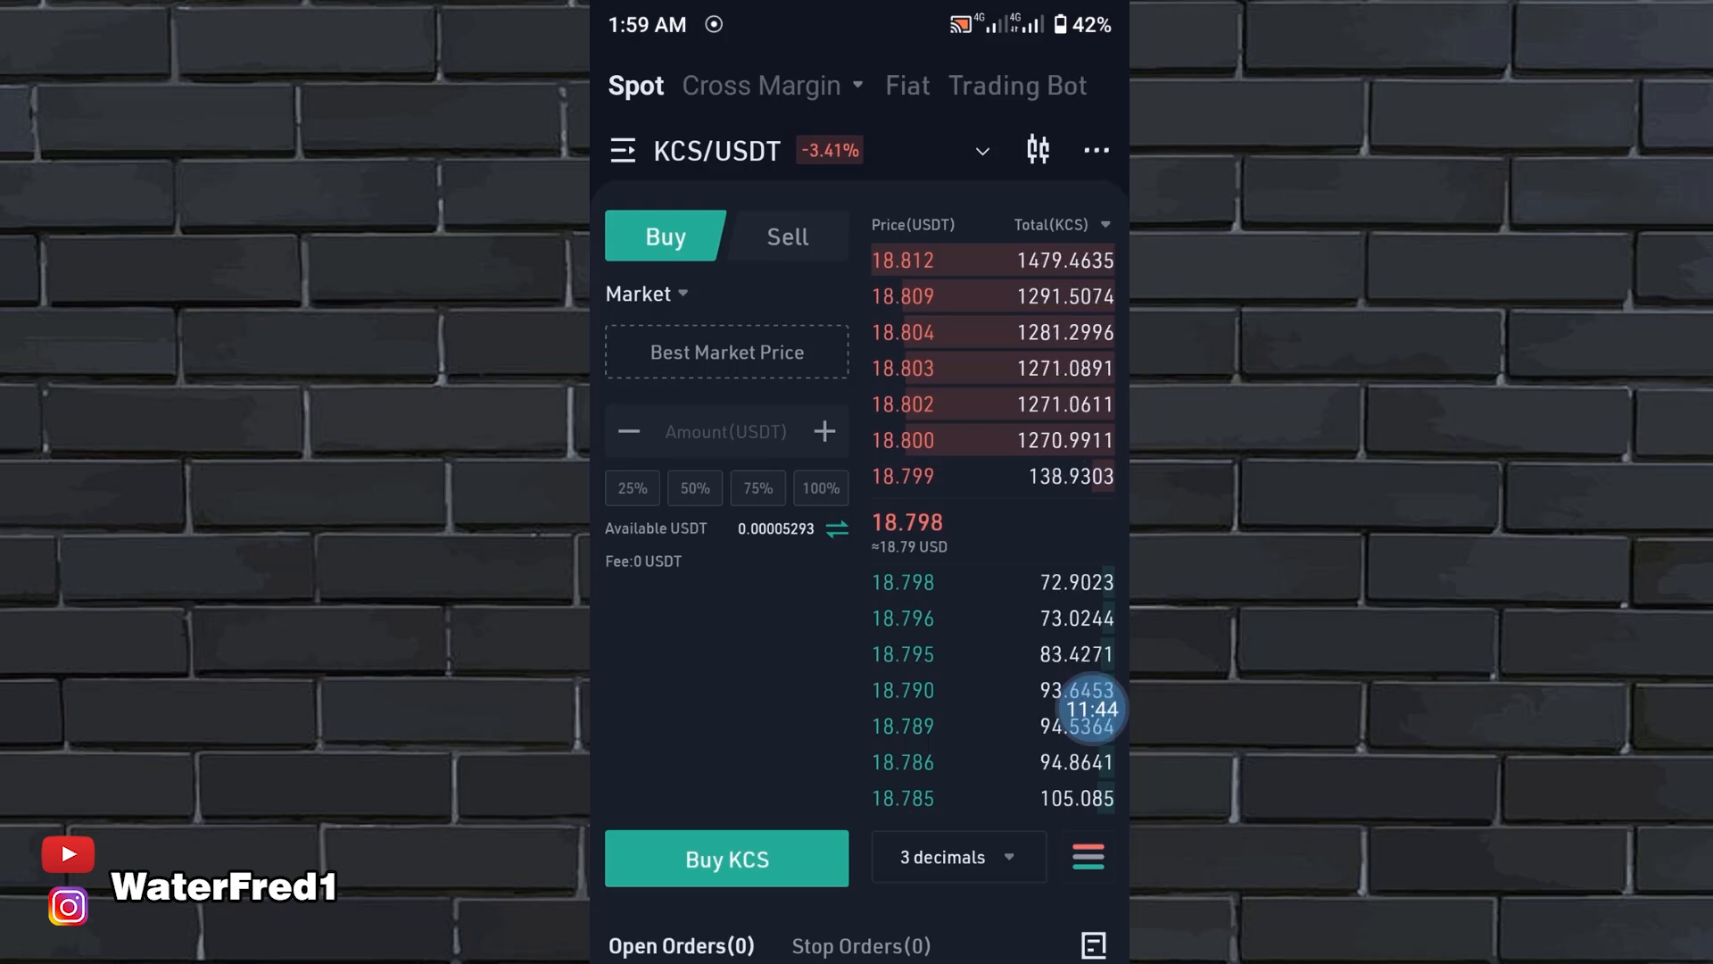
pyautogui.click(785, 235)
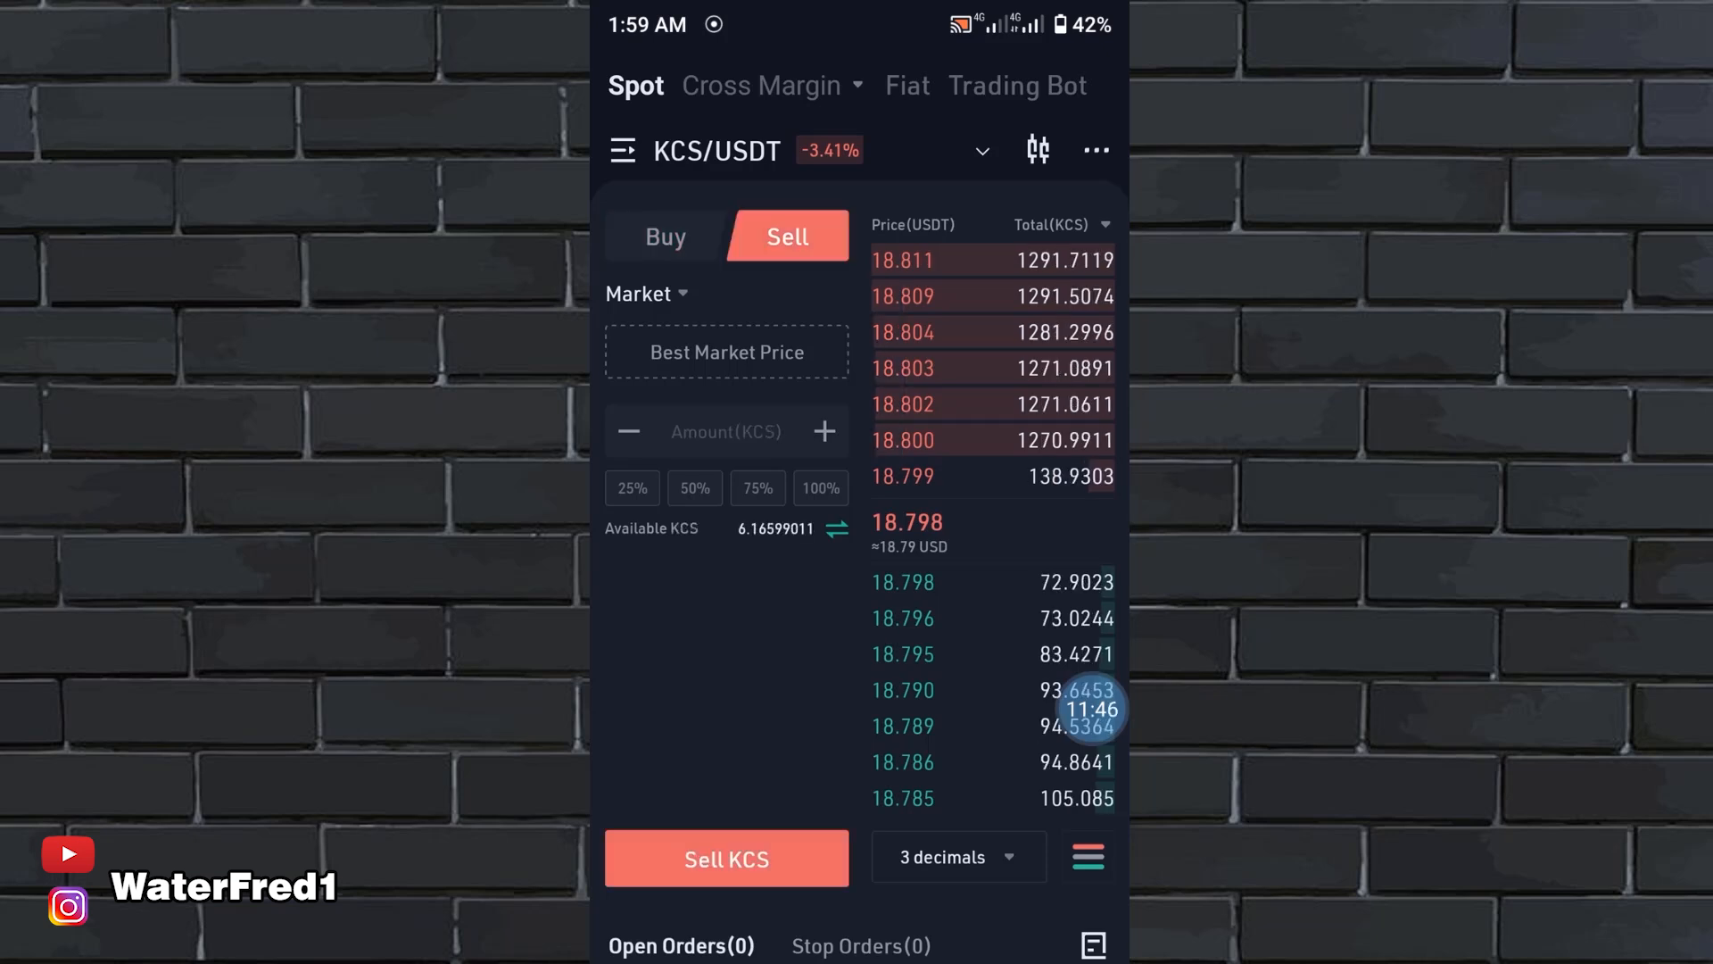
pyautogui.click(819, 487)
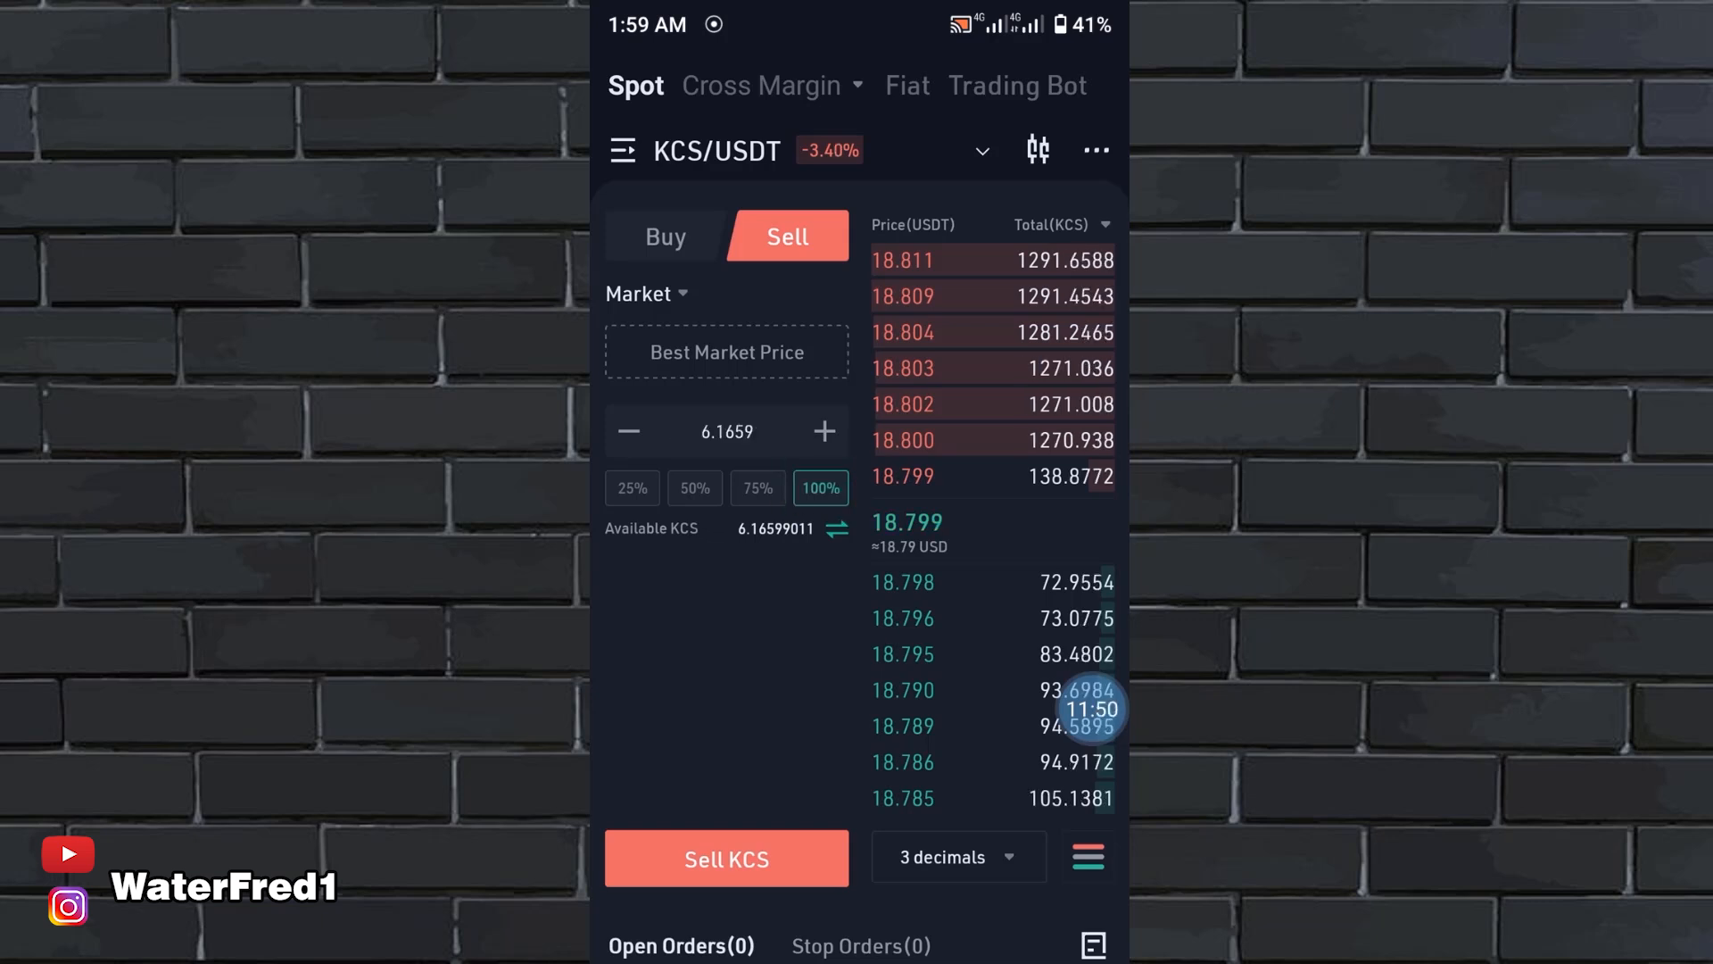
pyautogui.click(725, 857)
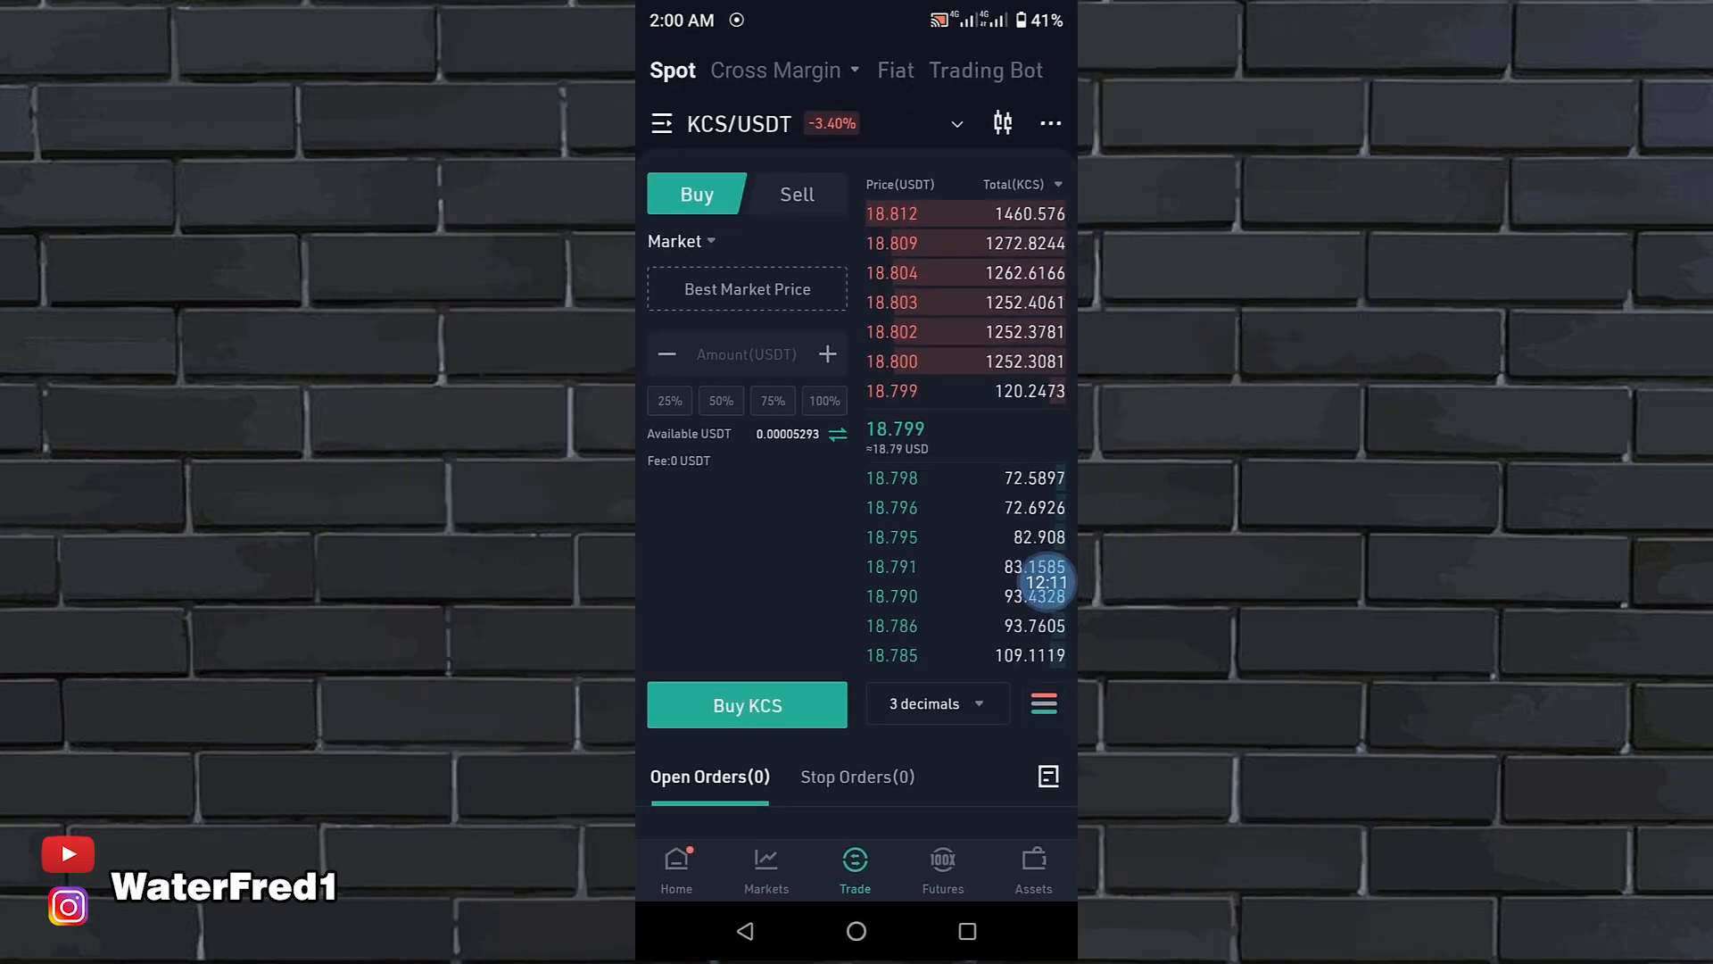
pyautogui.click(942, 869)
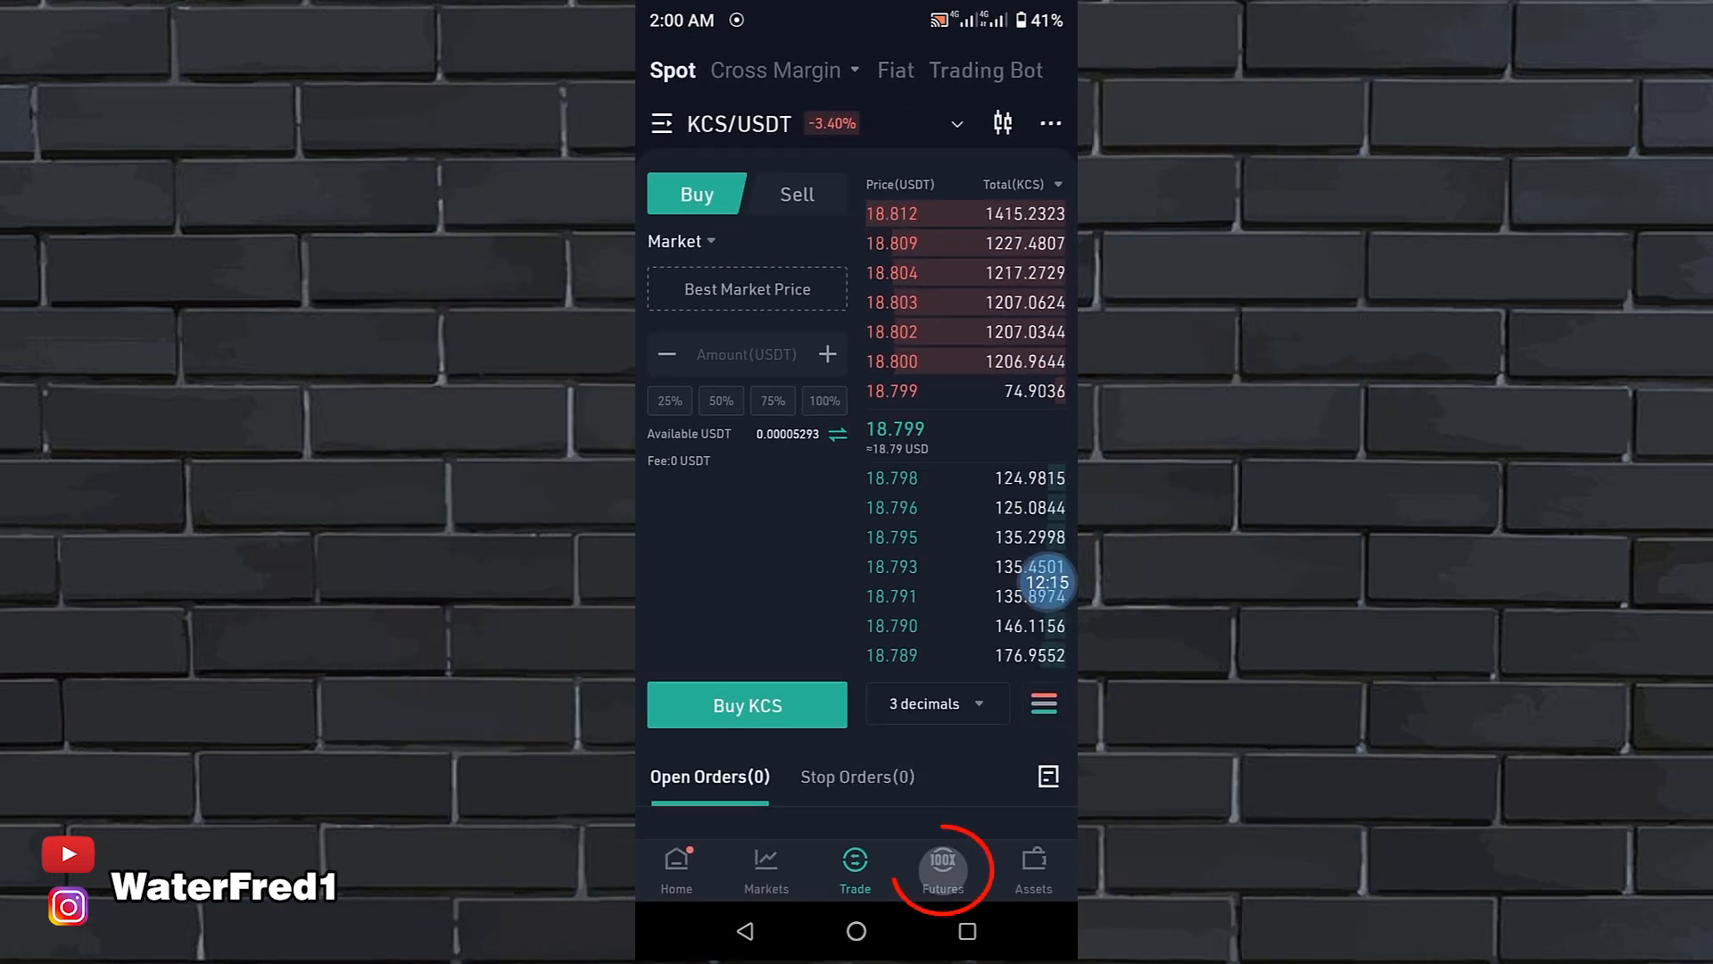
pyautogui.click(943, 868)
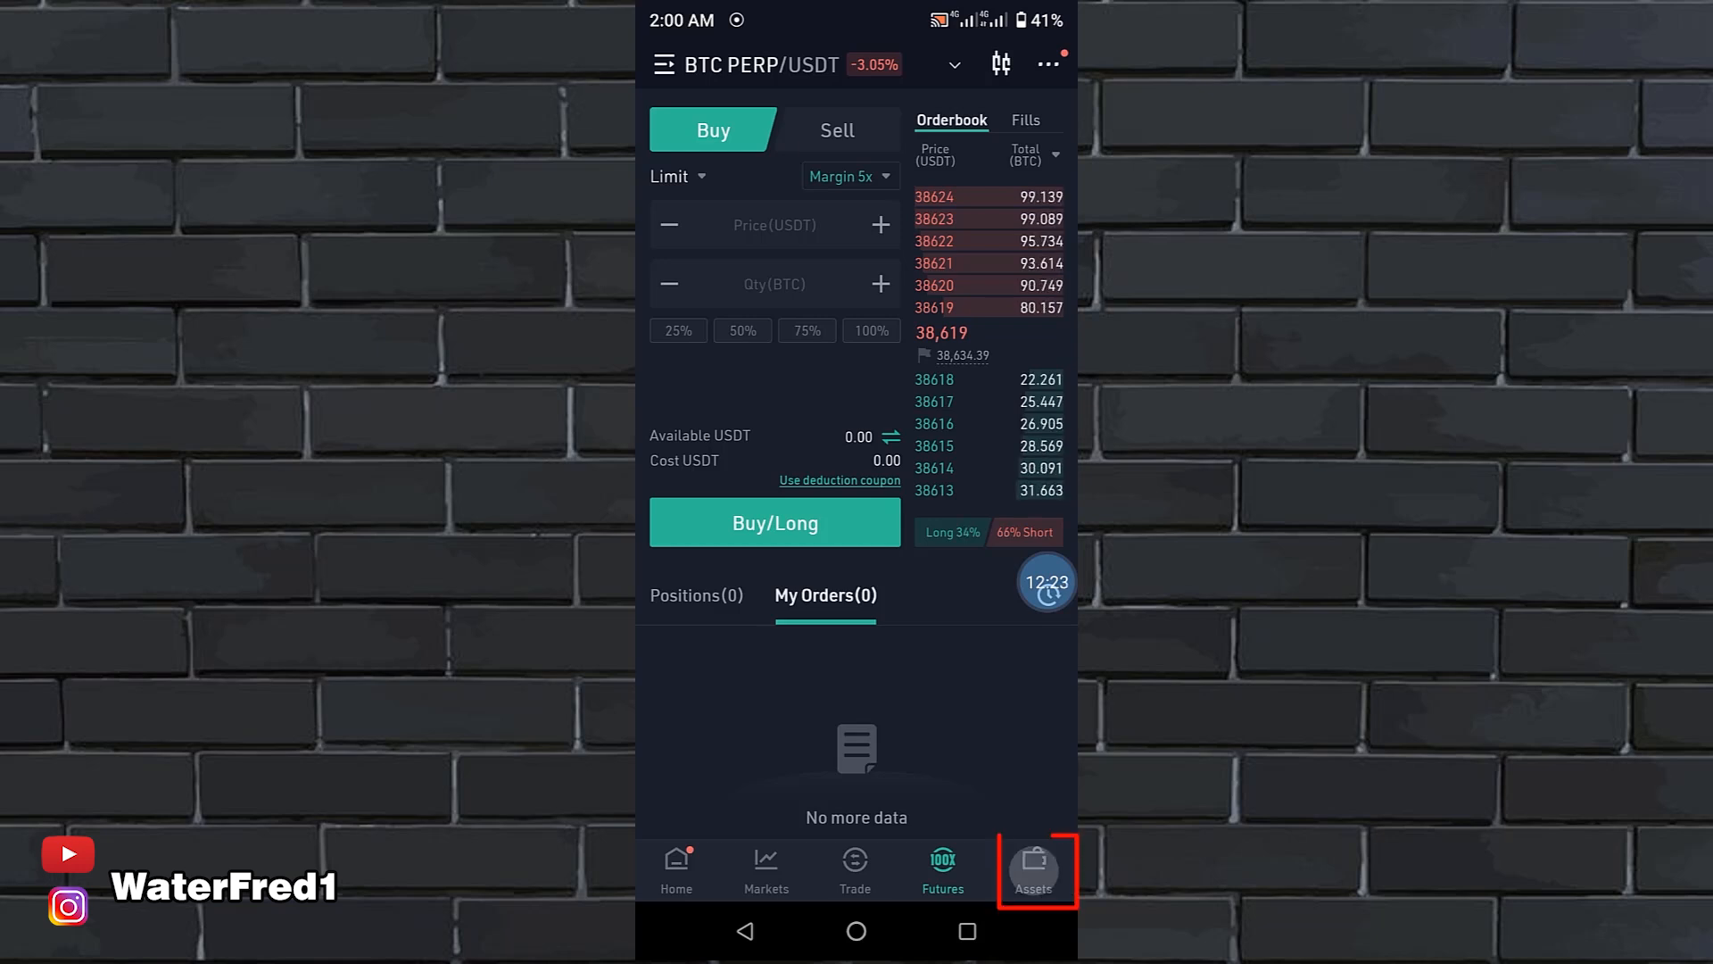
pyautogui.click(1032, 868)
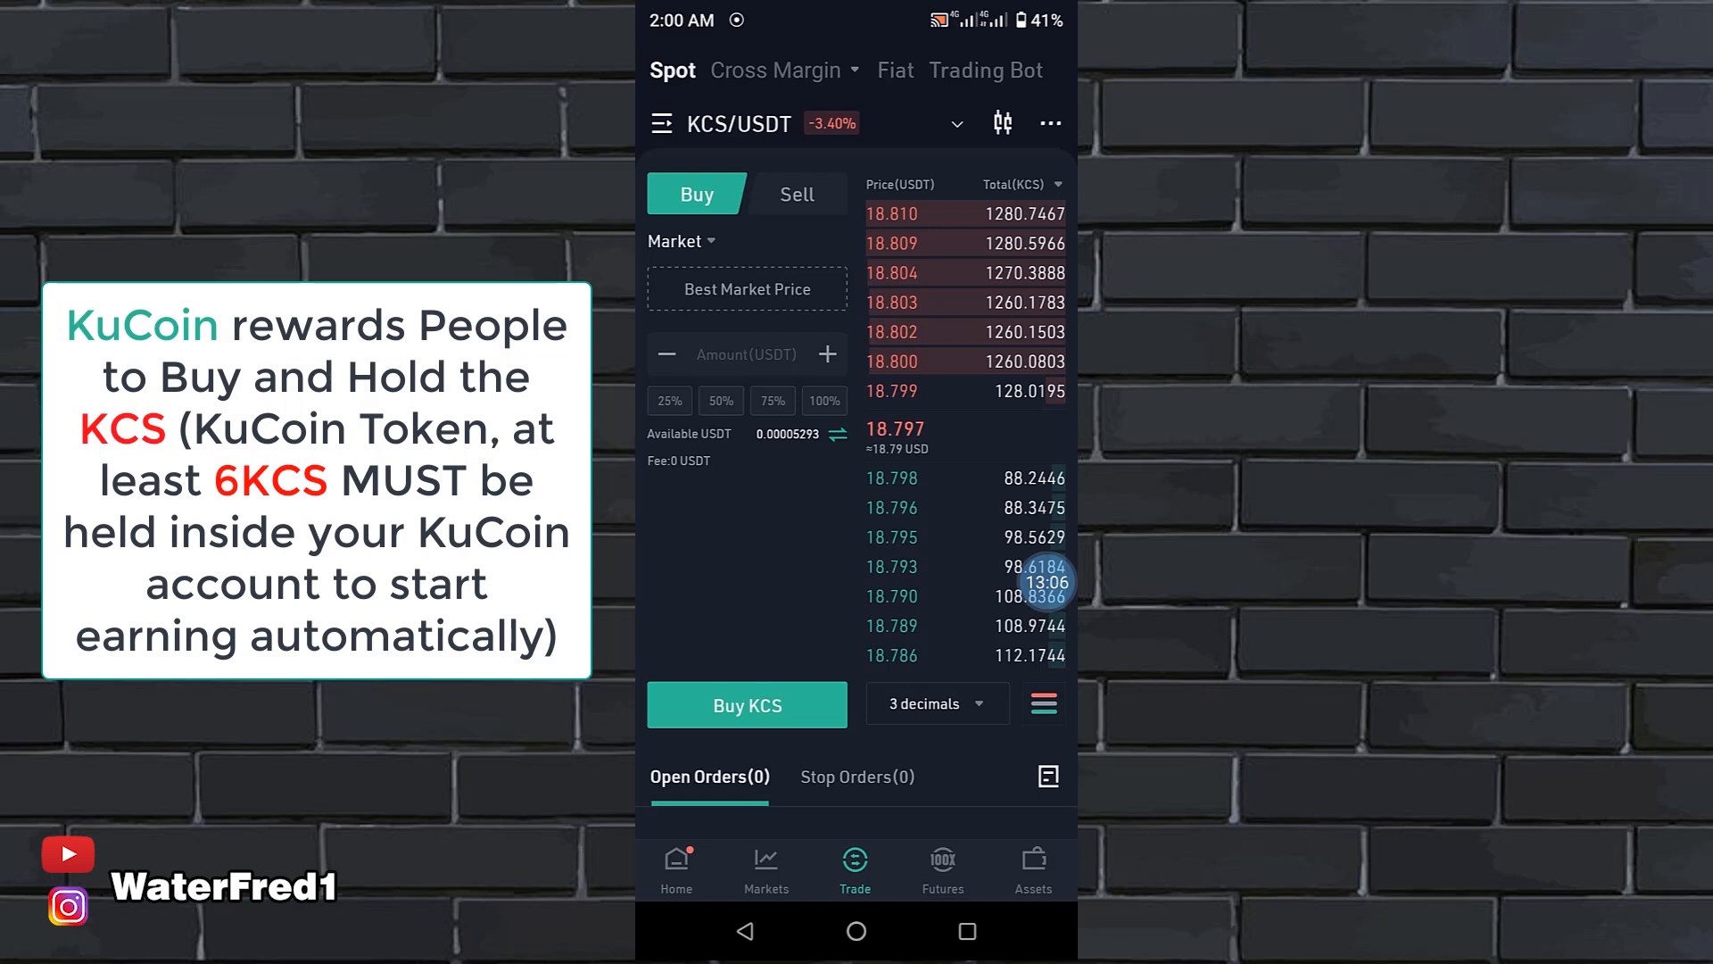
# Transfer all 6.16599011 KCS from the Trading Account to the Main Account and confirm
pyautogui.click(797, 194)
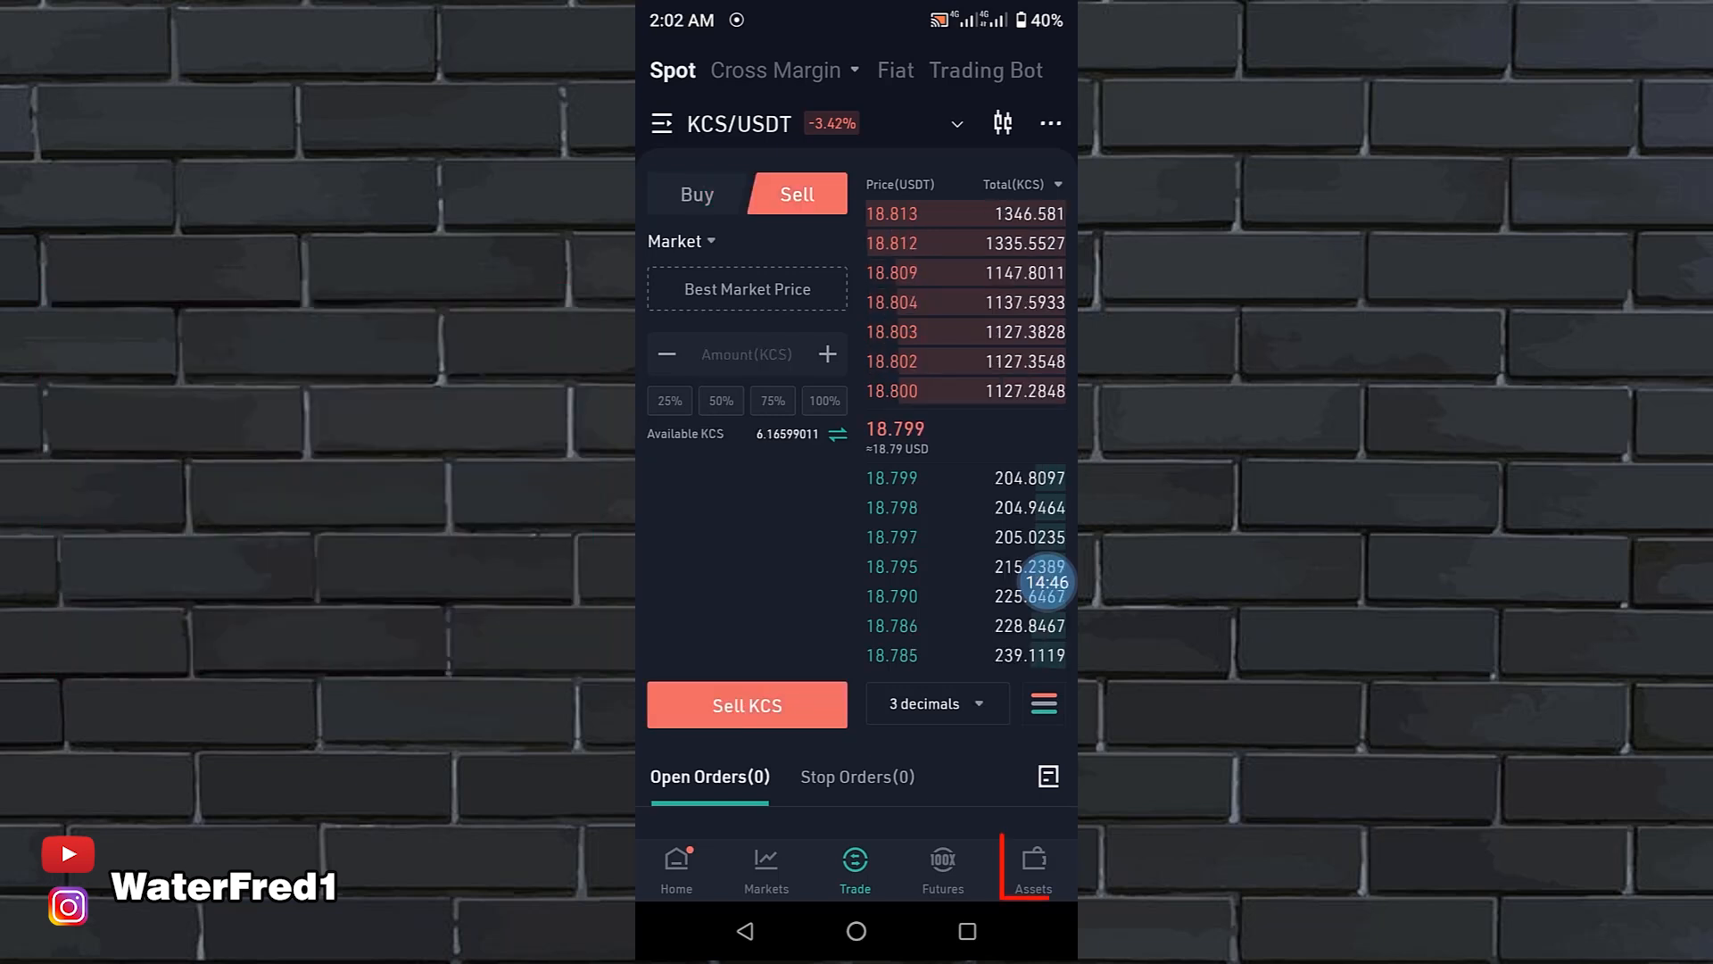
pyautogui.click(1032, 868)
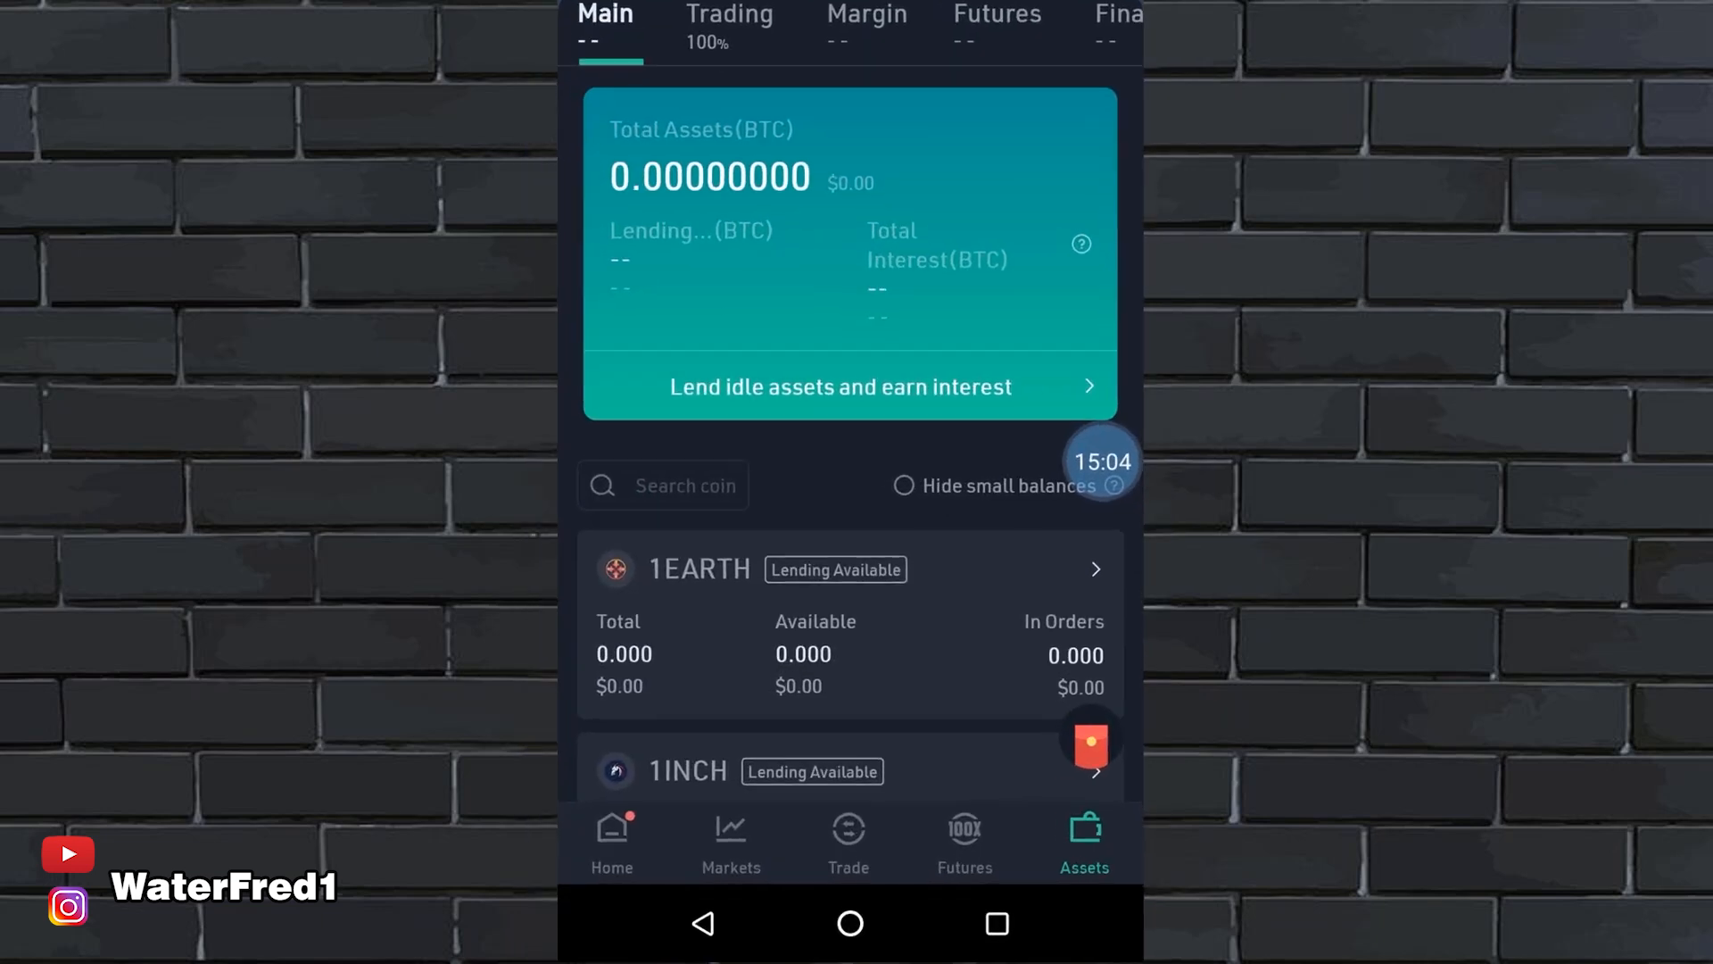
pyautogui.write('KC')
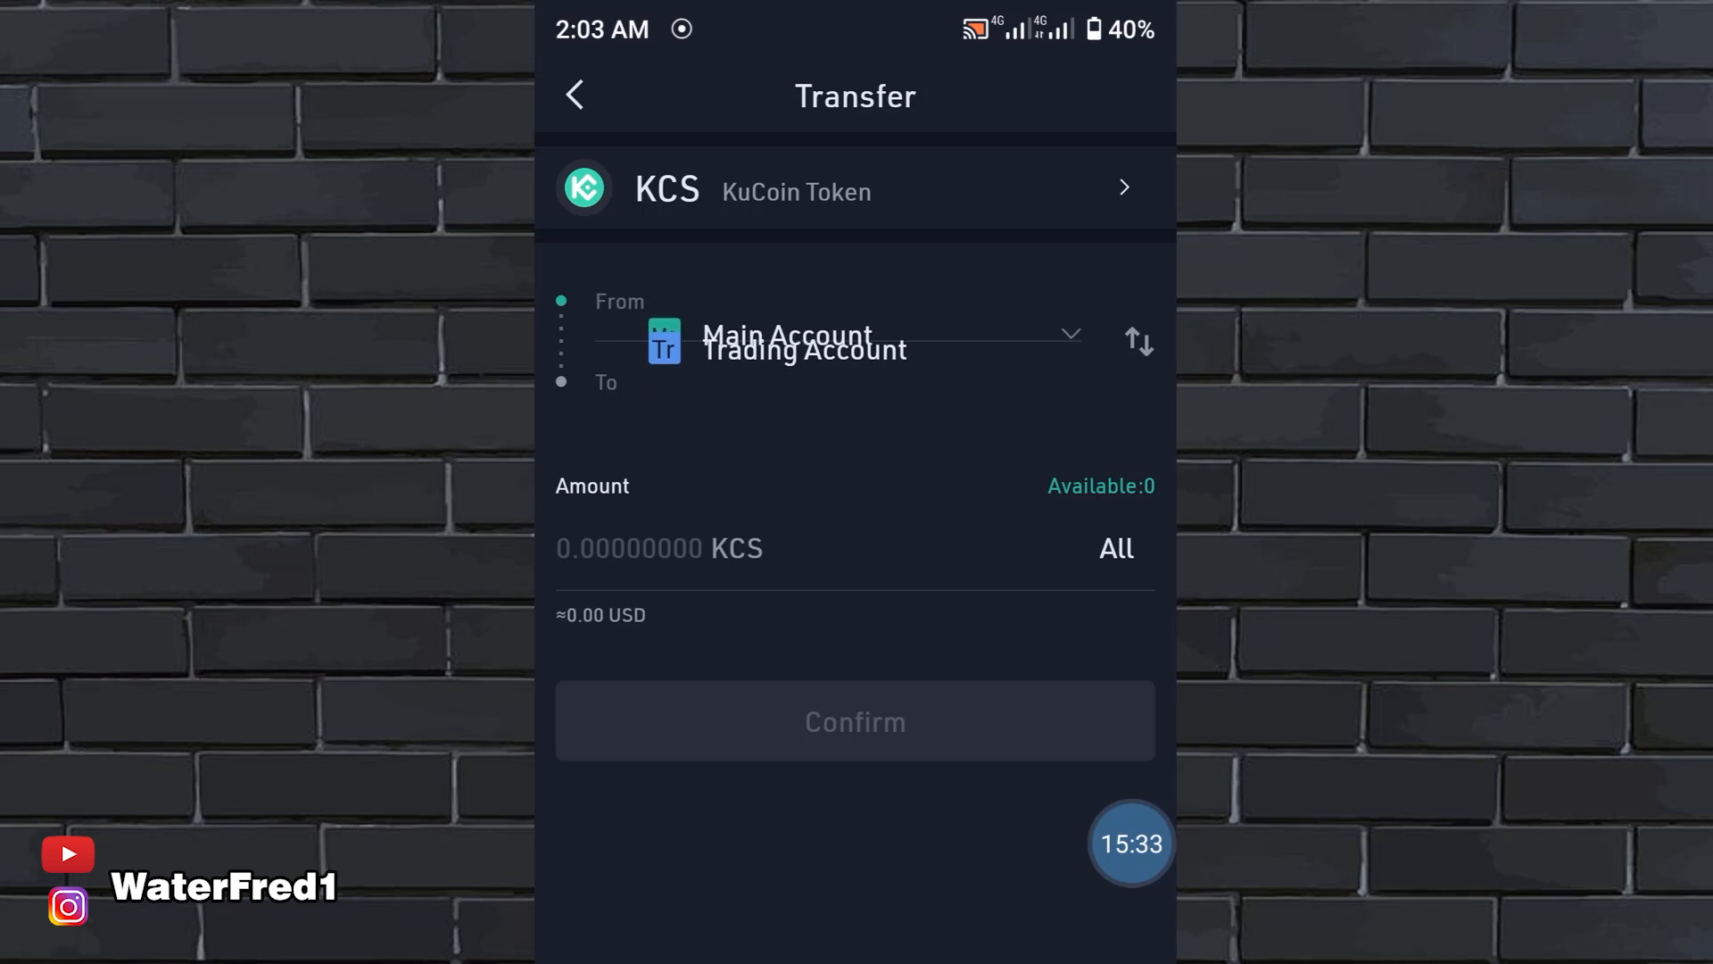
pyautogui.click(1138, 342)
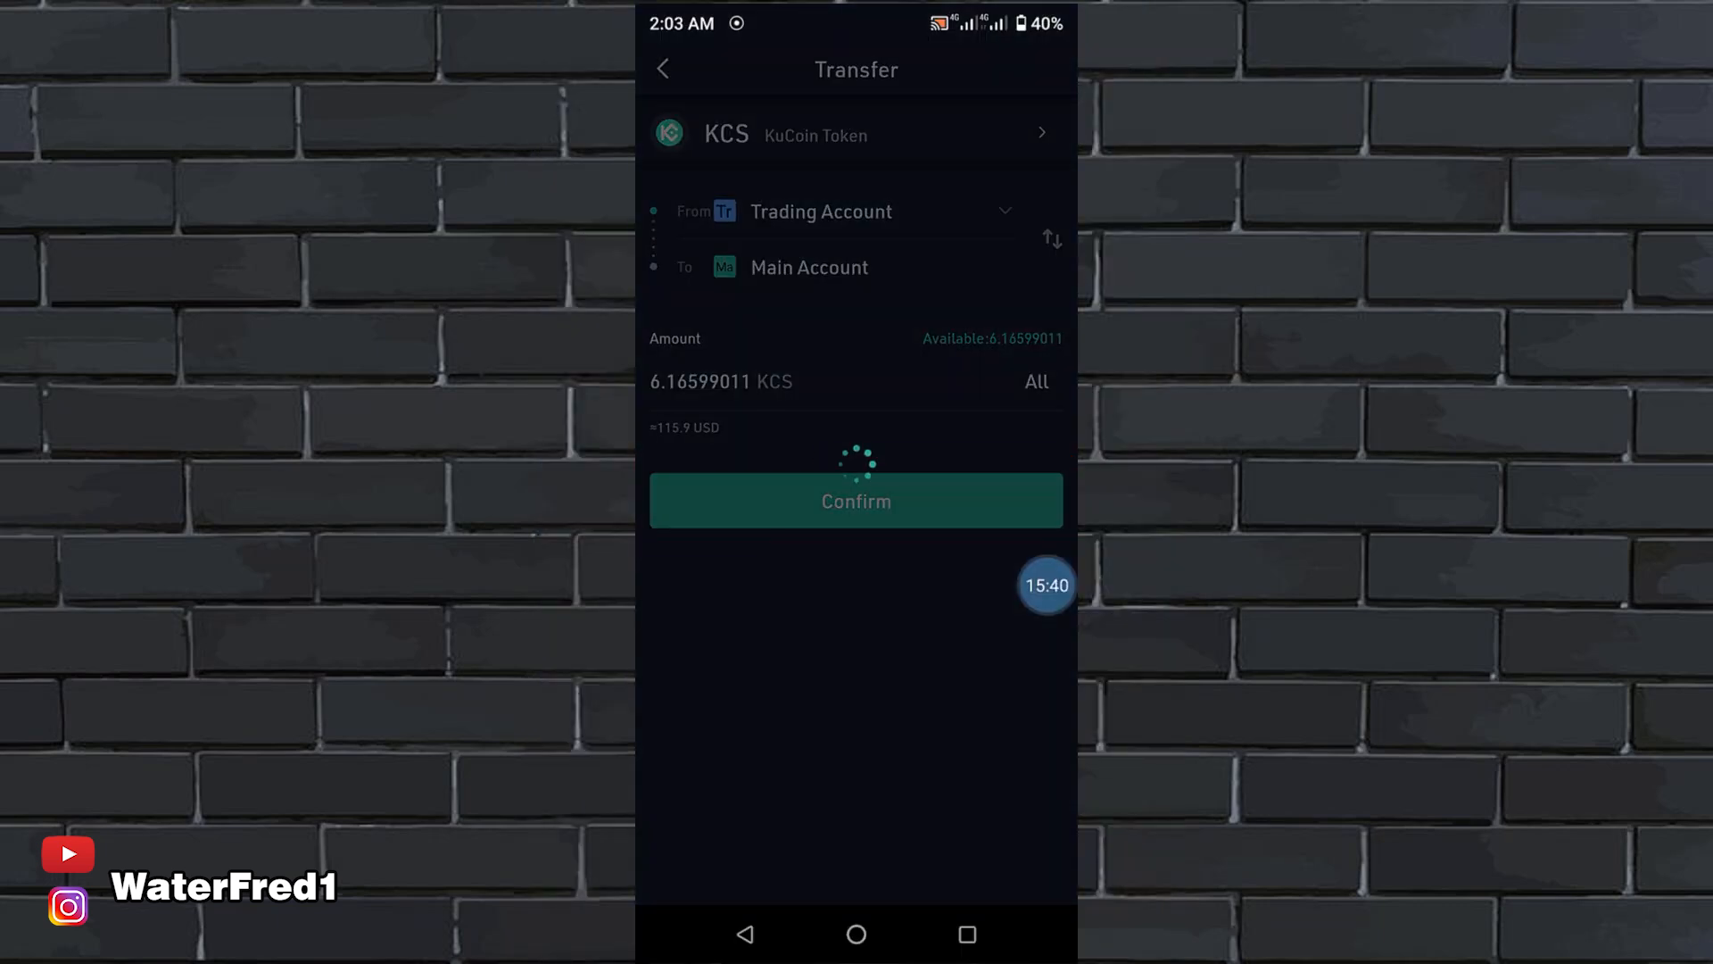
pyautogui.click(856, 501)
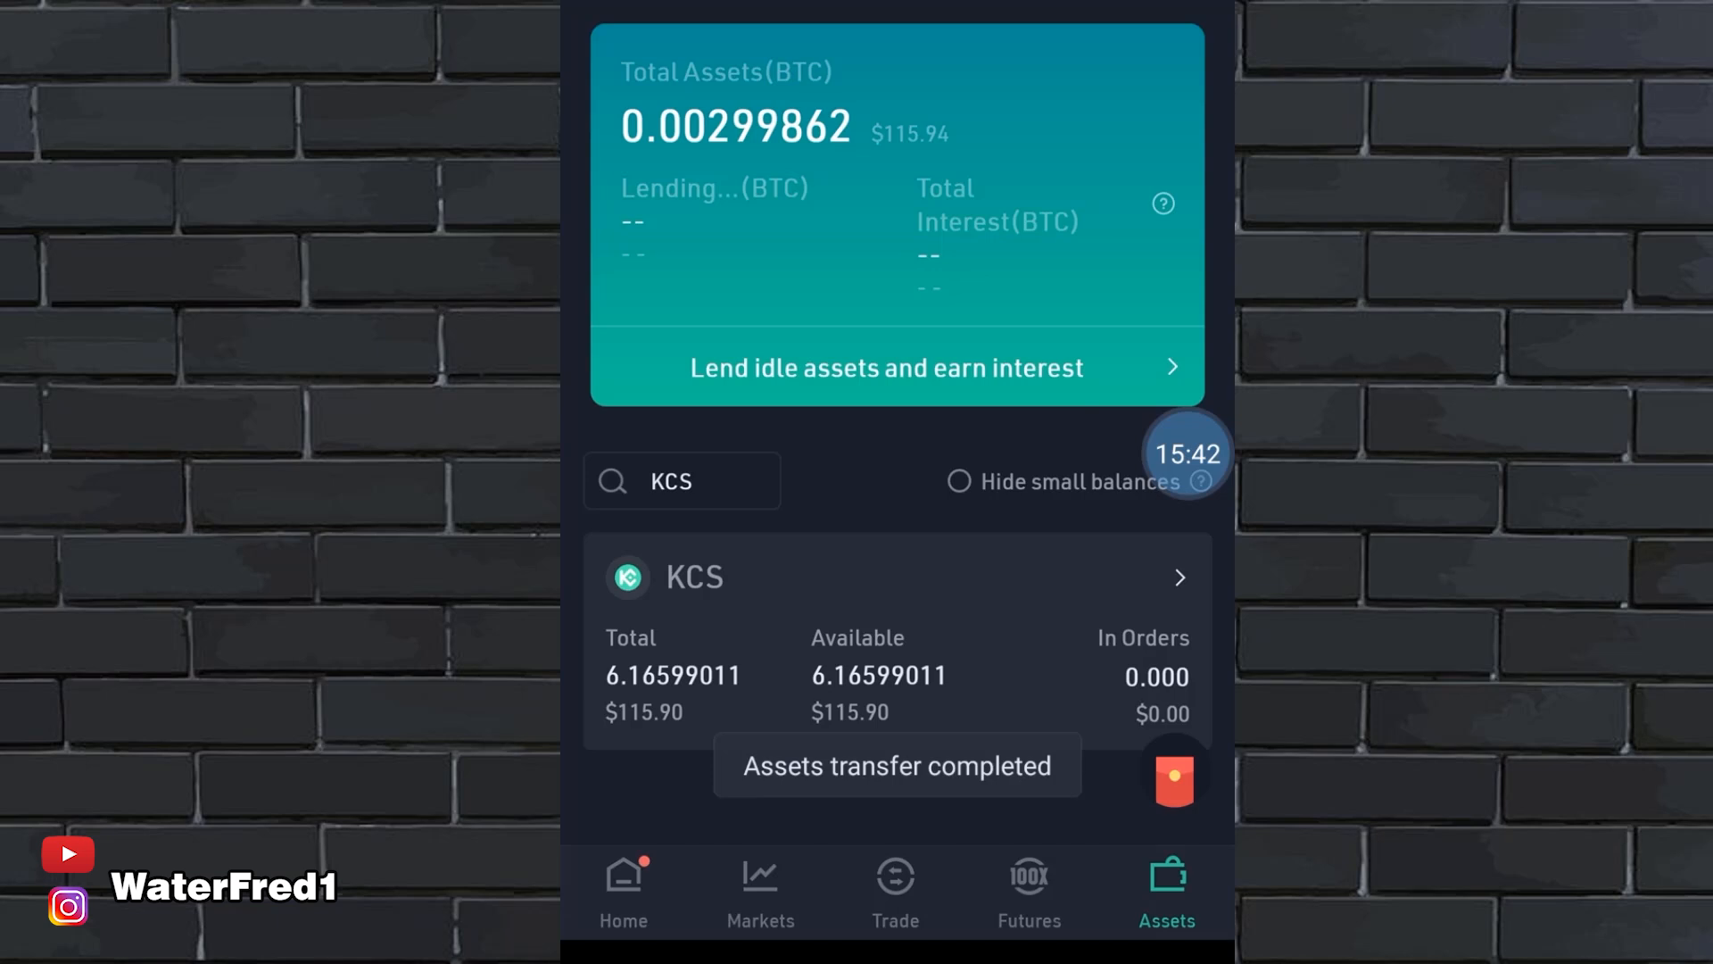
pyautogui.scroll(-3)
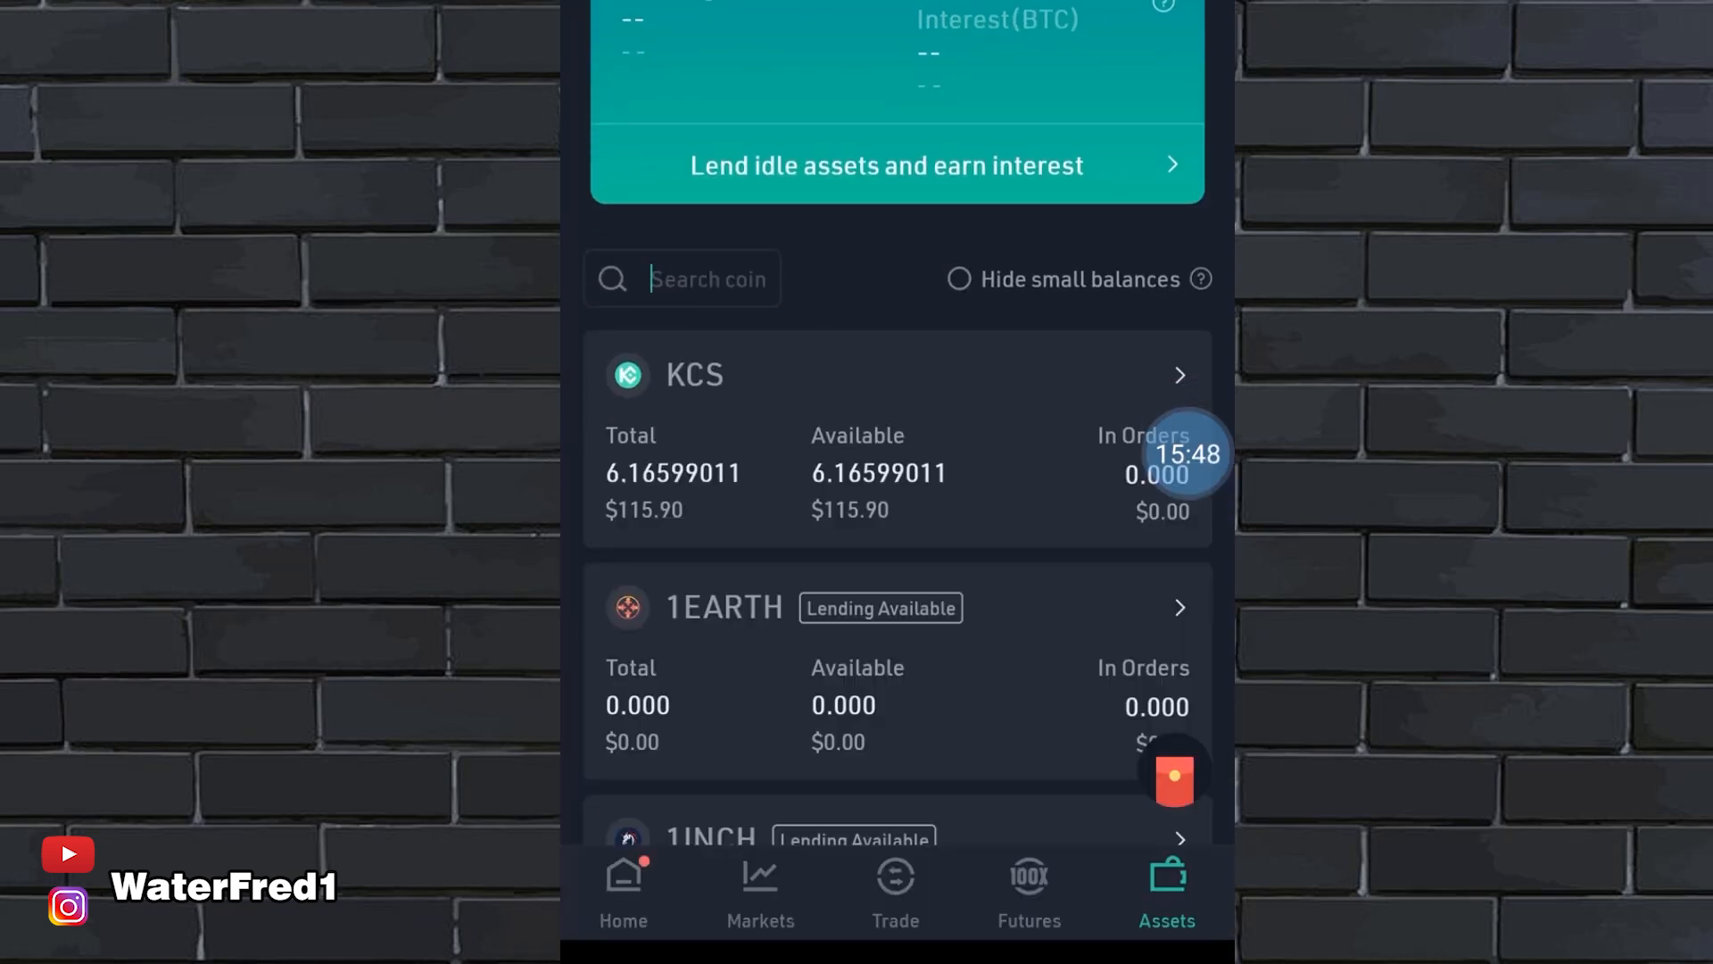
pyautogui.scroll(-3)
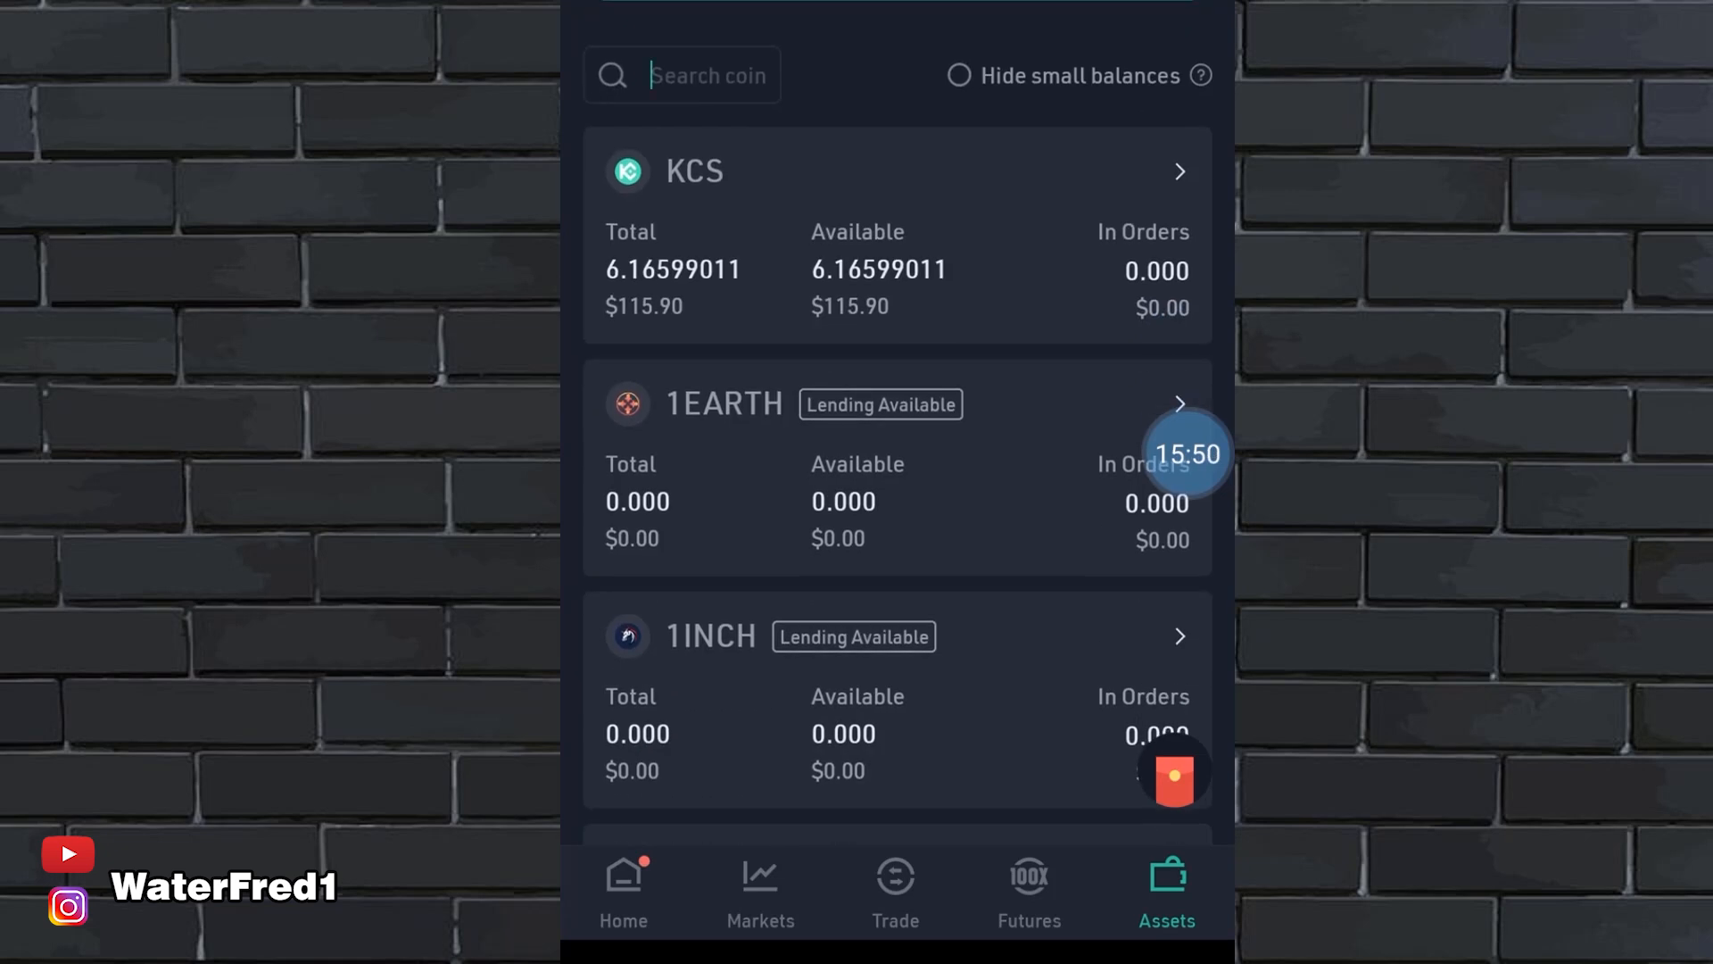
# Search Google for 'do i earn money when i buy and hold kcs on kucoin?'
pyautogui.click(895, 880)
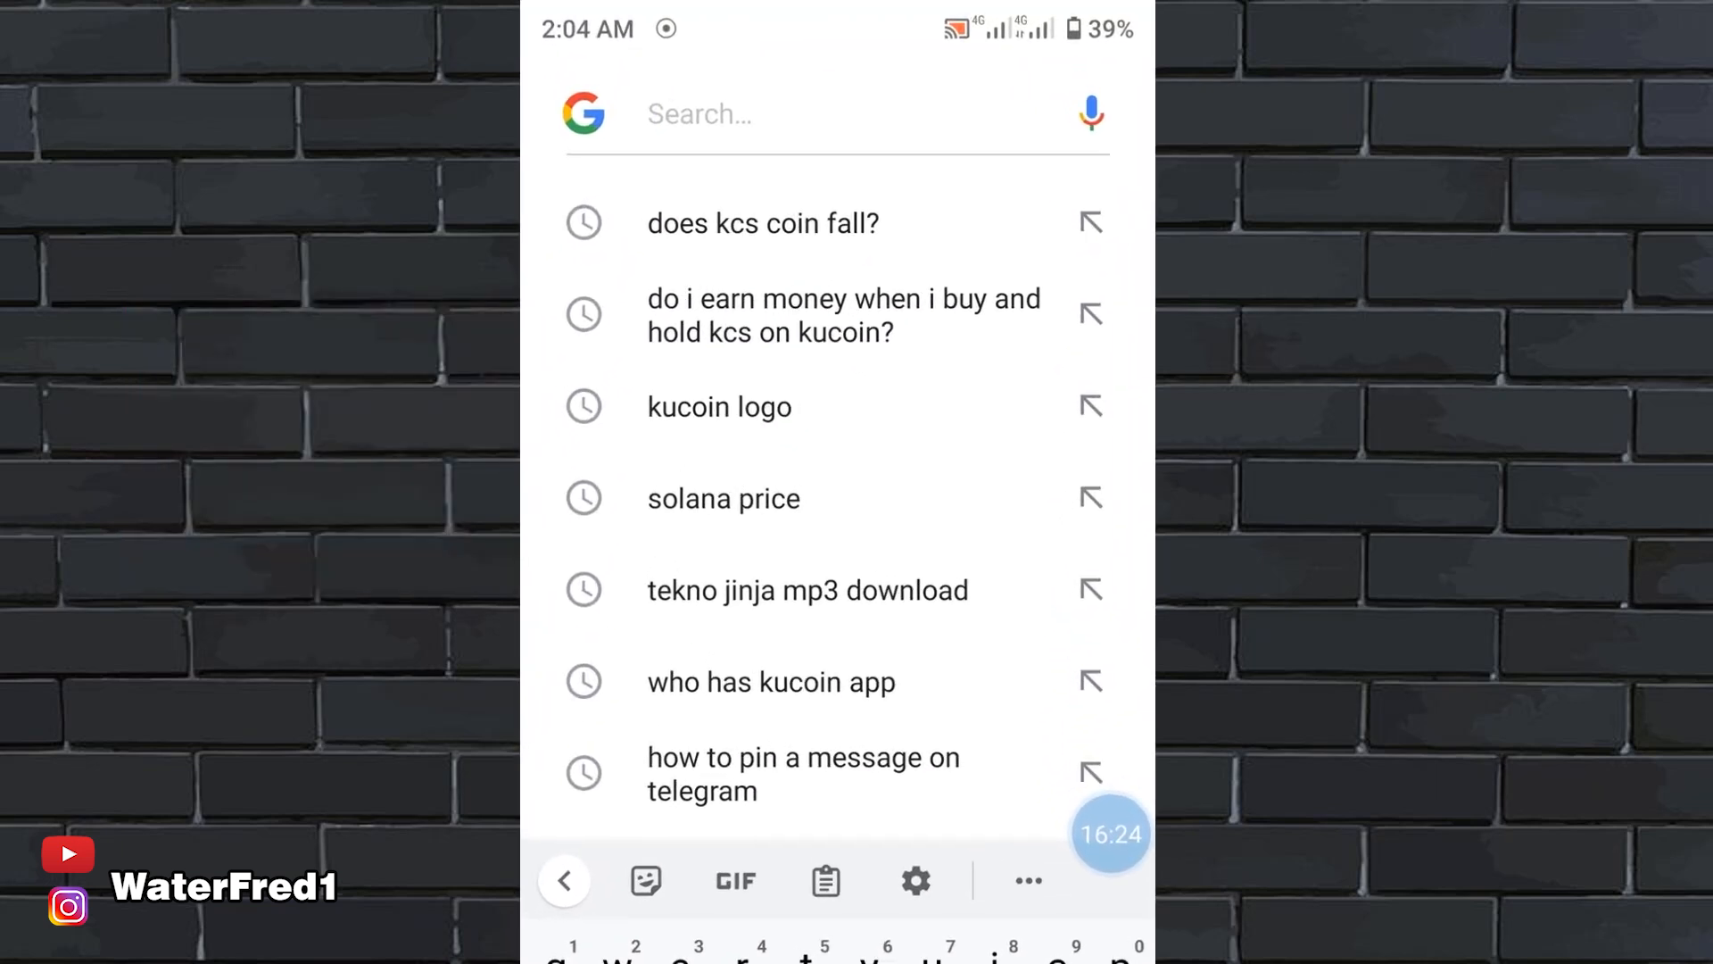
pyautogui.write('D')
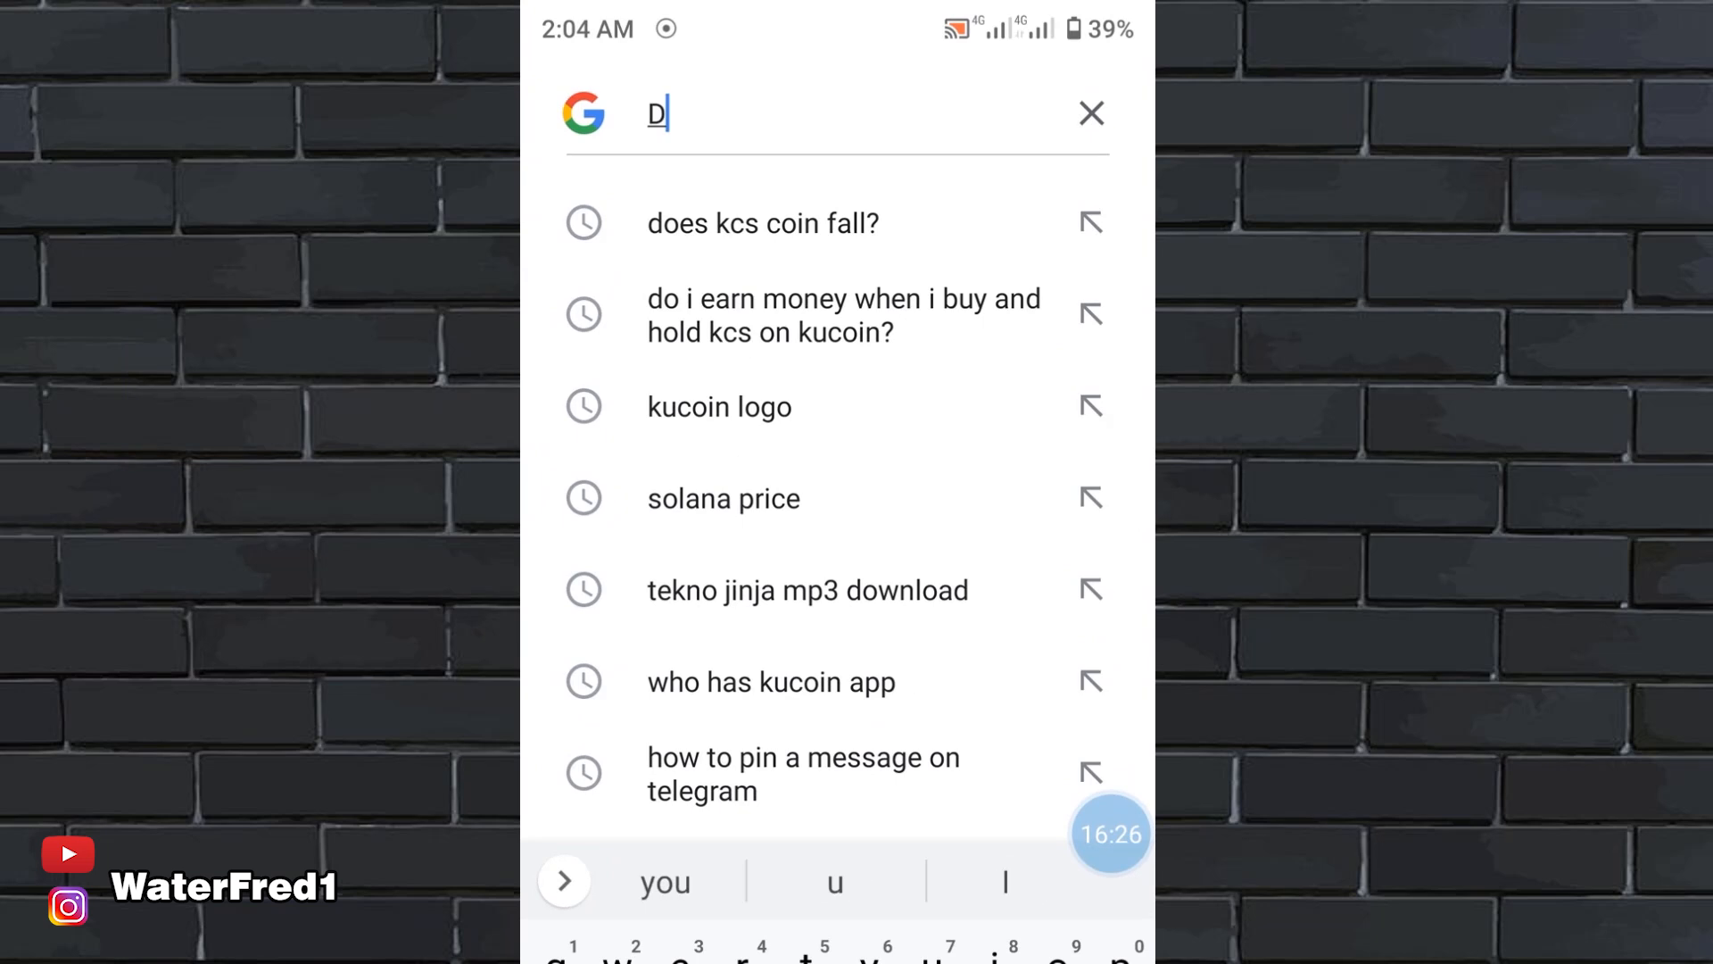
pyautogui.write('o I earn money when i buy a')
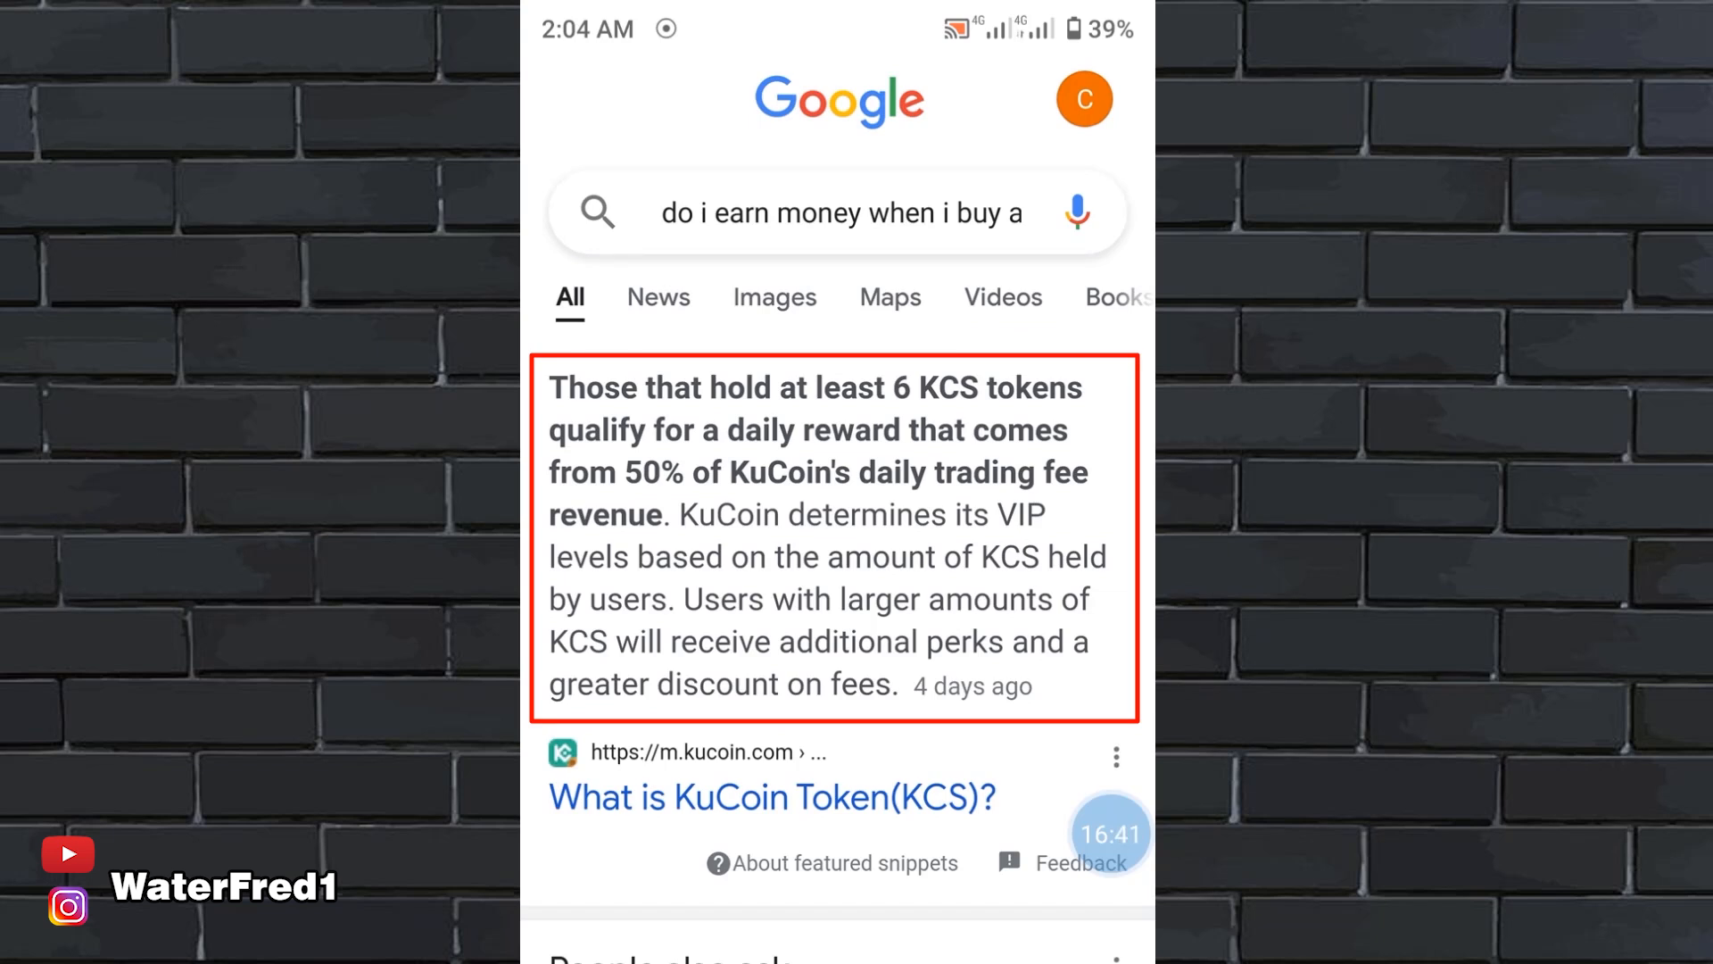
# Return to the home screen and relaunch KuCoin into the profile menu
pyautogui.click(855, 930)
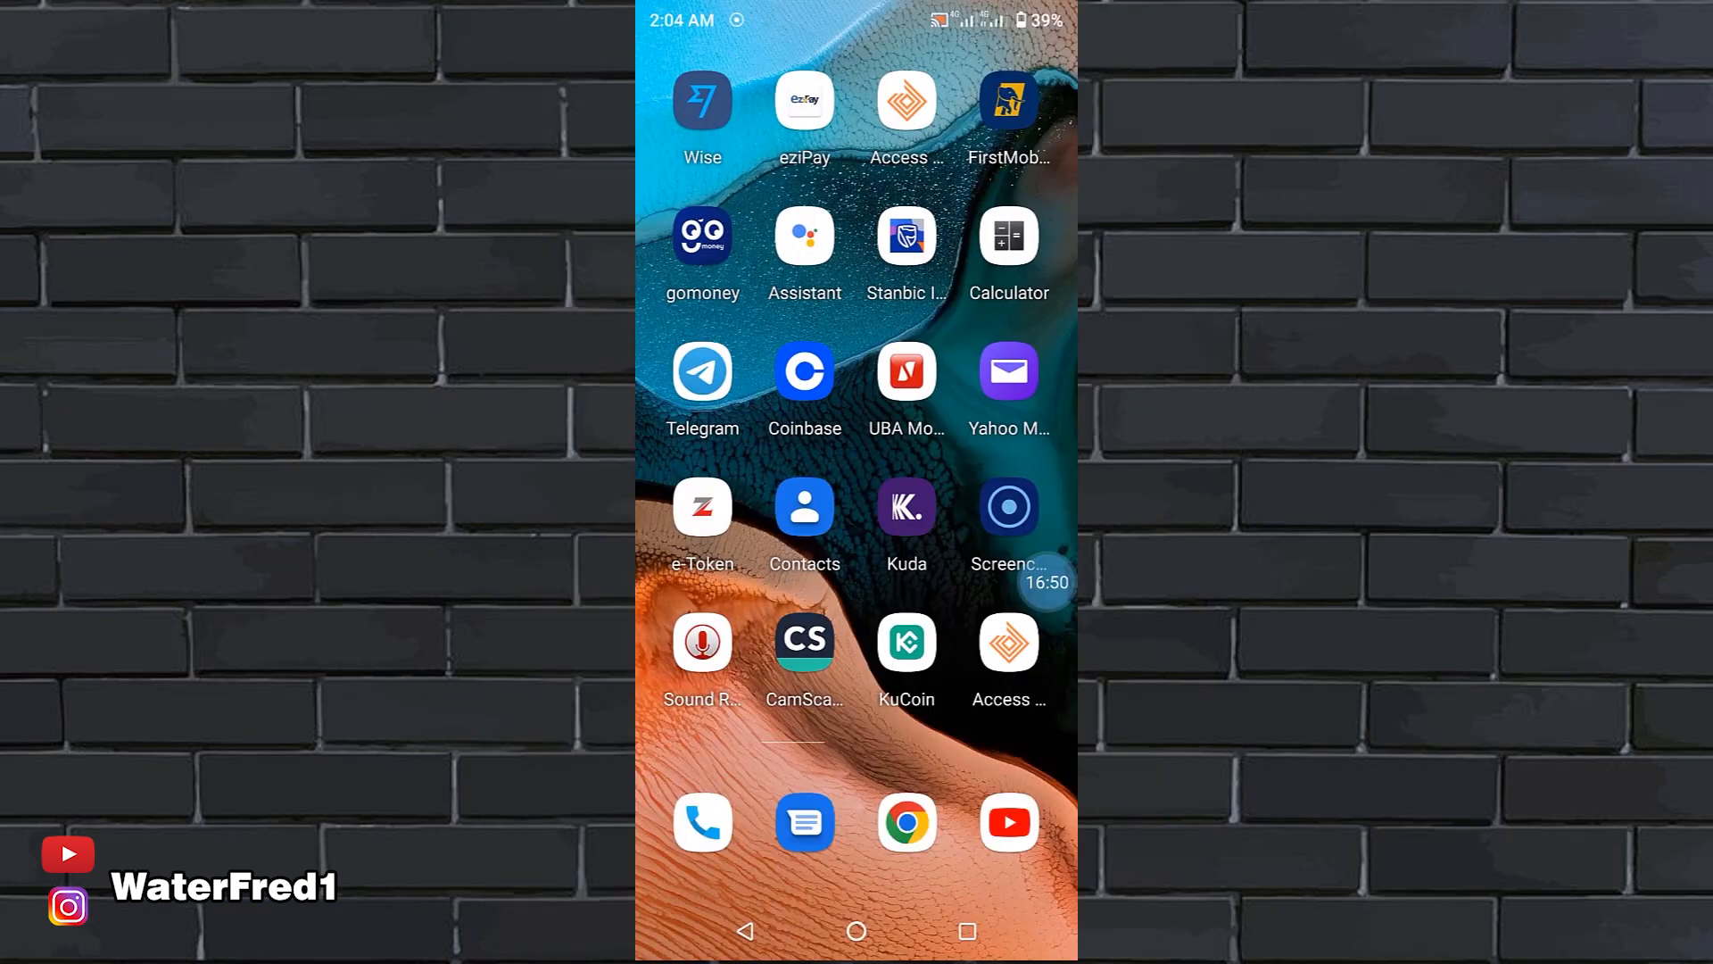
pyautogui.click(1006, 233)
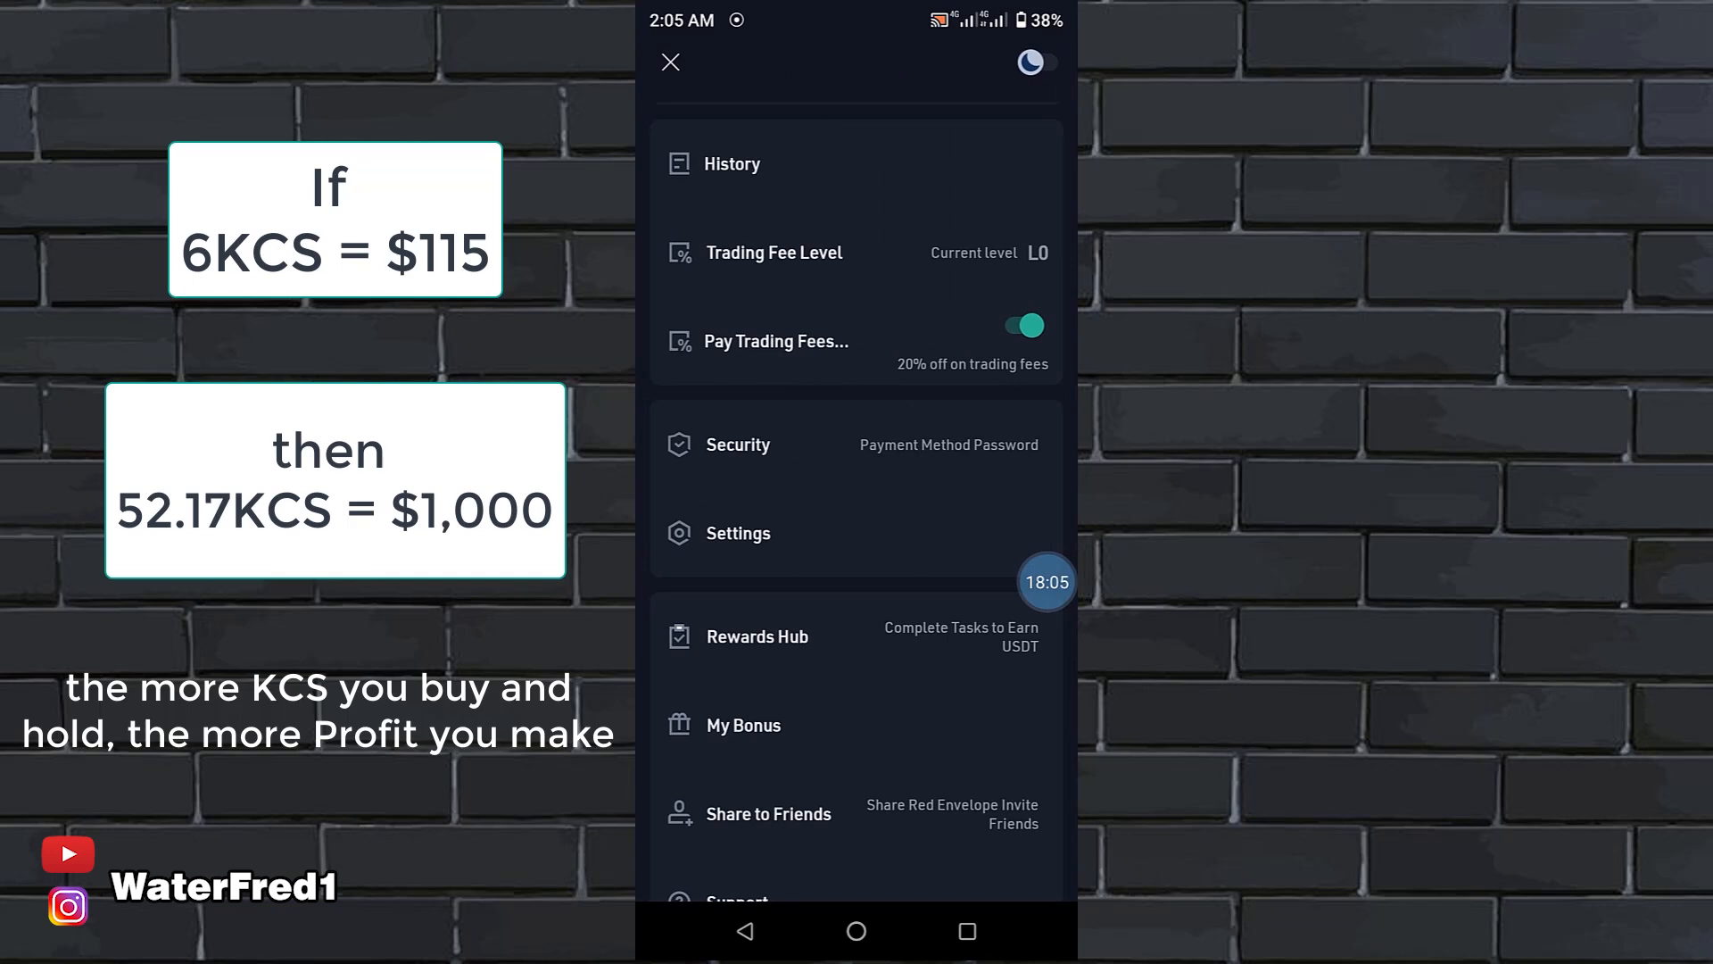
pyautogui.scroll(-3)
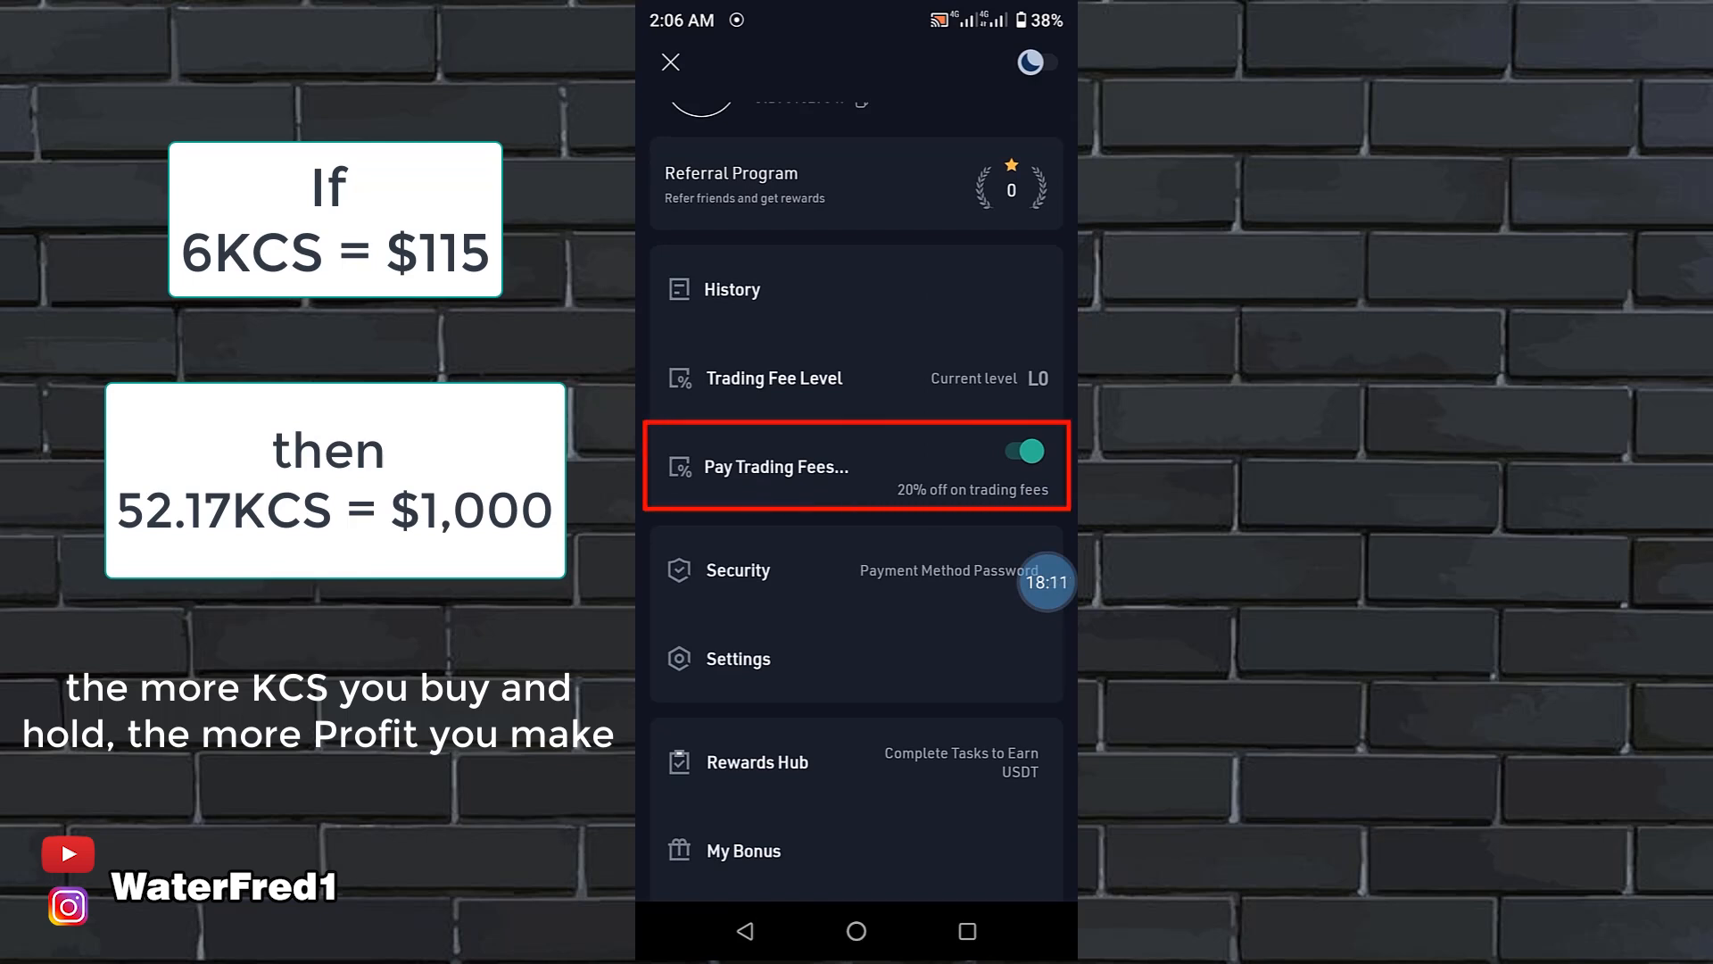
# Switch Pay Trading Fees with KCS off and back on, leaving the 20% discount enabled
pyautogui.click(1021, 452)
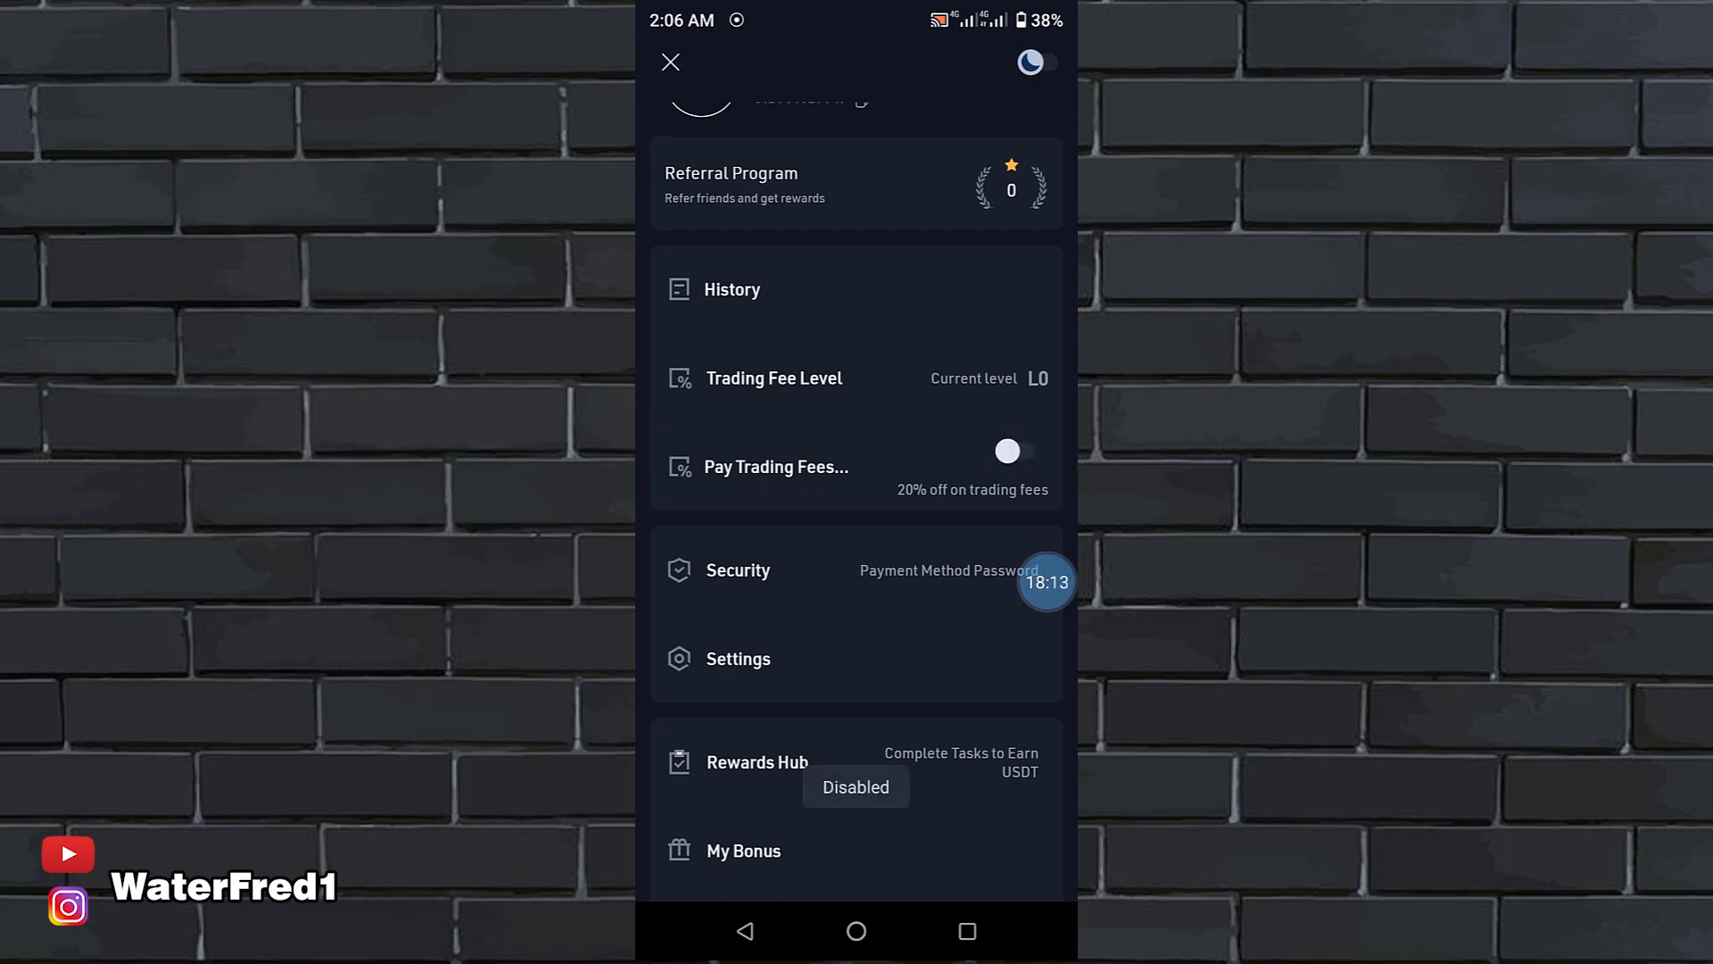
pyautogui.click(1007, 450)
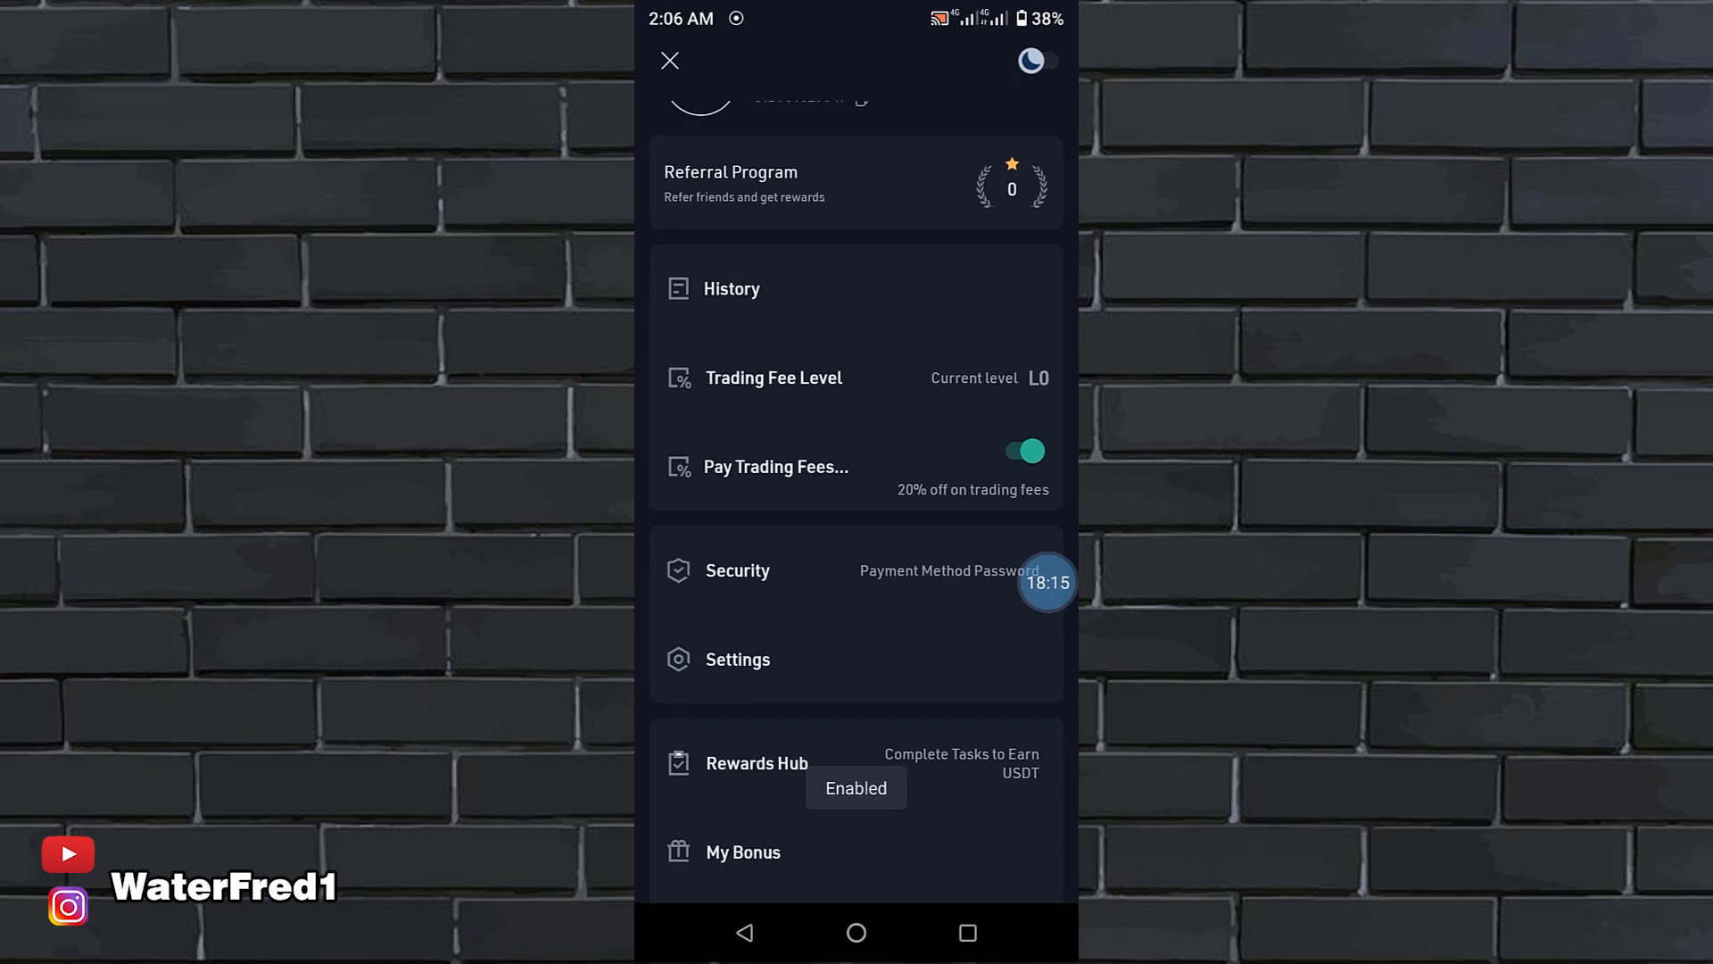
pyautogui.scroll(-3)
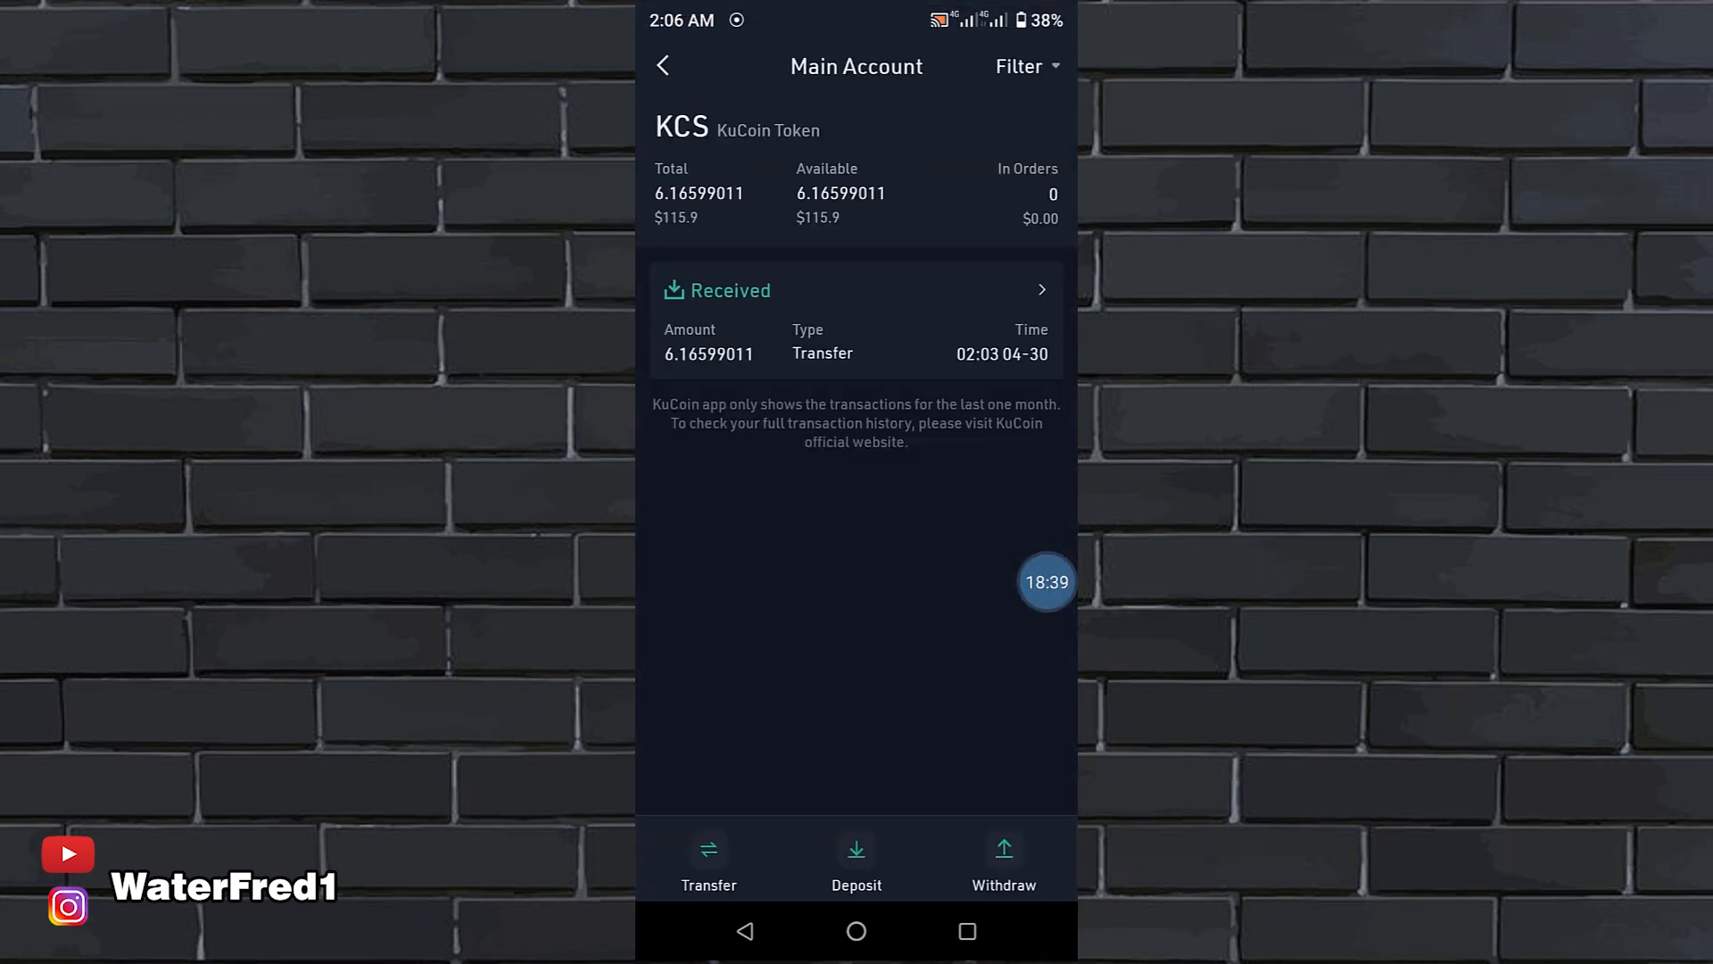
# Transfer all 6.16599011 KCS from Main to Trading Account, check Assets, and return home
pyautogui.click(707, 858)
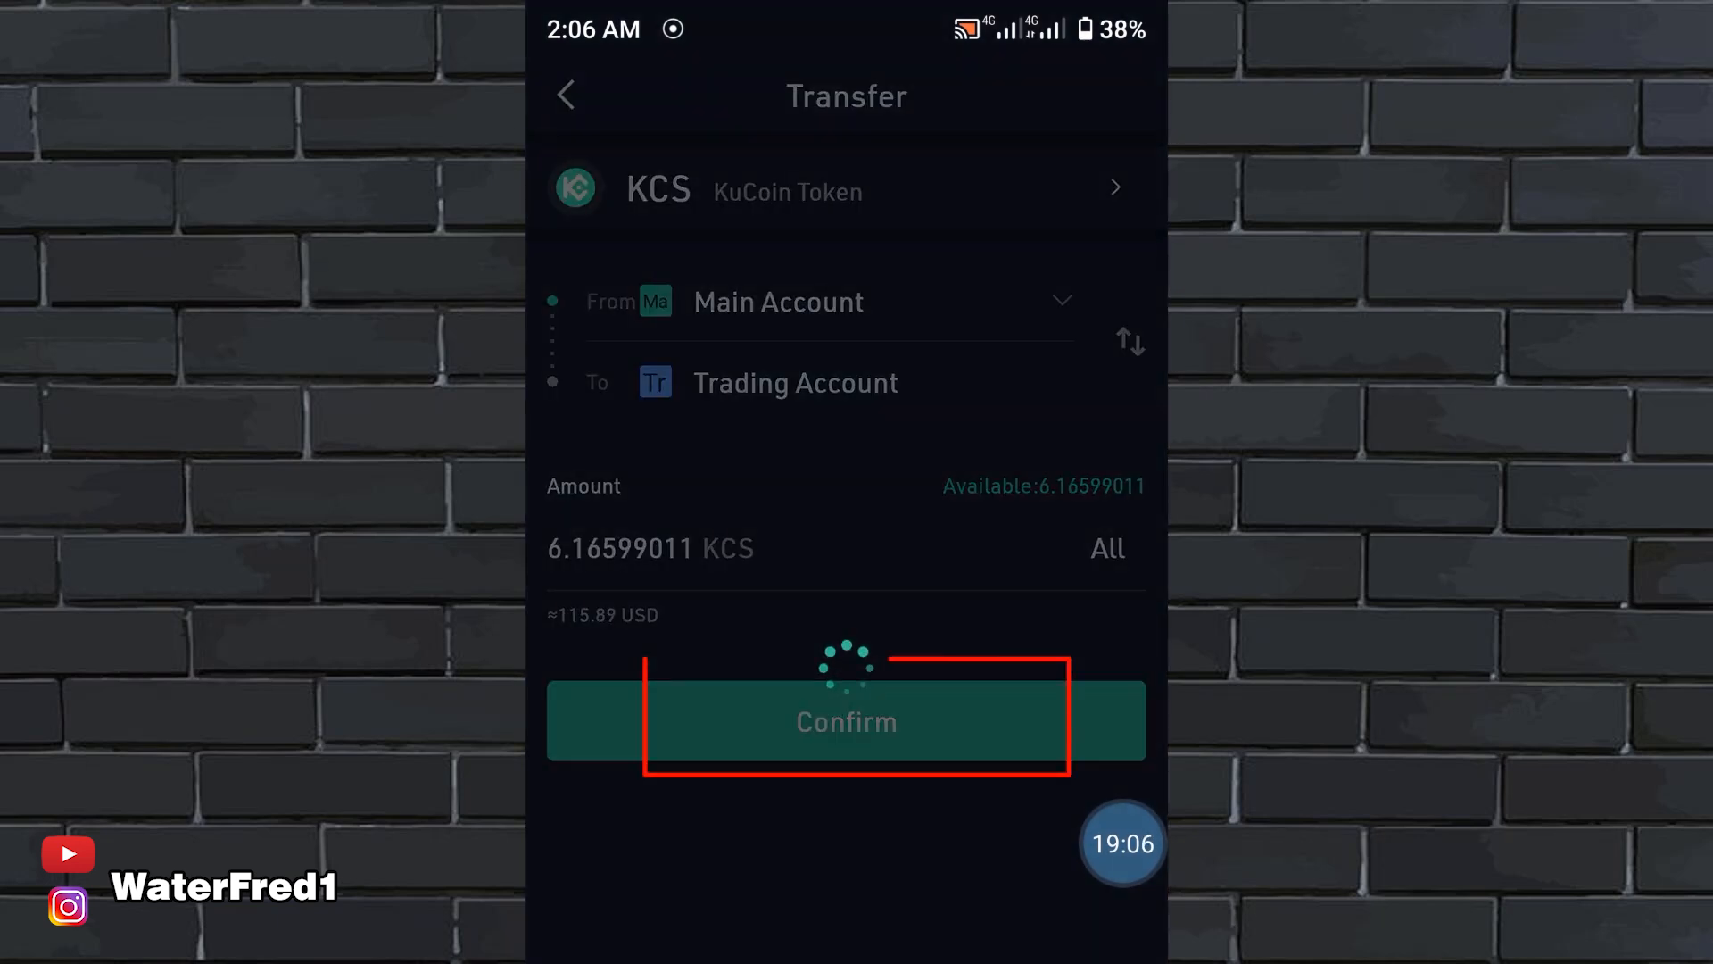
pyautogui.click(846, 721)
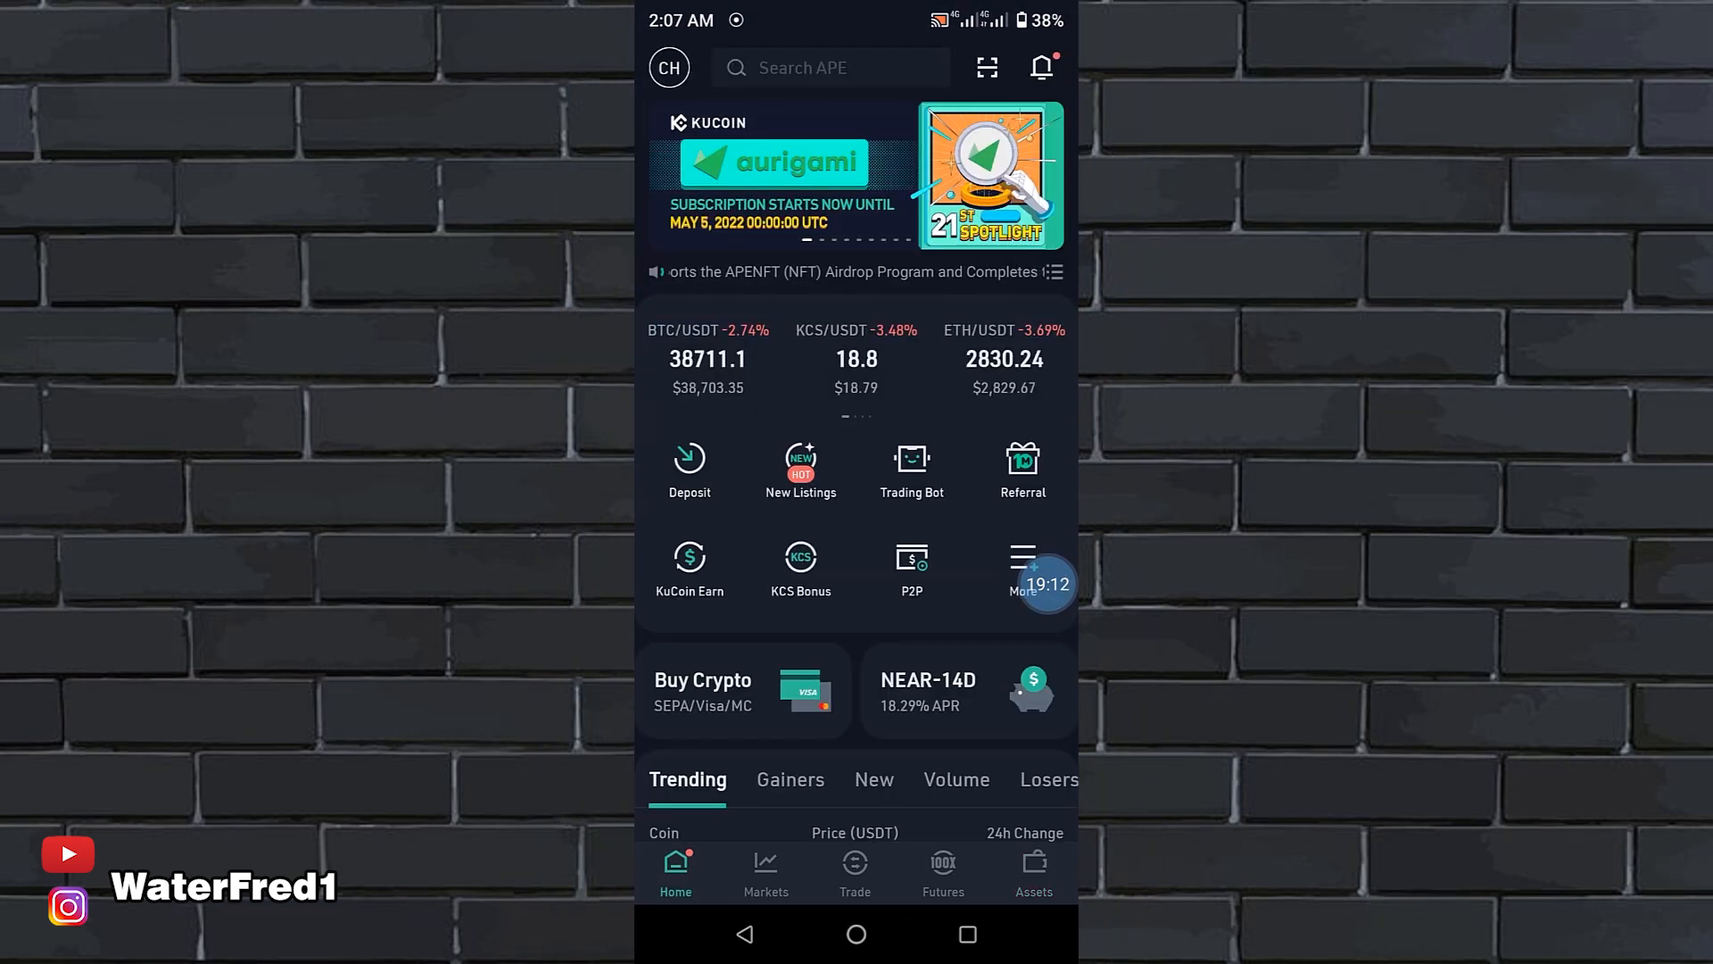
pyautogui.click(1032, 871)
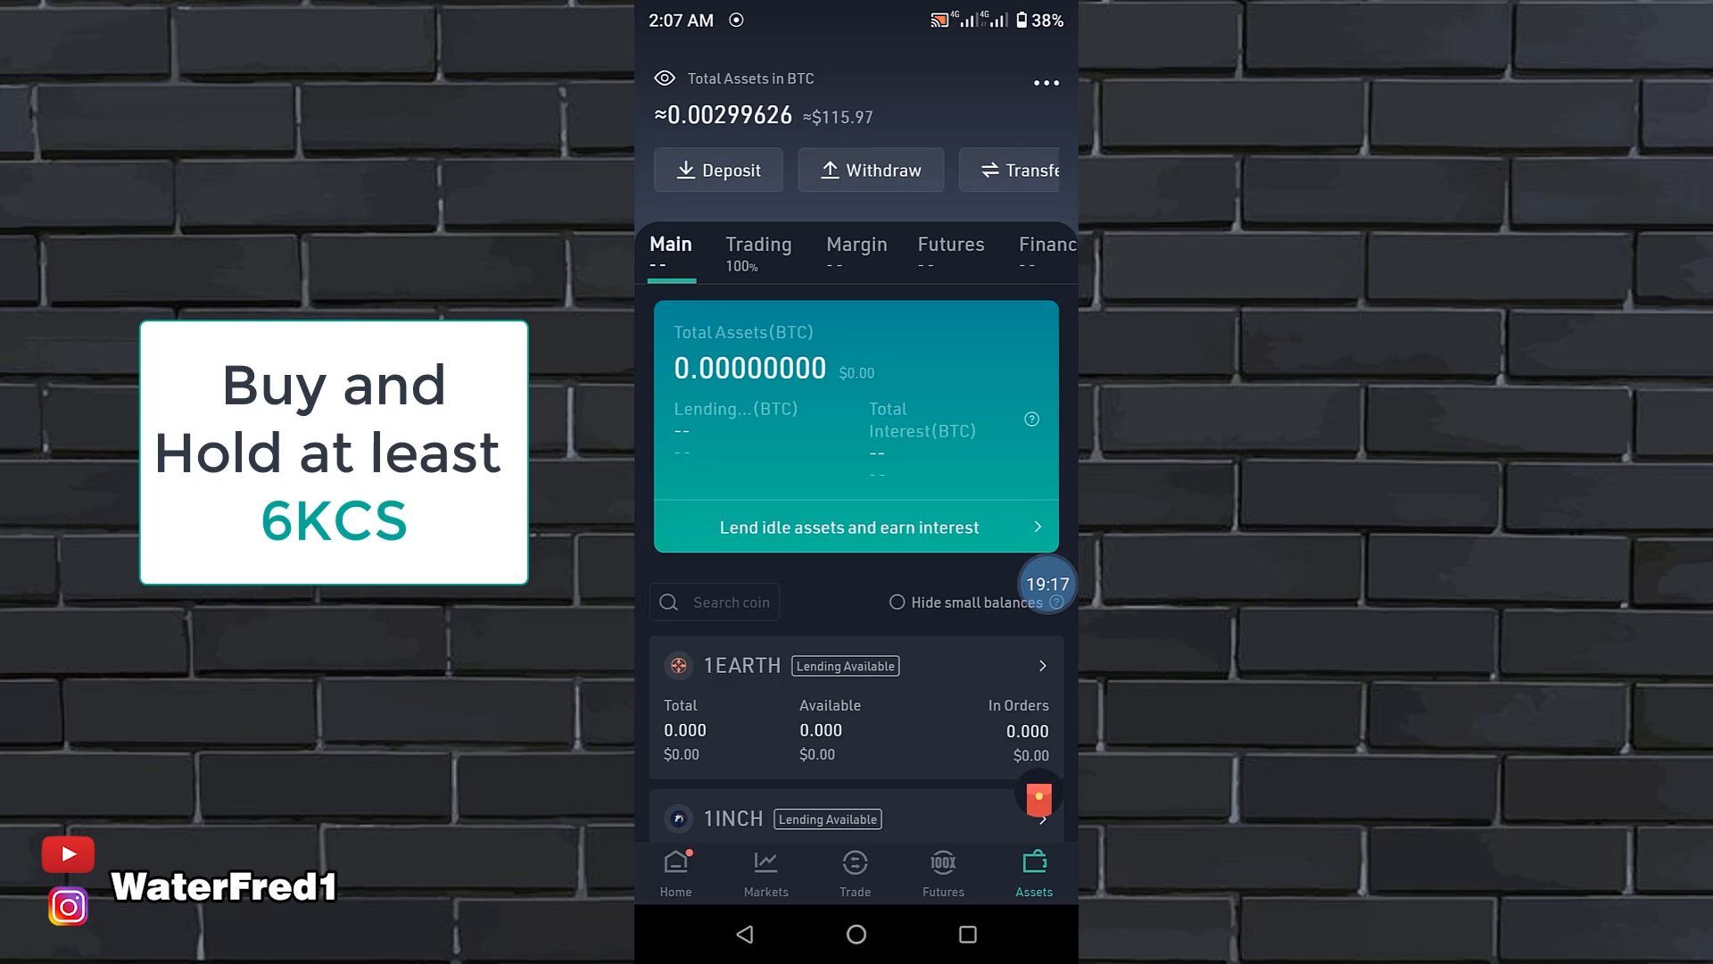
pyautogui.click(676, 871)
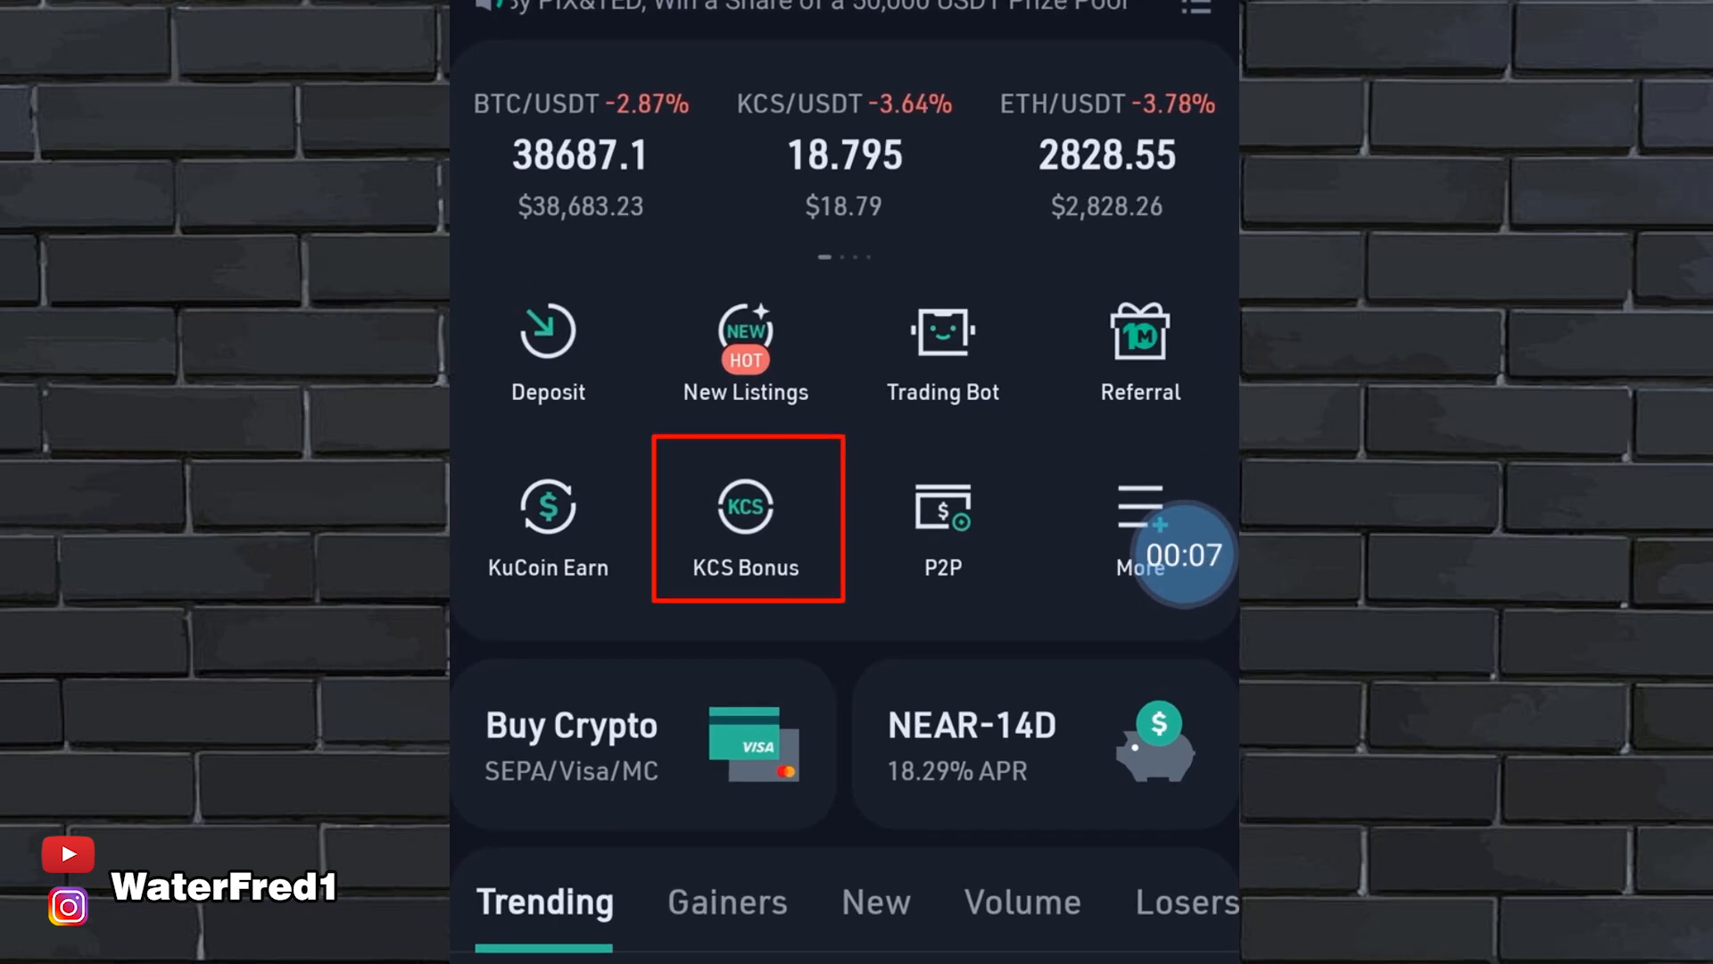
# Open KCS Bonus from Home showing 6.16599011 KCS held and the bonus leaderboard
pyautogui.click(746, 506)
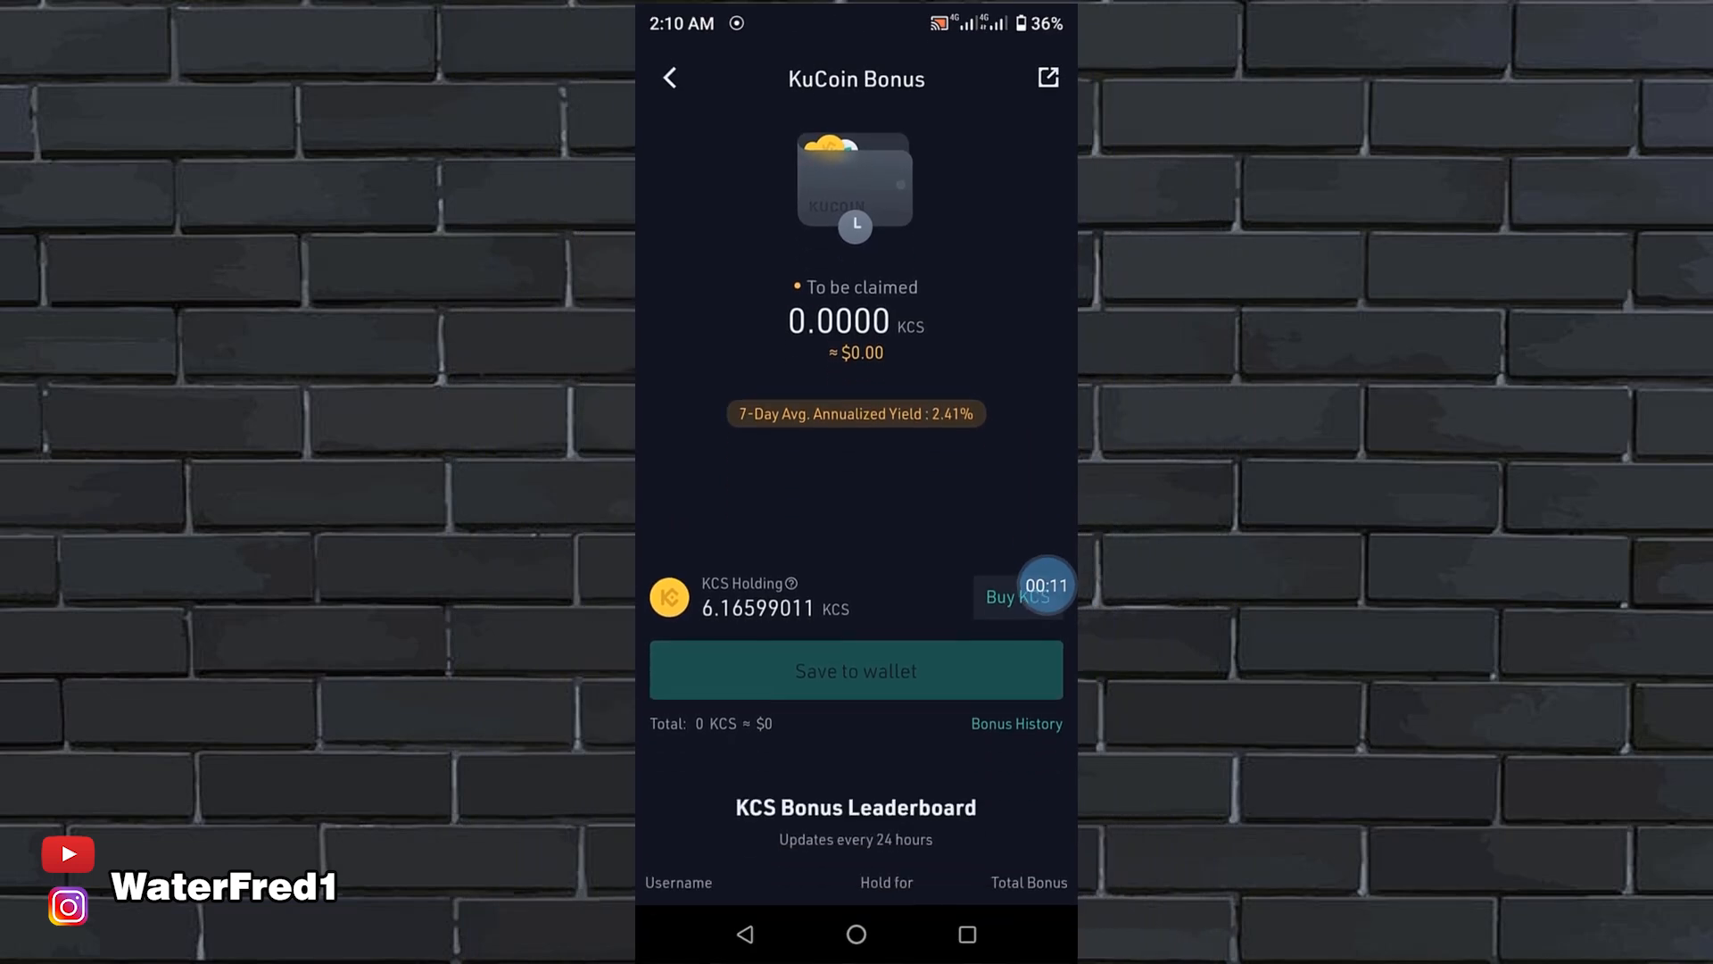
pyautogui.scroll(-3)
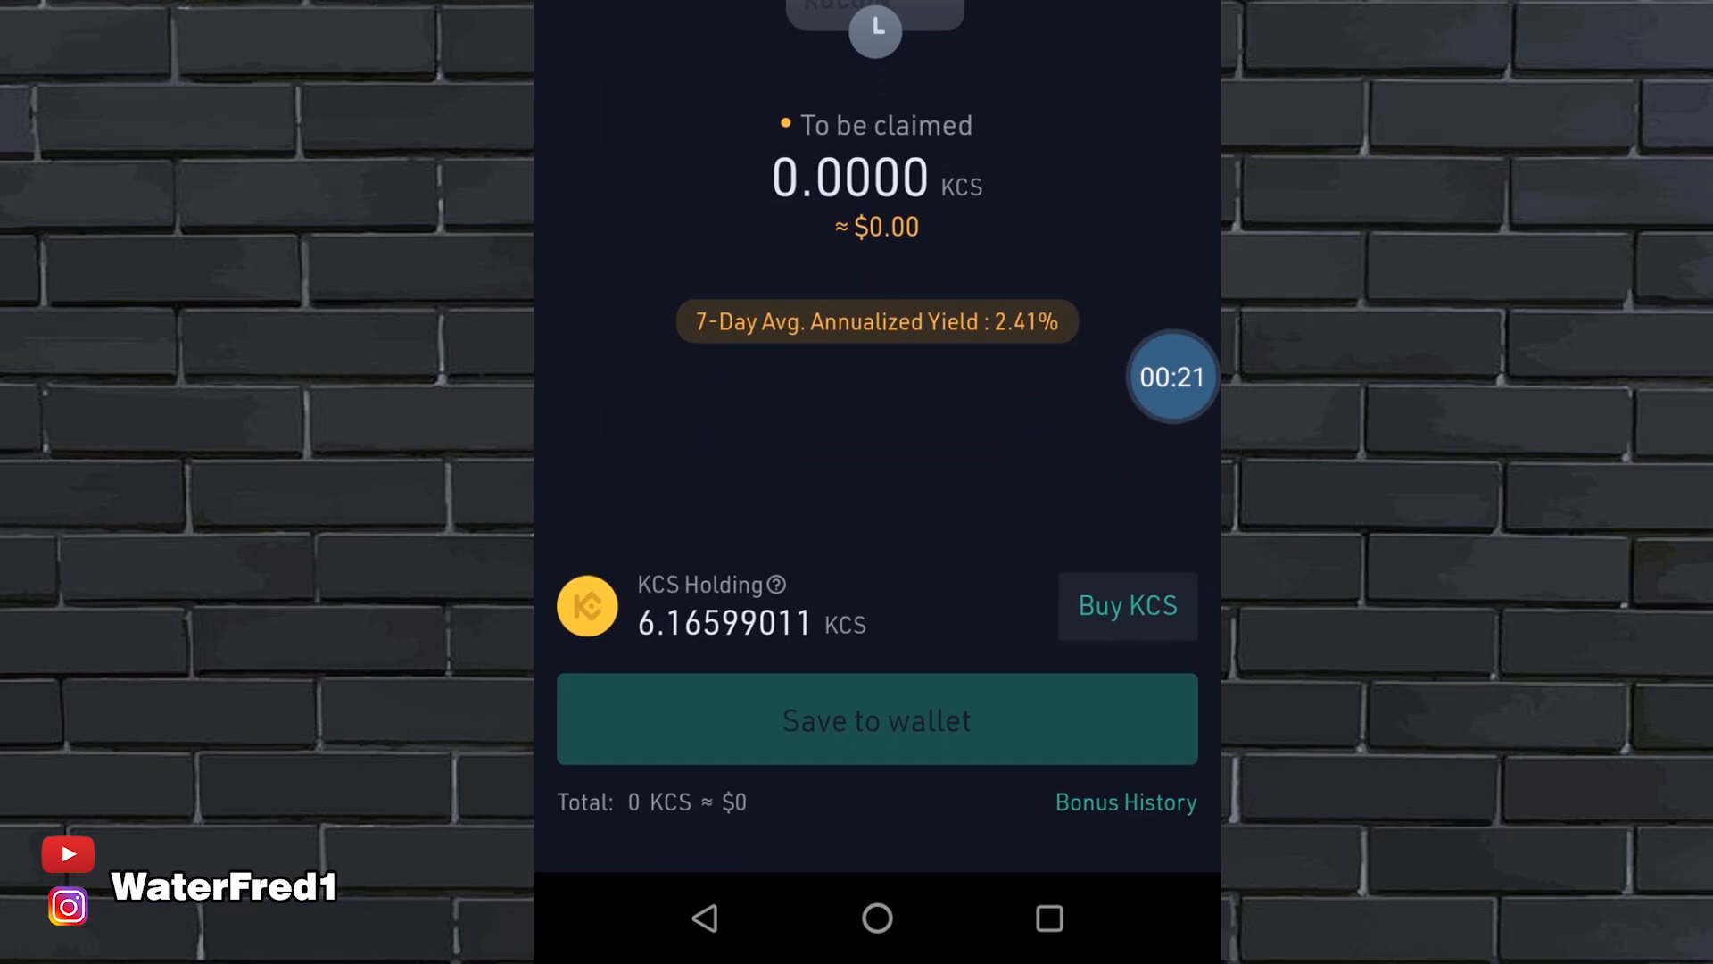
pyautogui.scroll(-3)
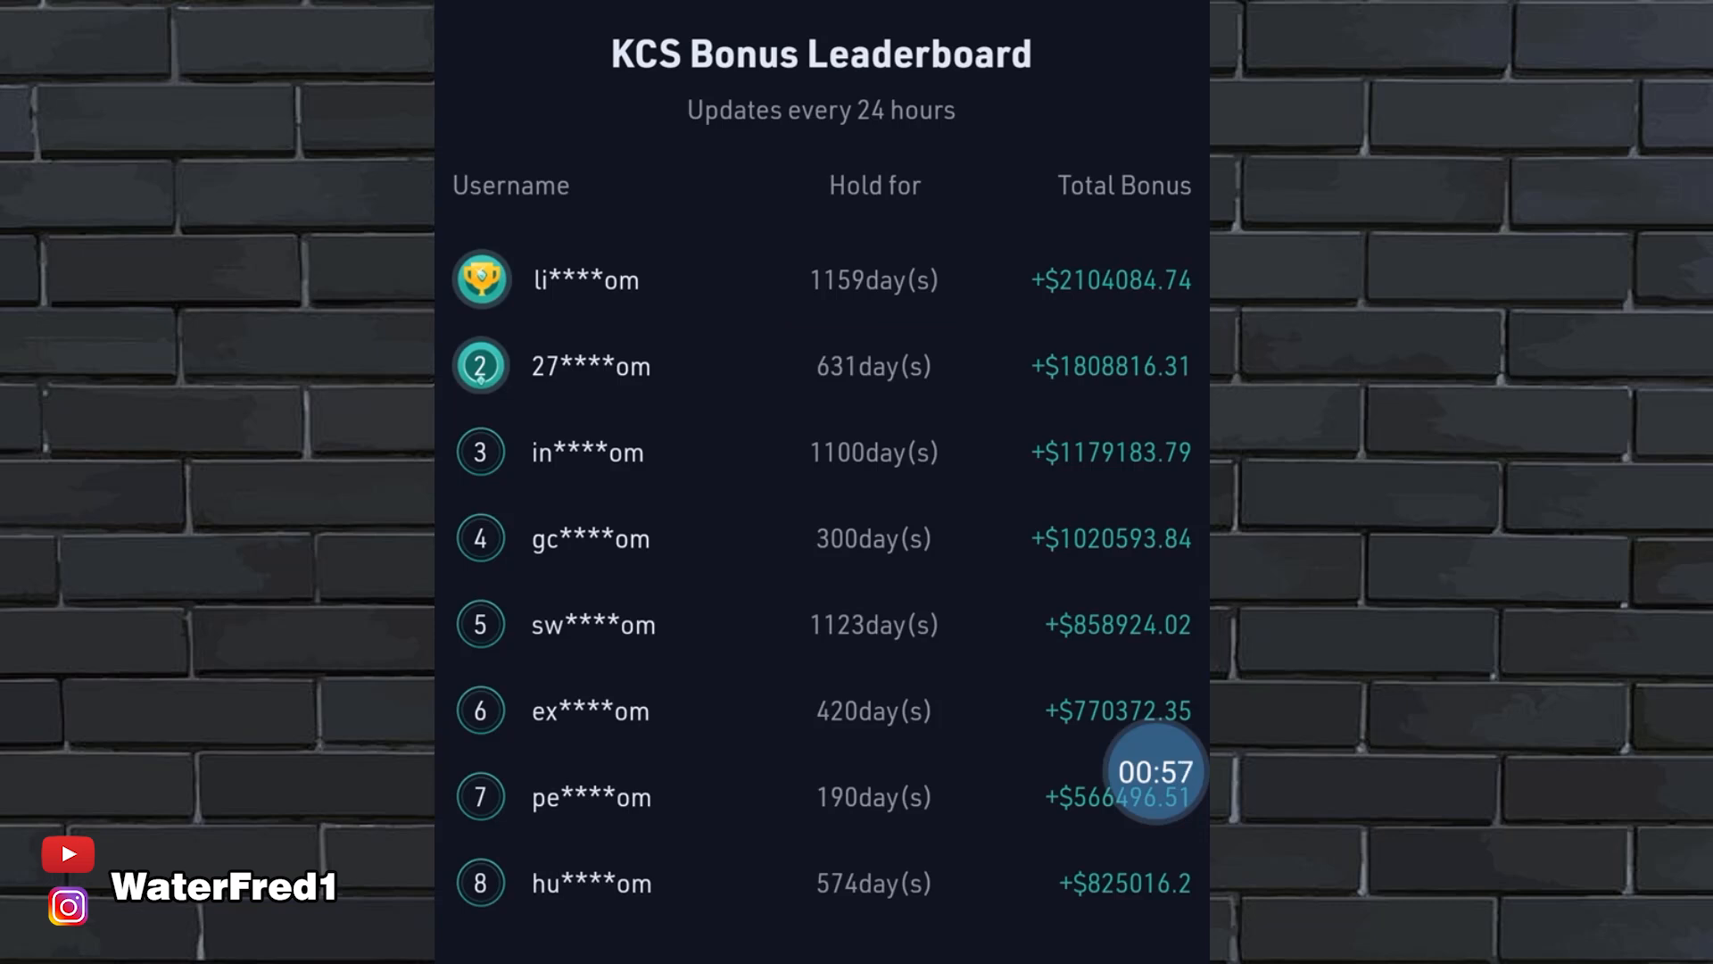
# Scroll past the leaderboard to the FAQ and expand 'Where does the KCS Bonus come from?'
pyautogui.scroll(-3)
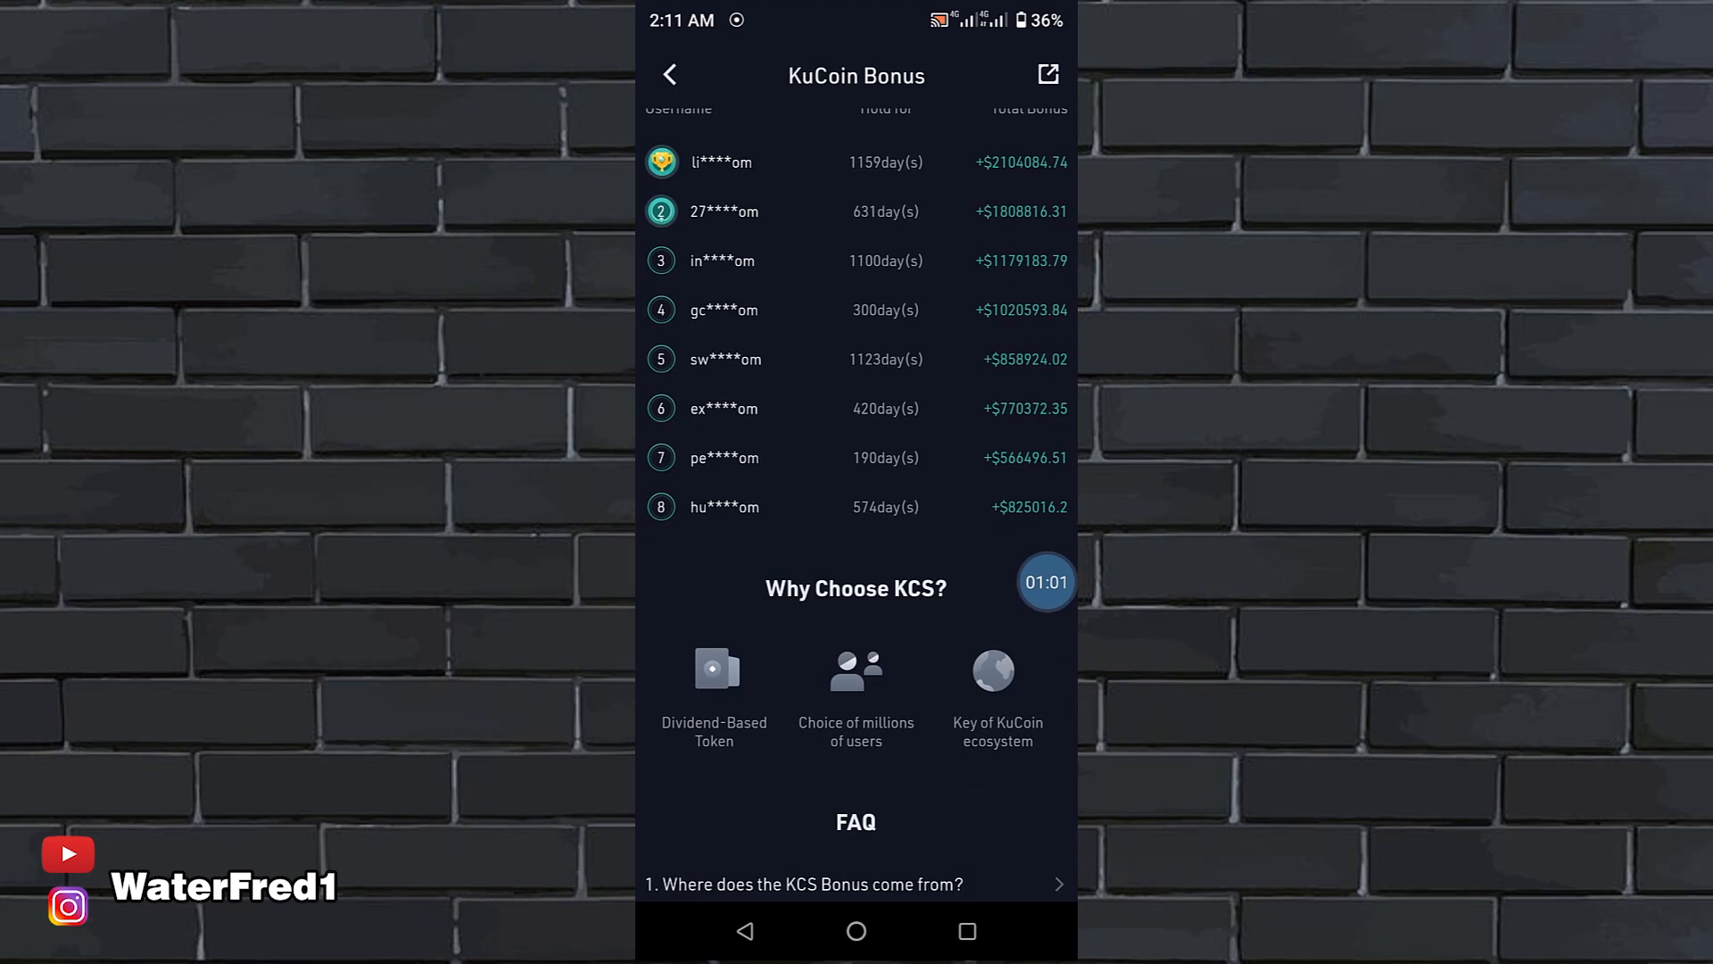
pyautogui.scroll(-3)
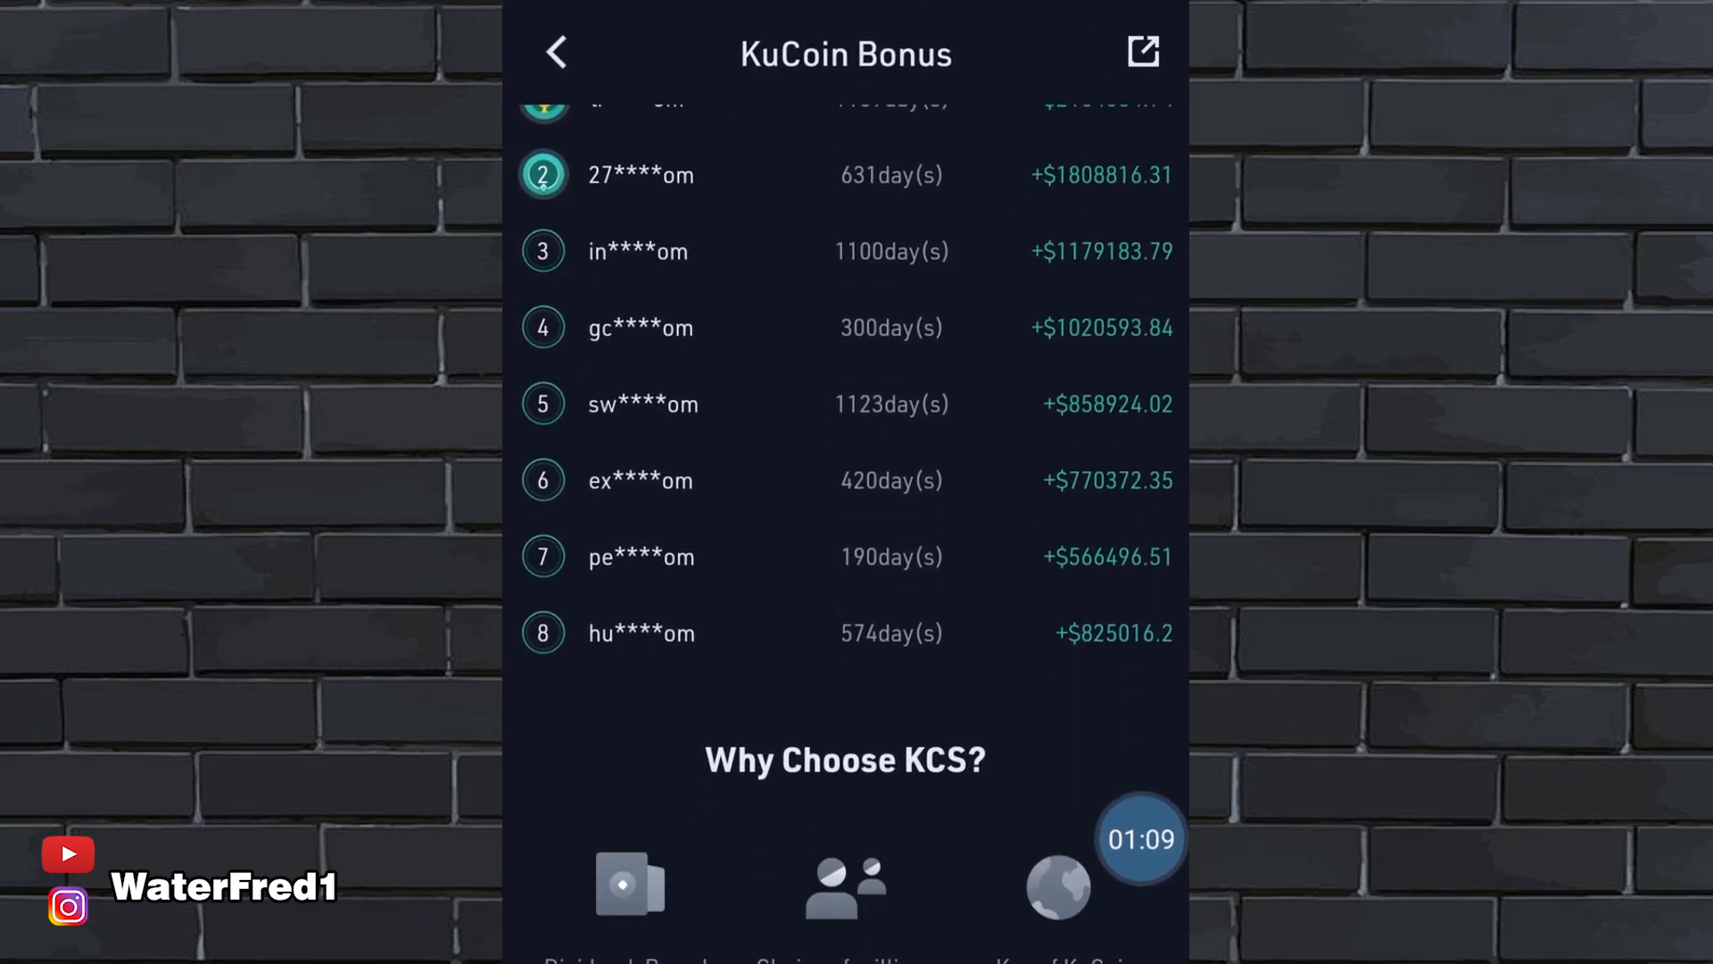
pyautogui.scroll(-3)
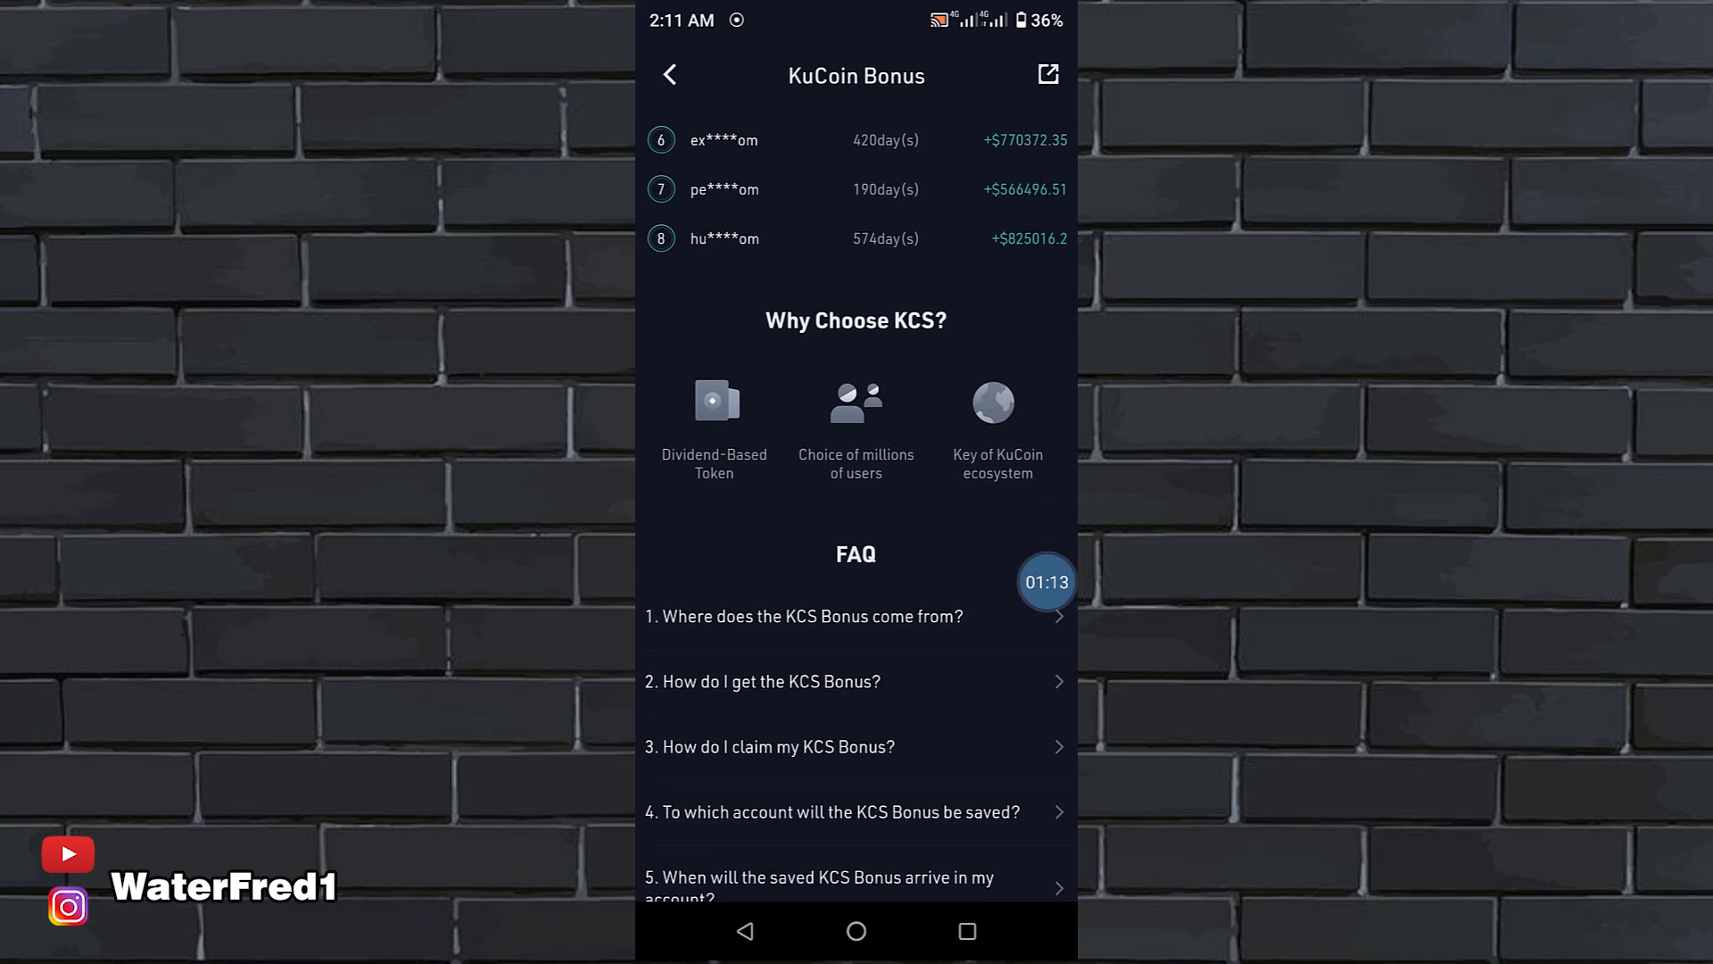
pyautogui.scroll(-3)
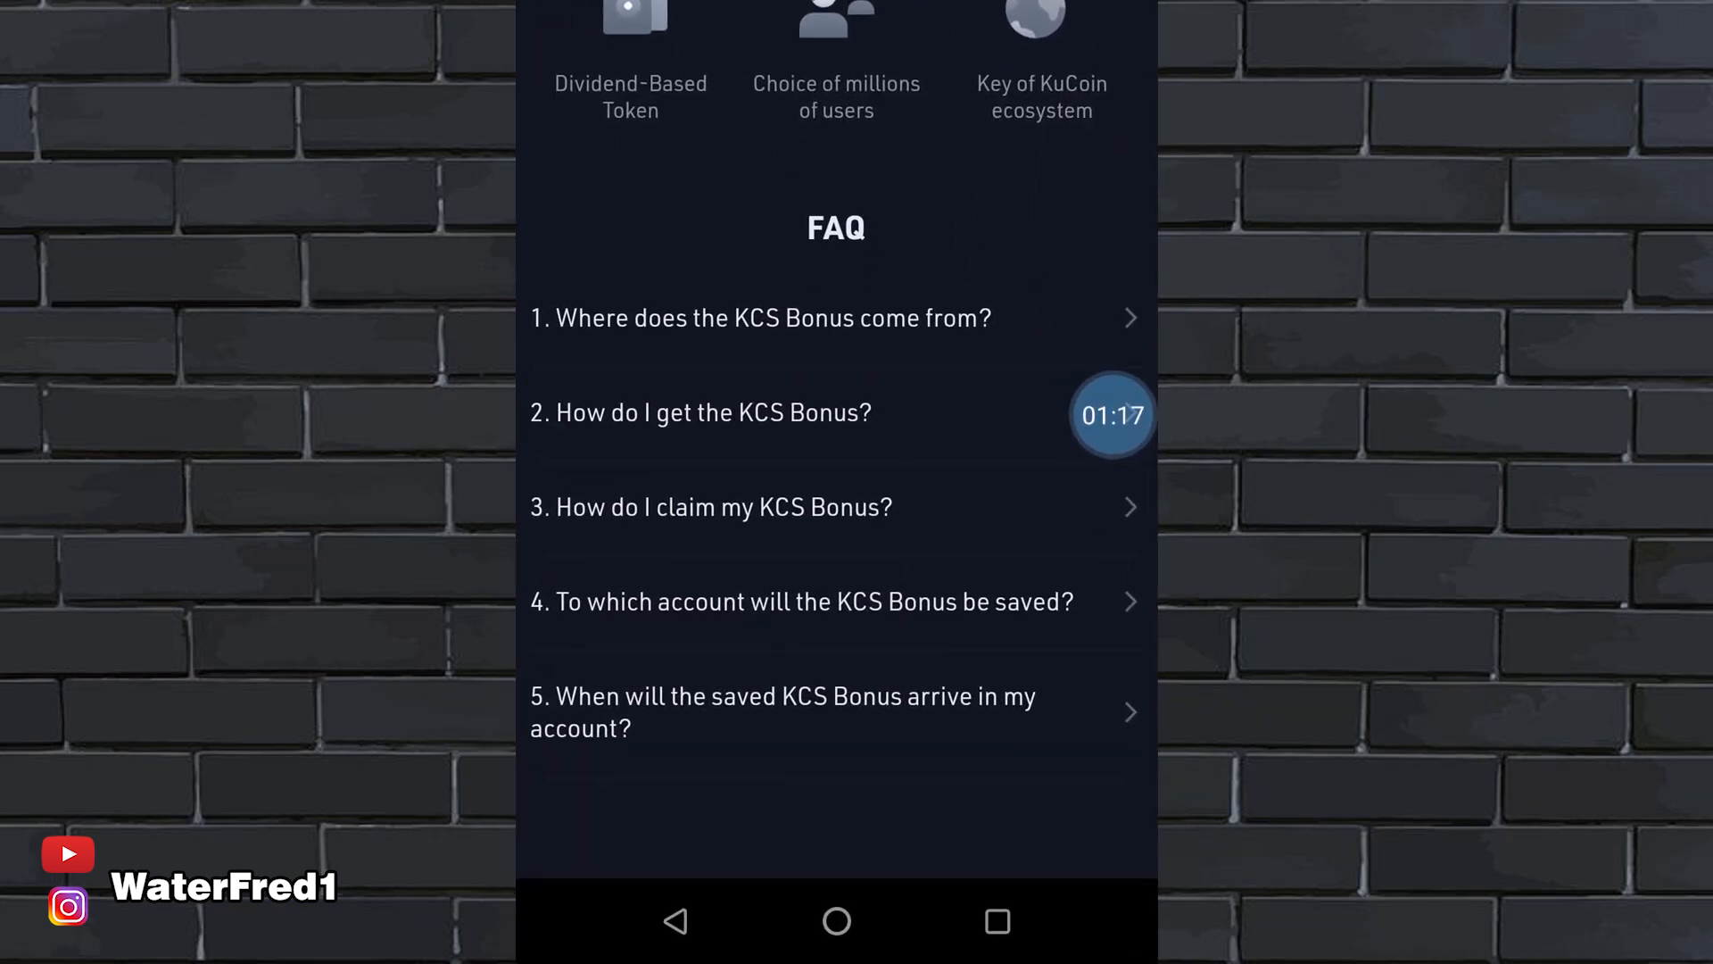
pyautogui.click(760, 318)
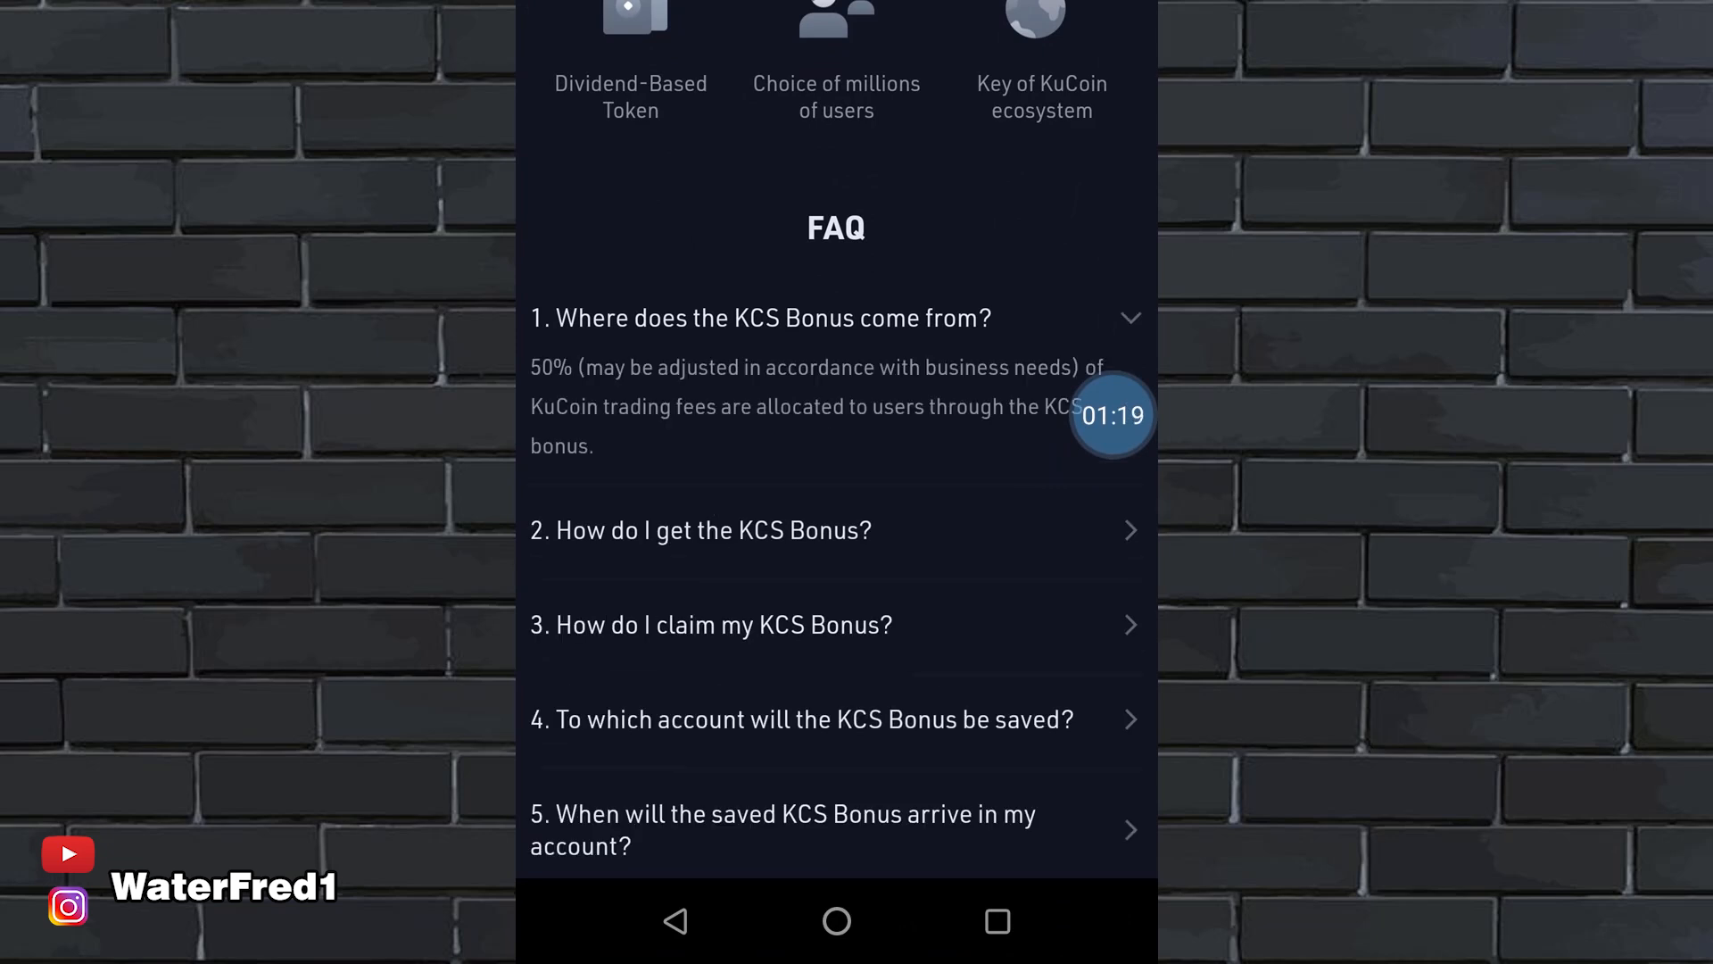